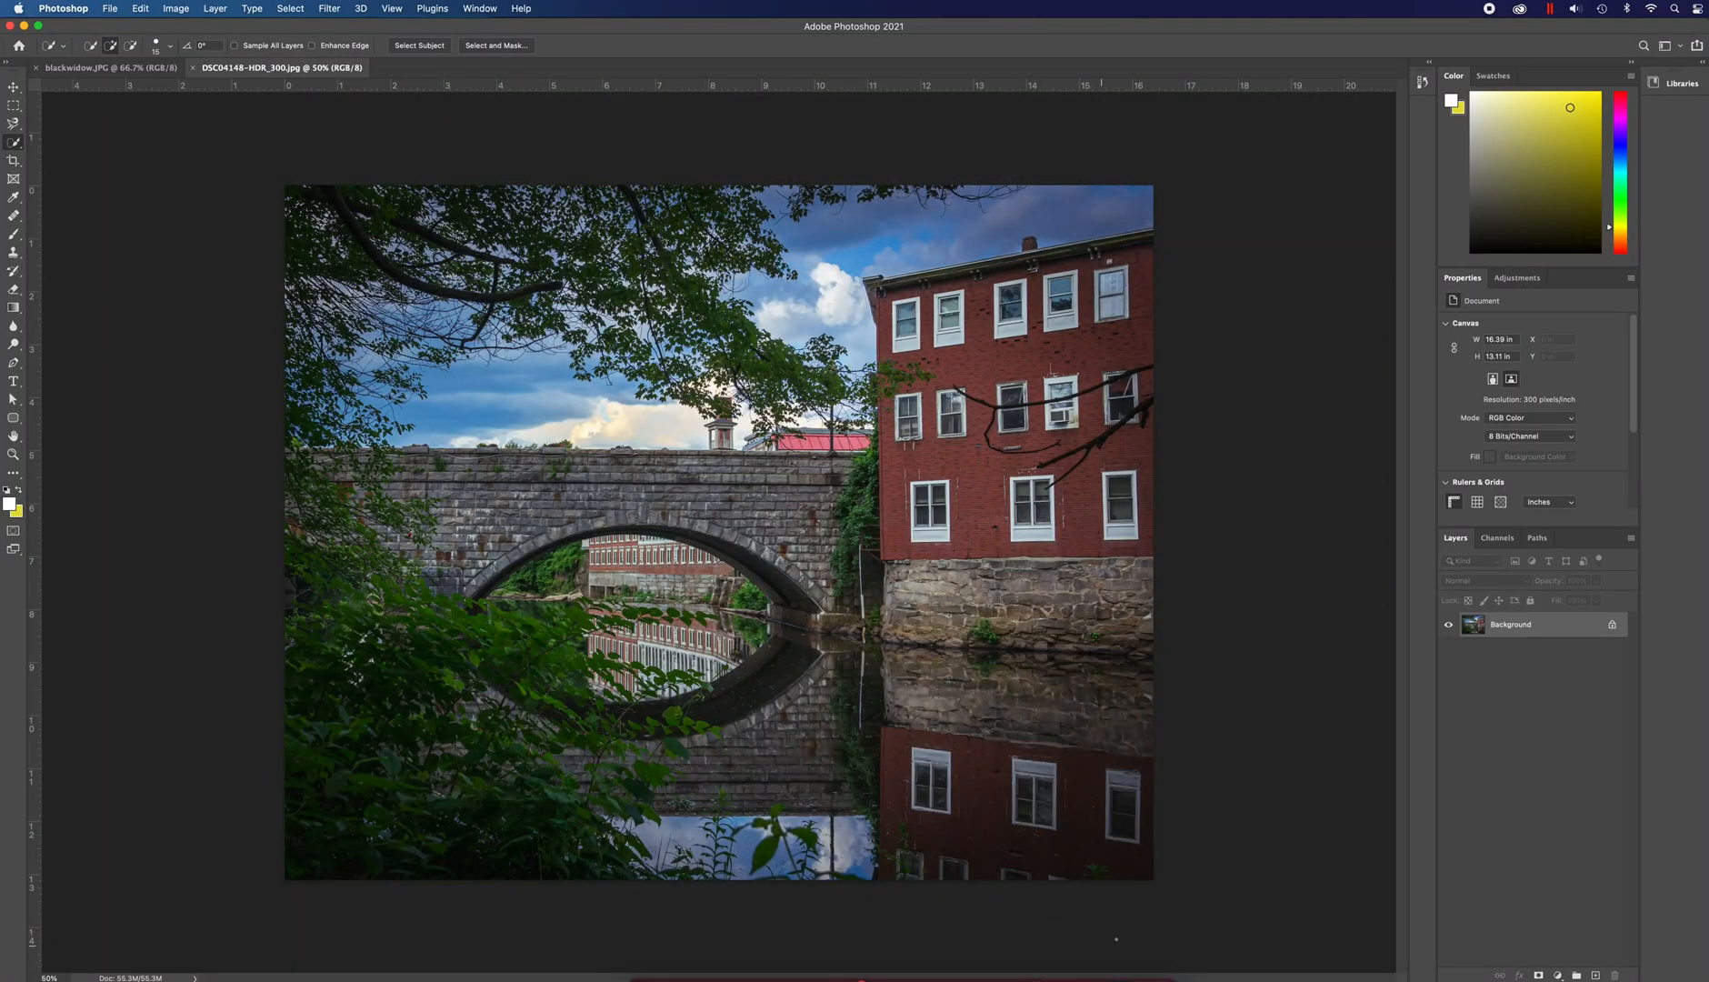
mouse_move(1182, 906)
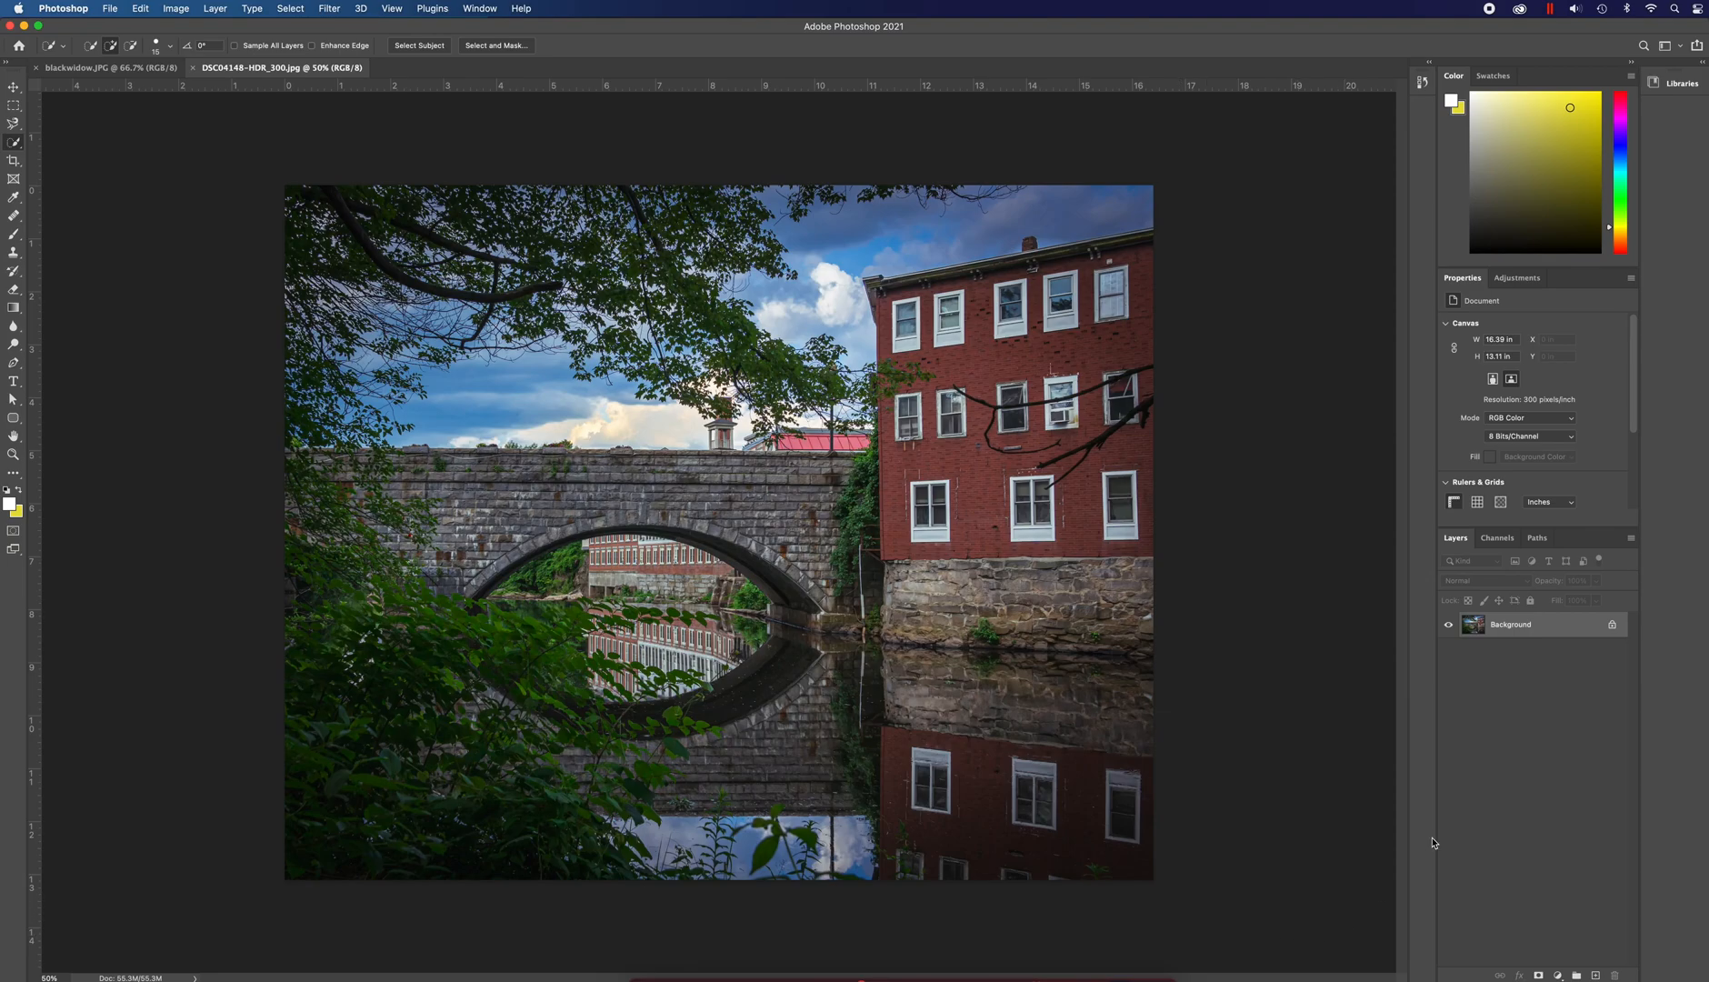
- Create a copy of the Background layer named 'BW' using Duplicate Layer
right_click(1511, 624)
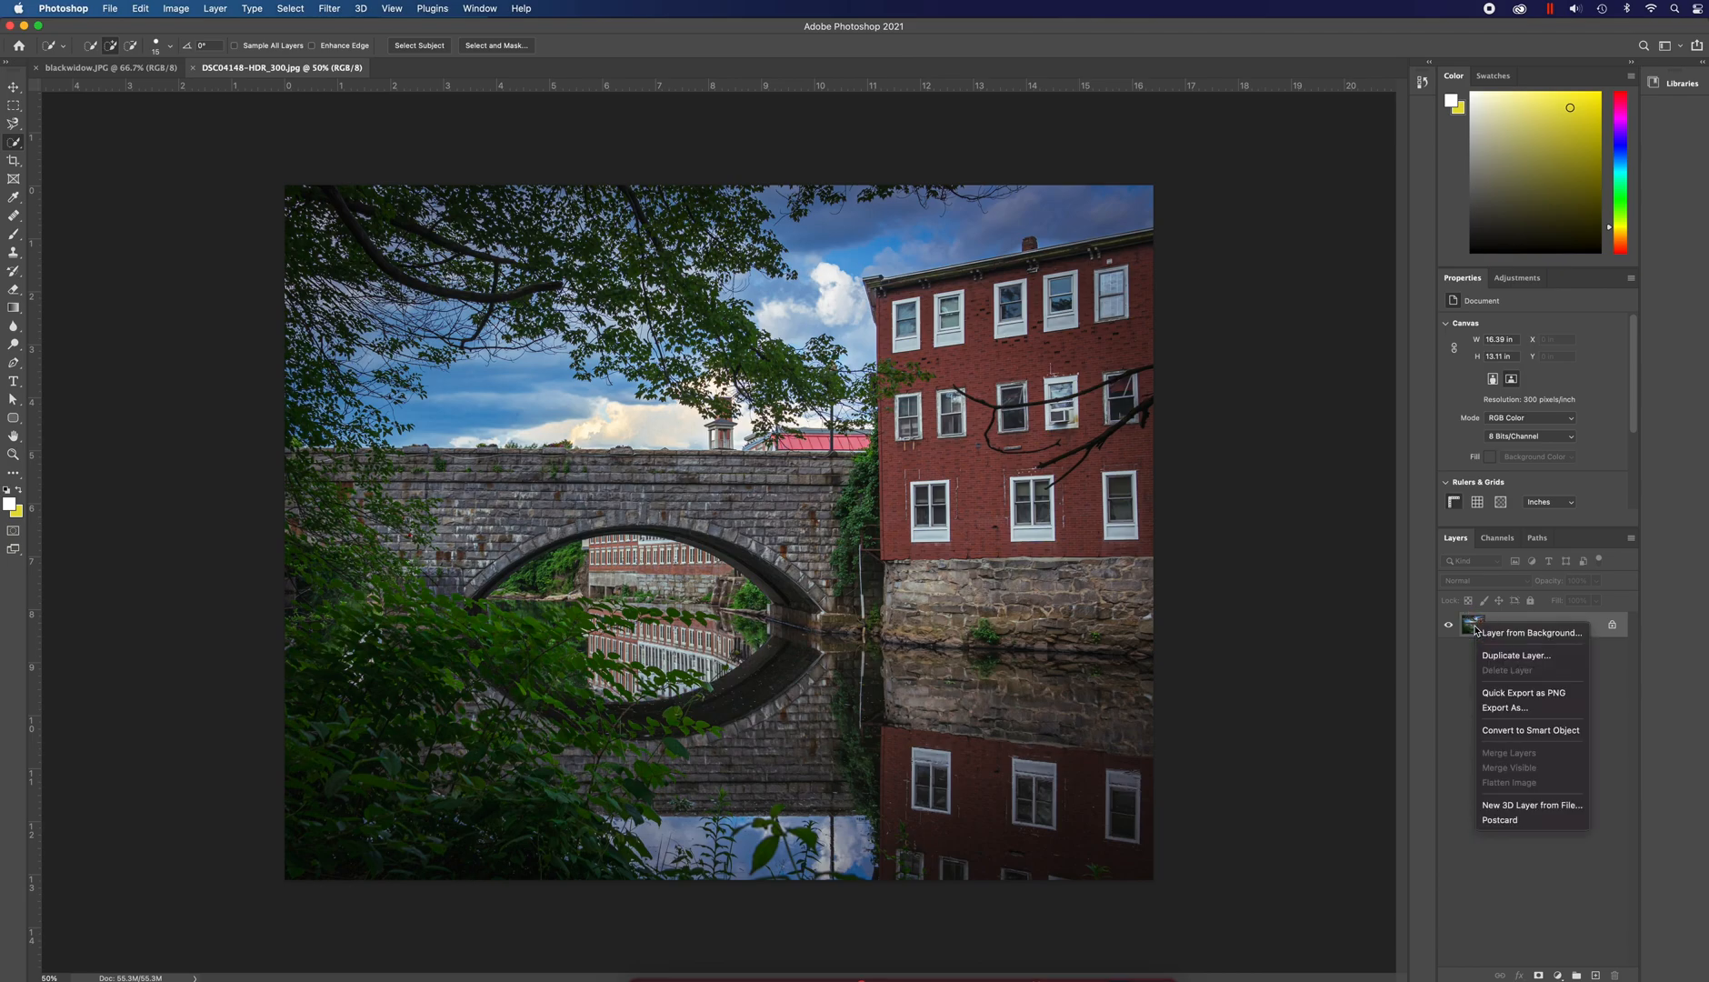
left_click(1517, 655)
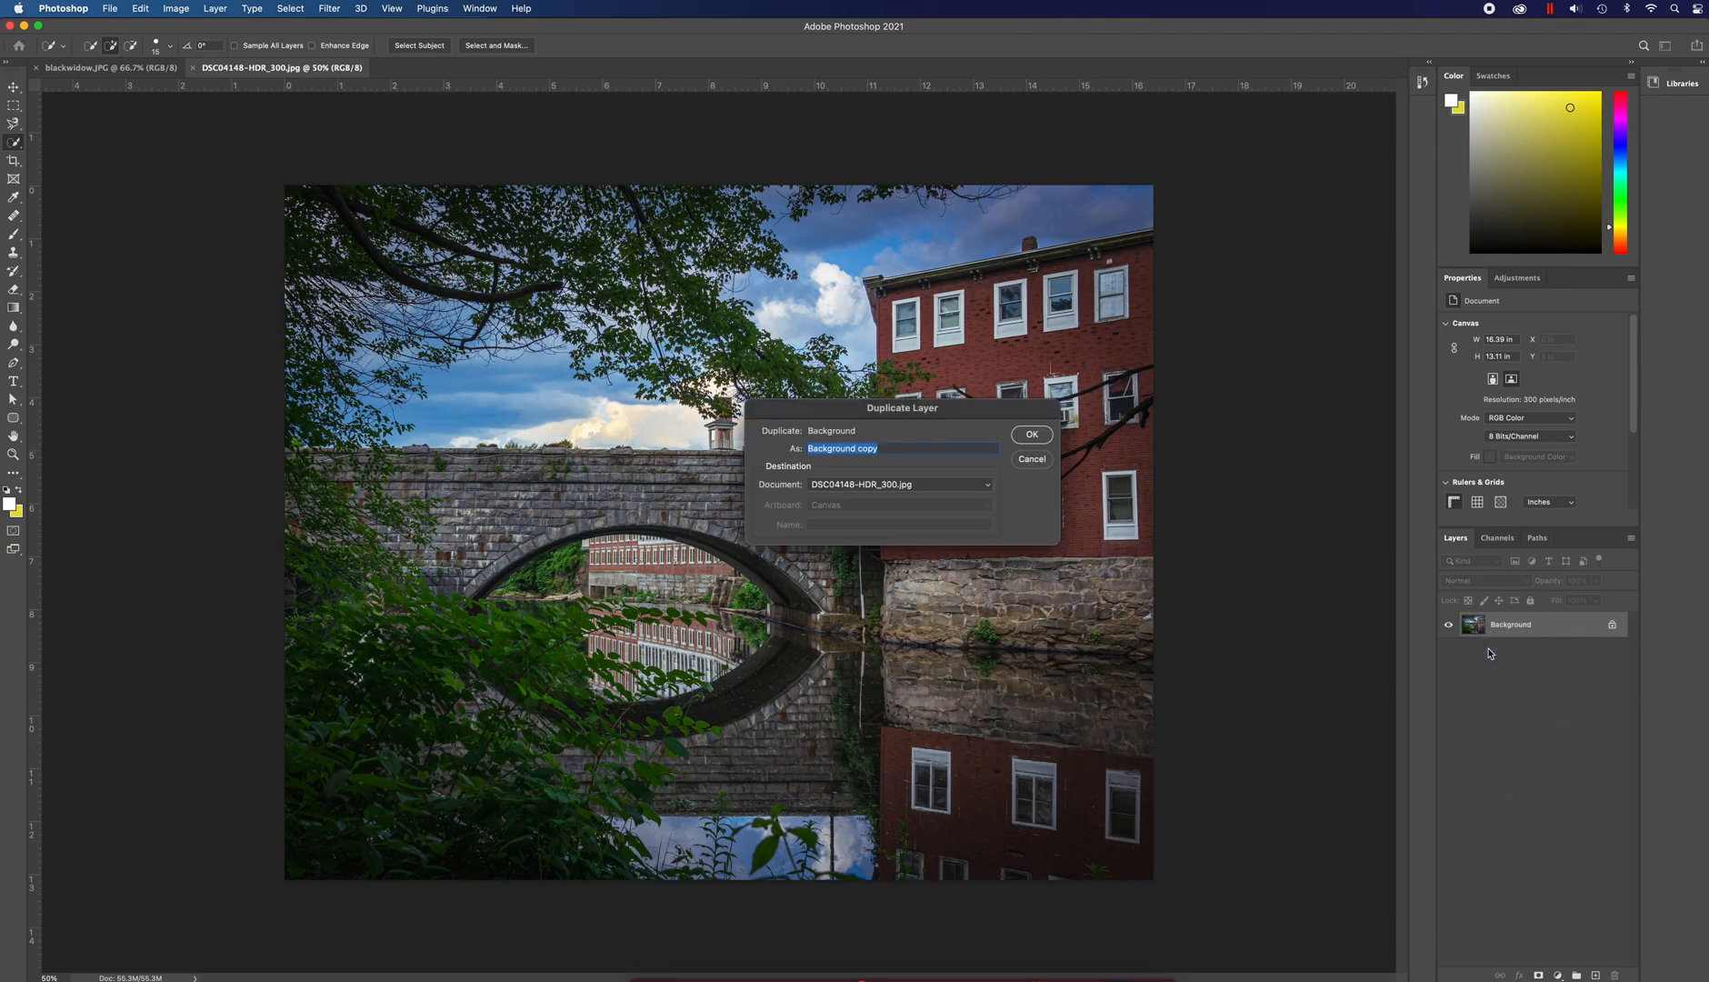
type("BW")
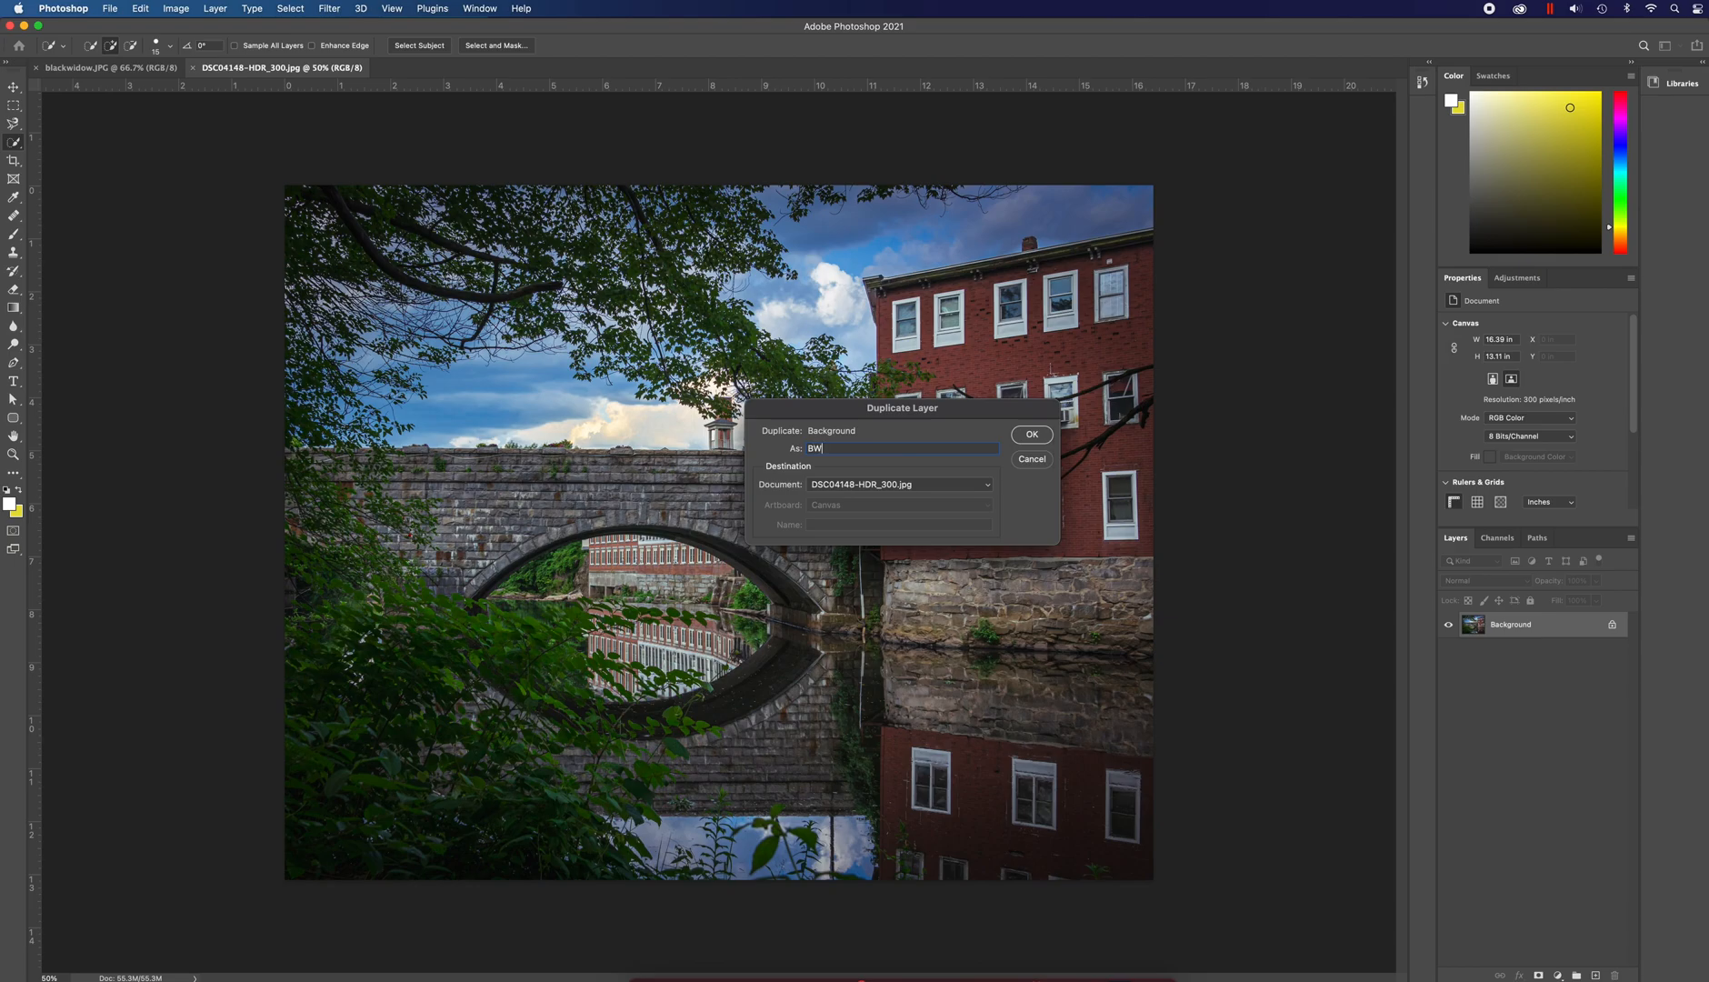
mouse_move(1191, 526)
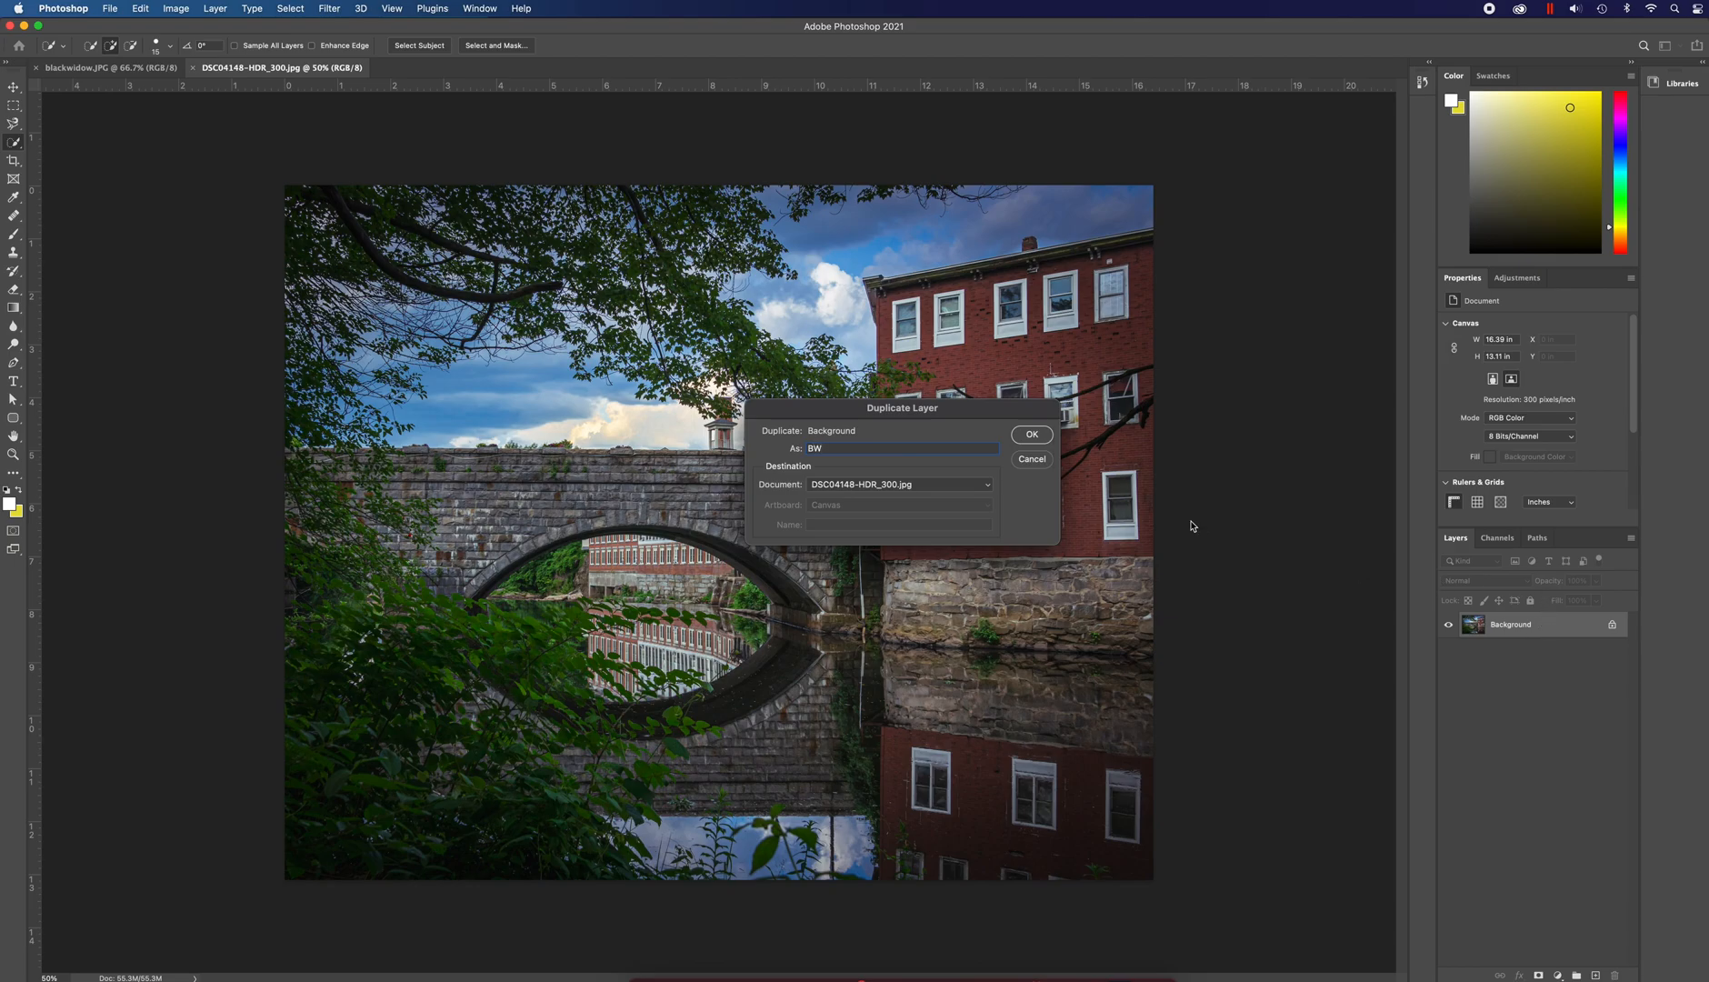
left_click(1031, 433)
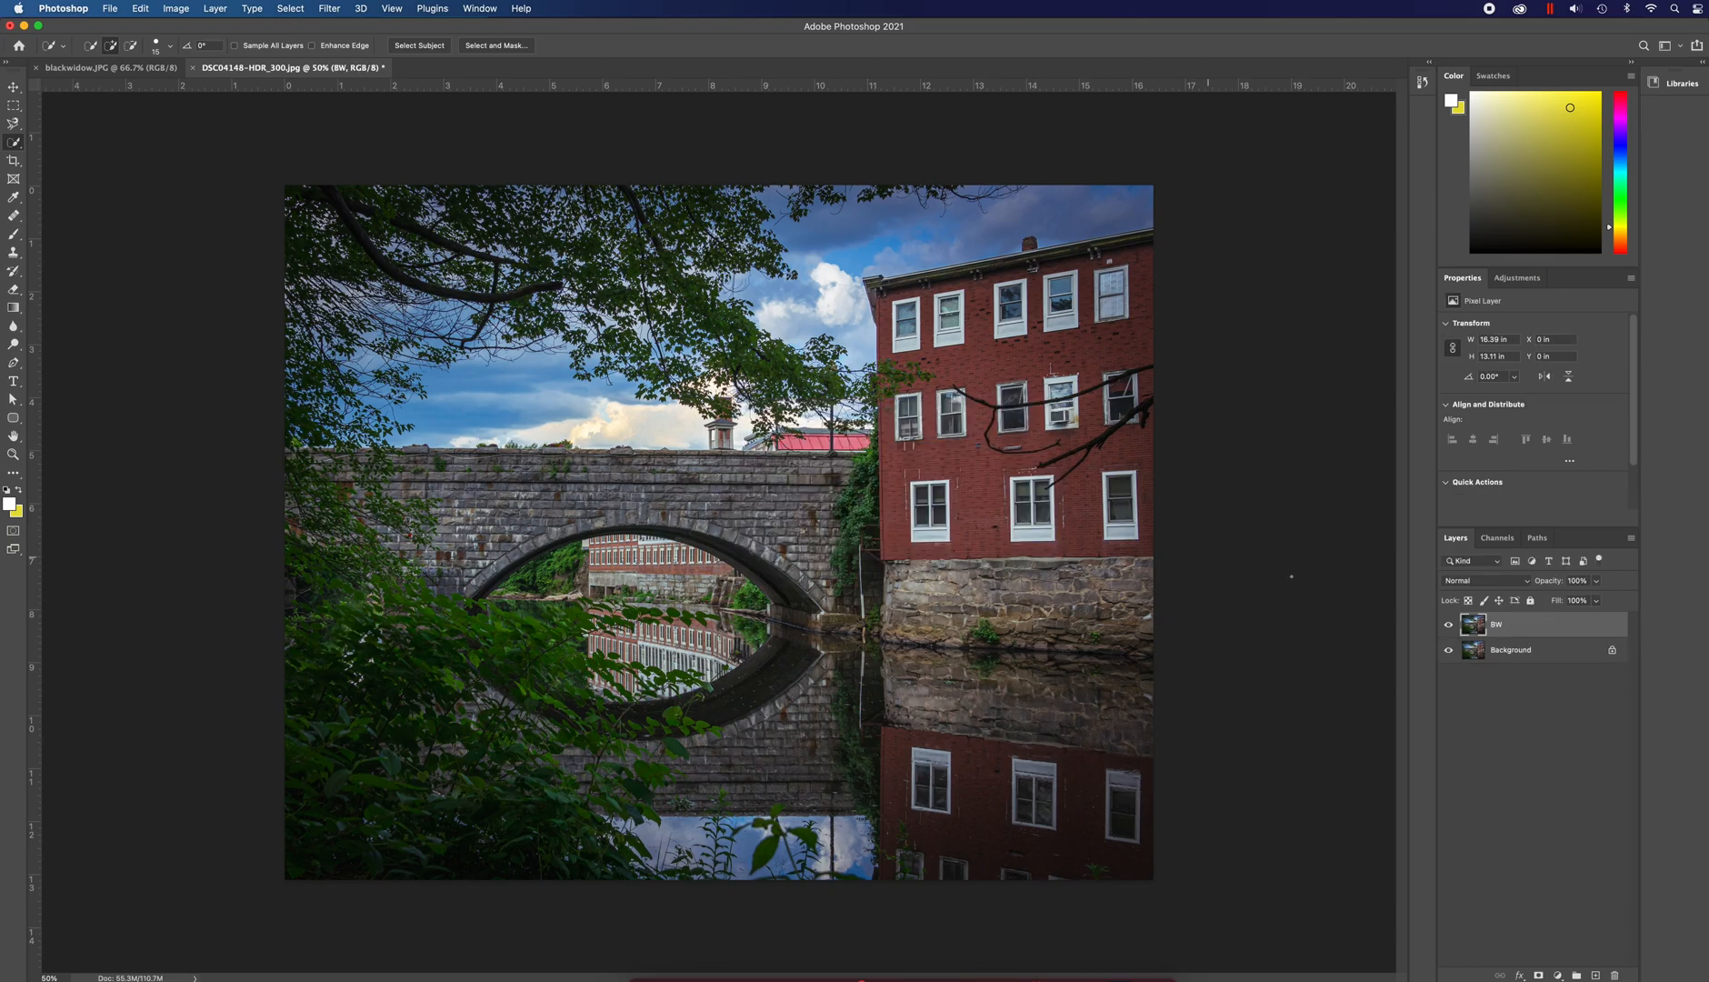
- Convert the BW layer into an embedded smart object from its context menu
right_click(1497, 624)
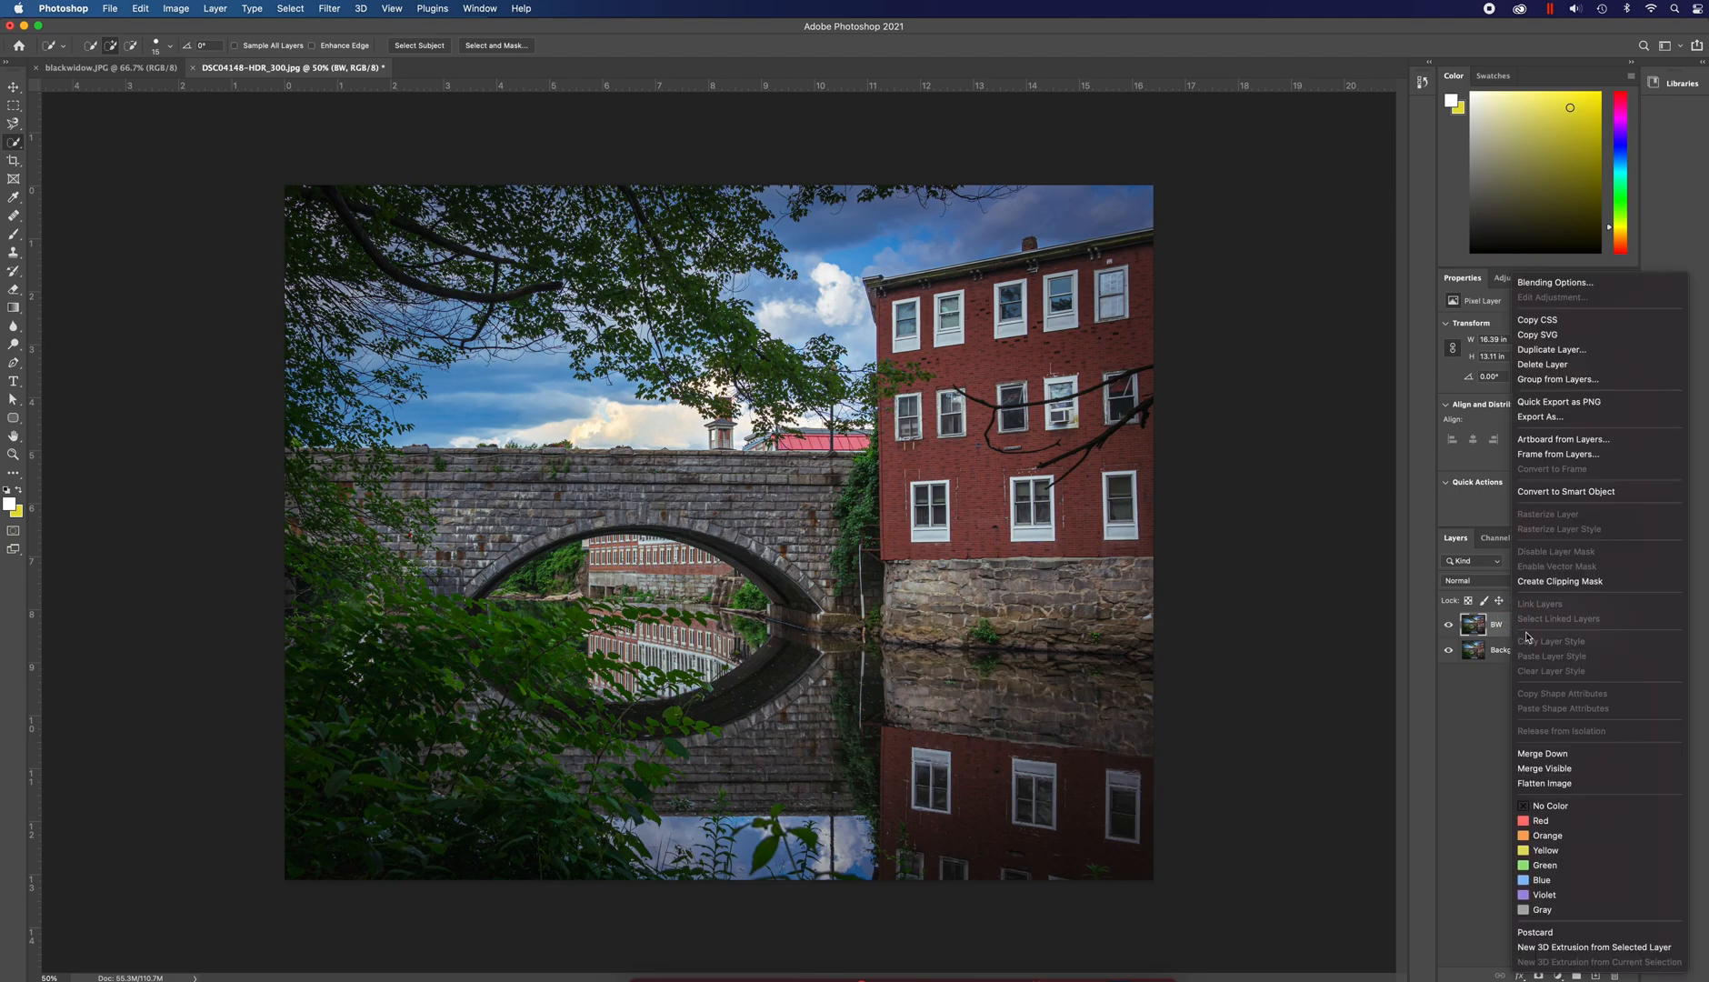
mouse_move(1559, 453)
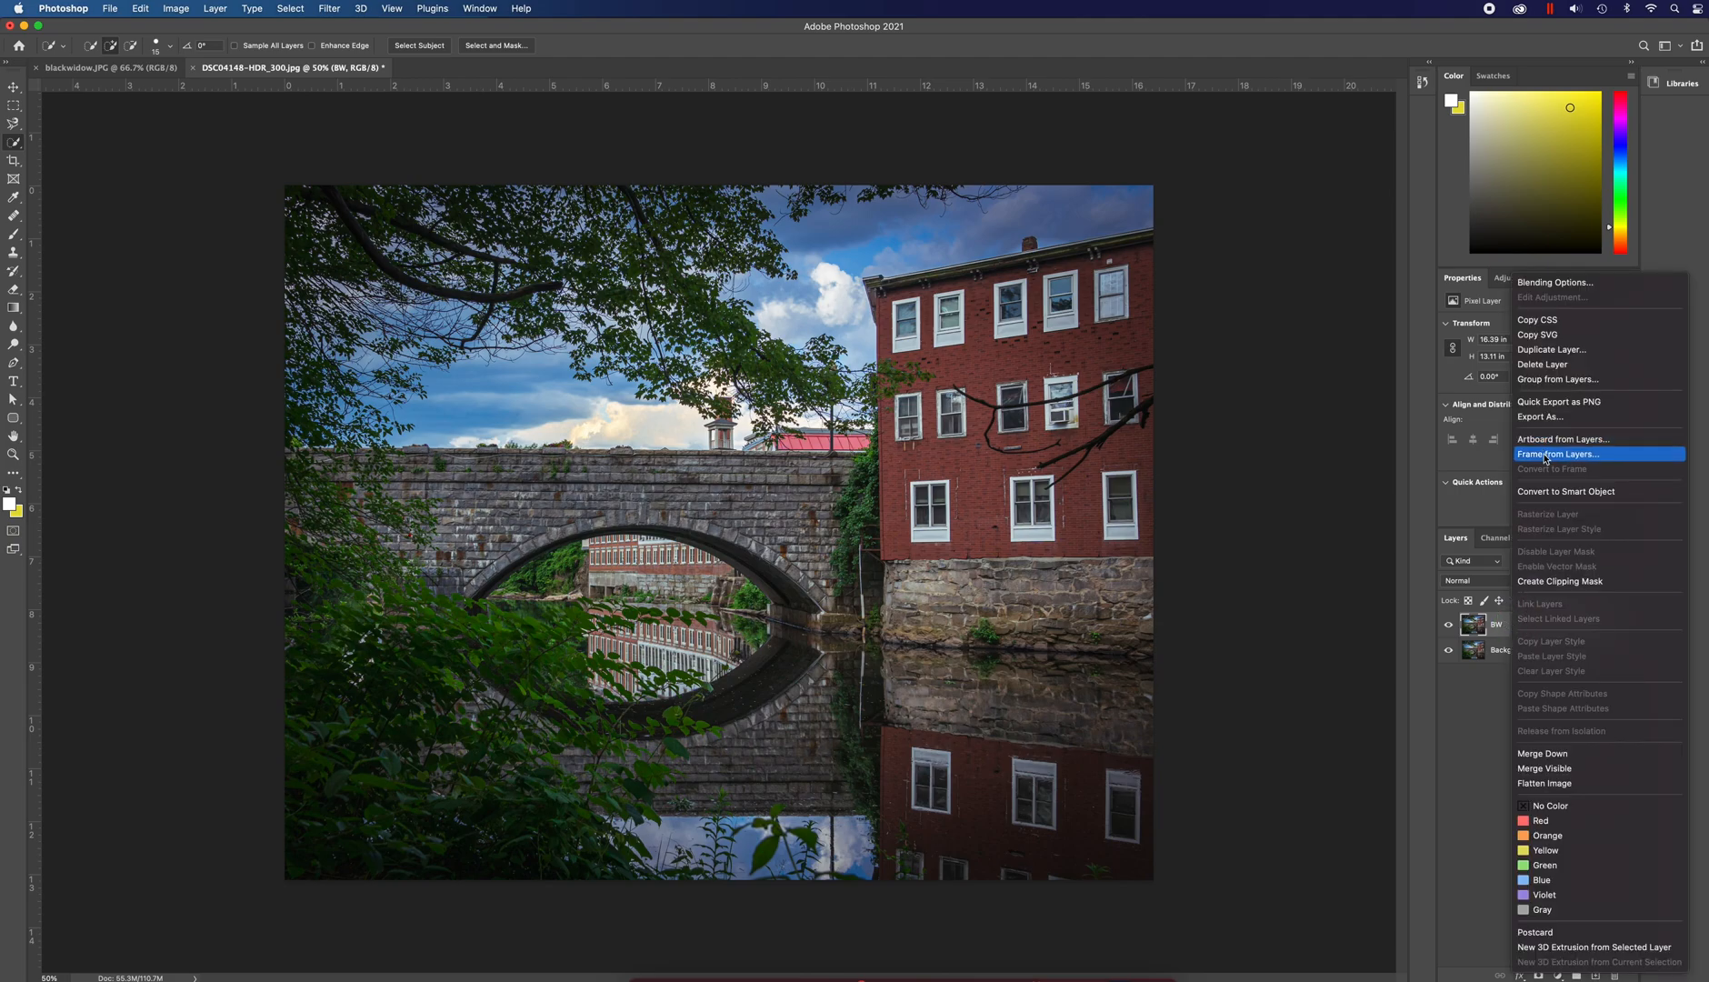
left_click(1567, 490)
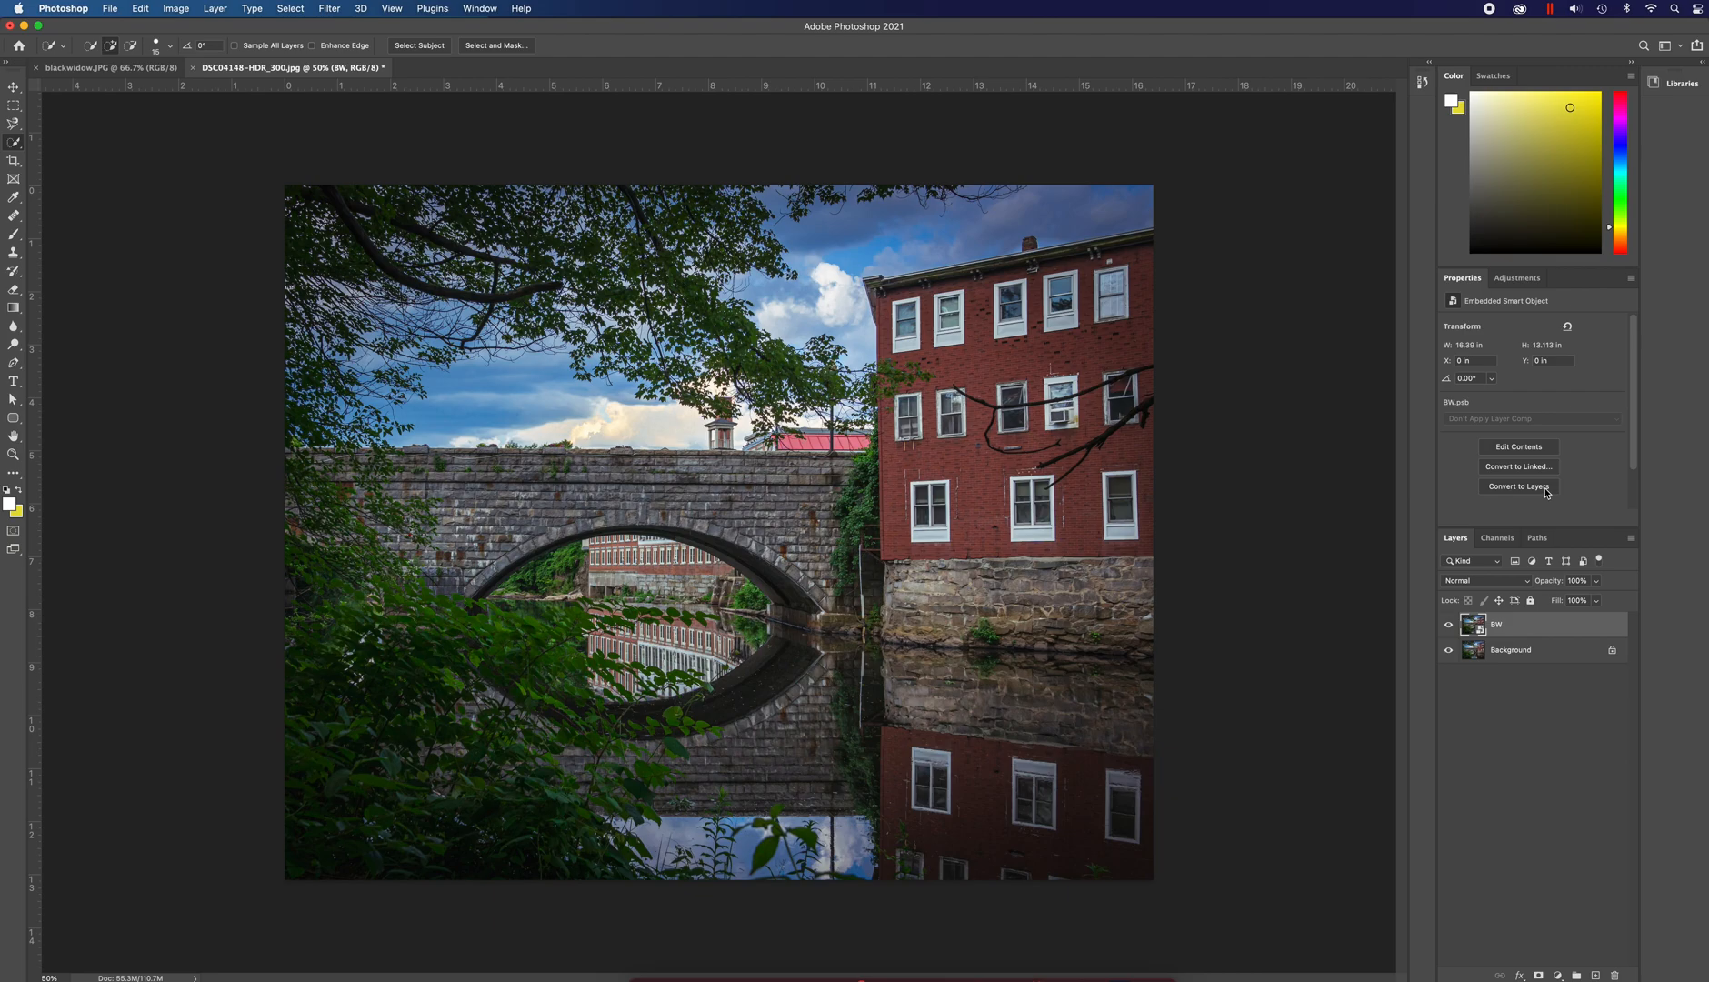
mouse_move(1517, 486)
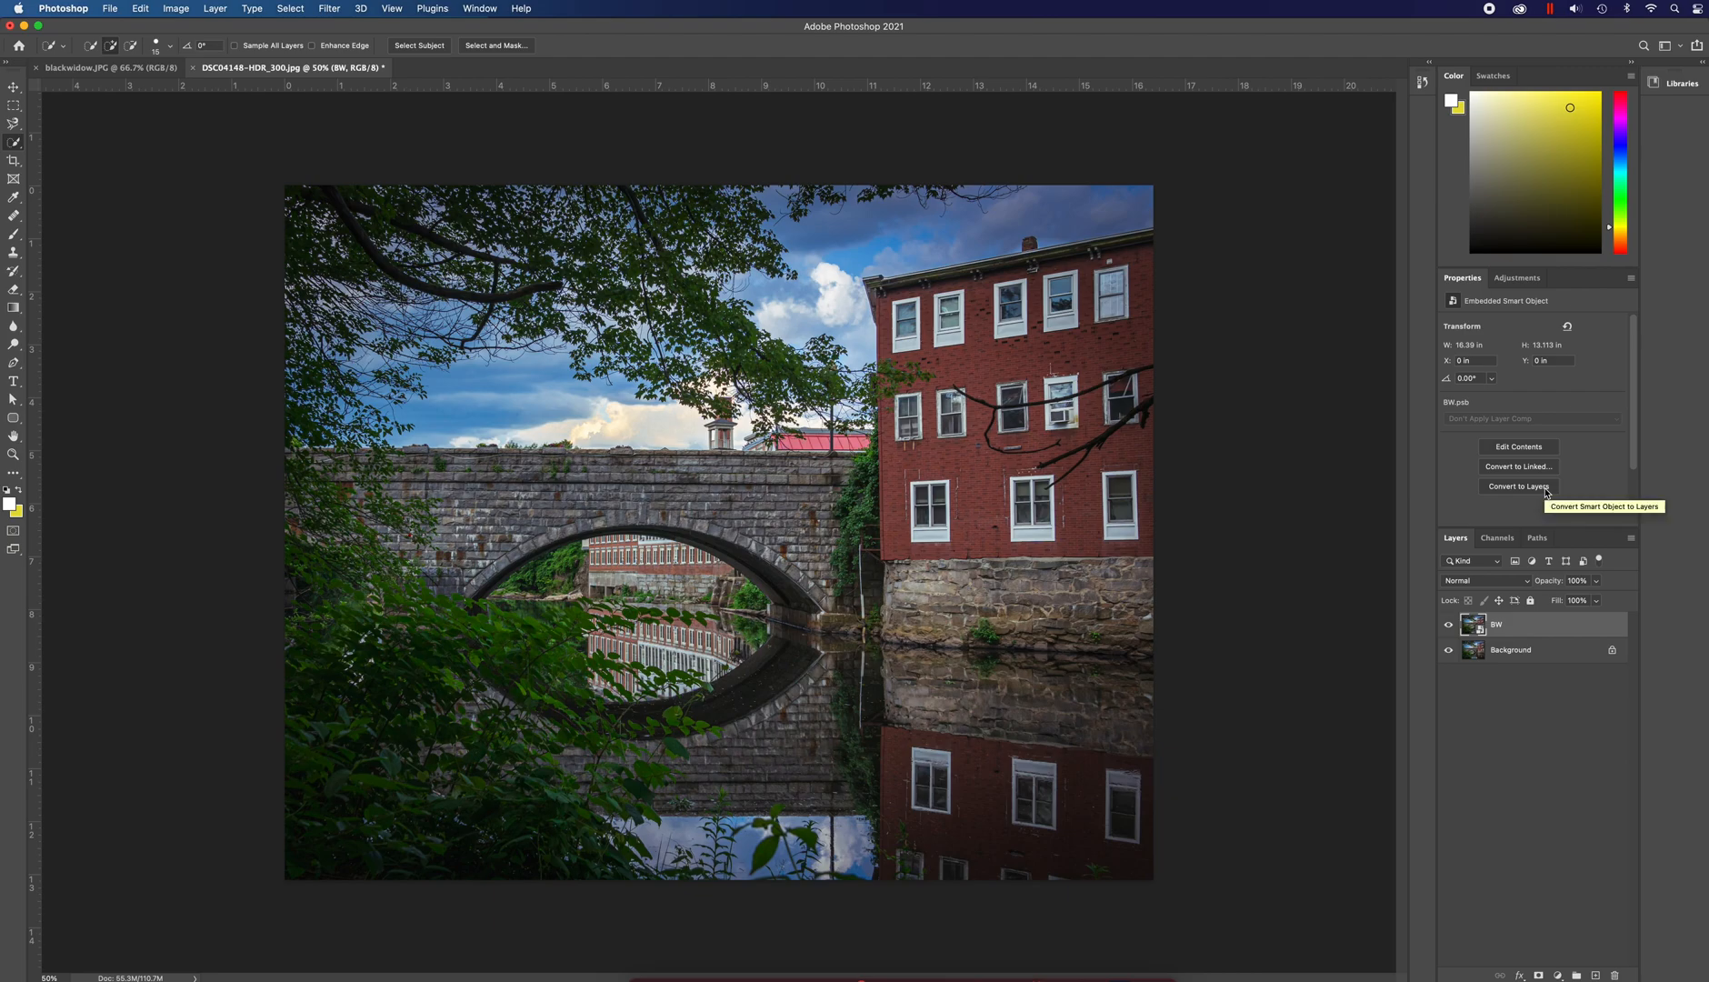
mouse_move(1582, 494)
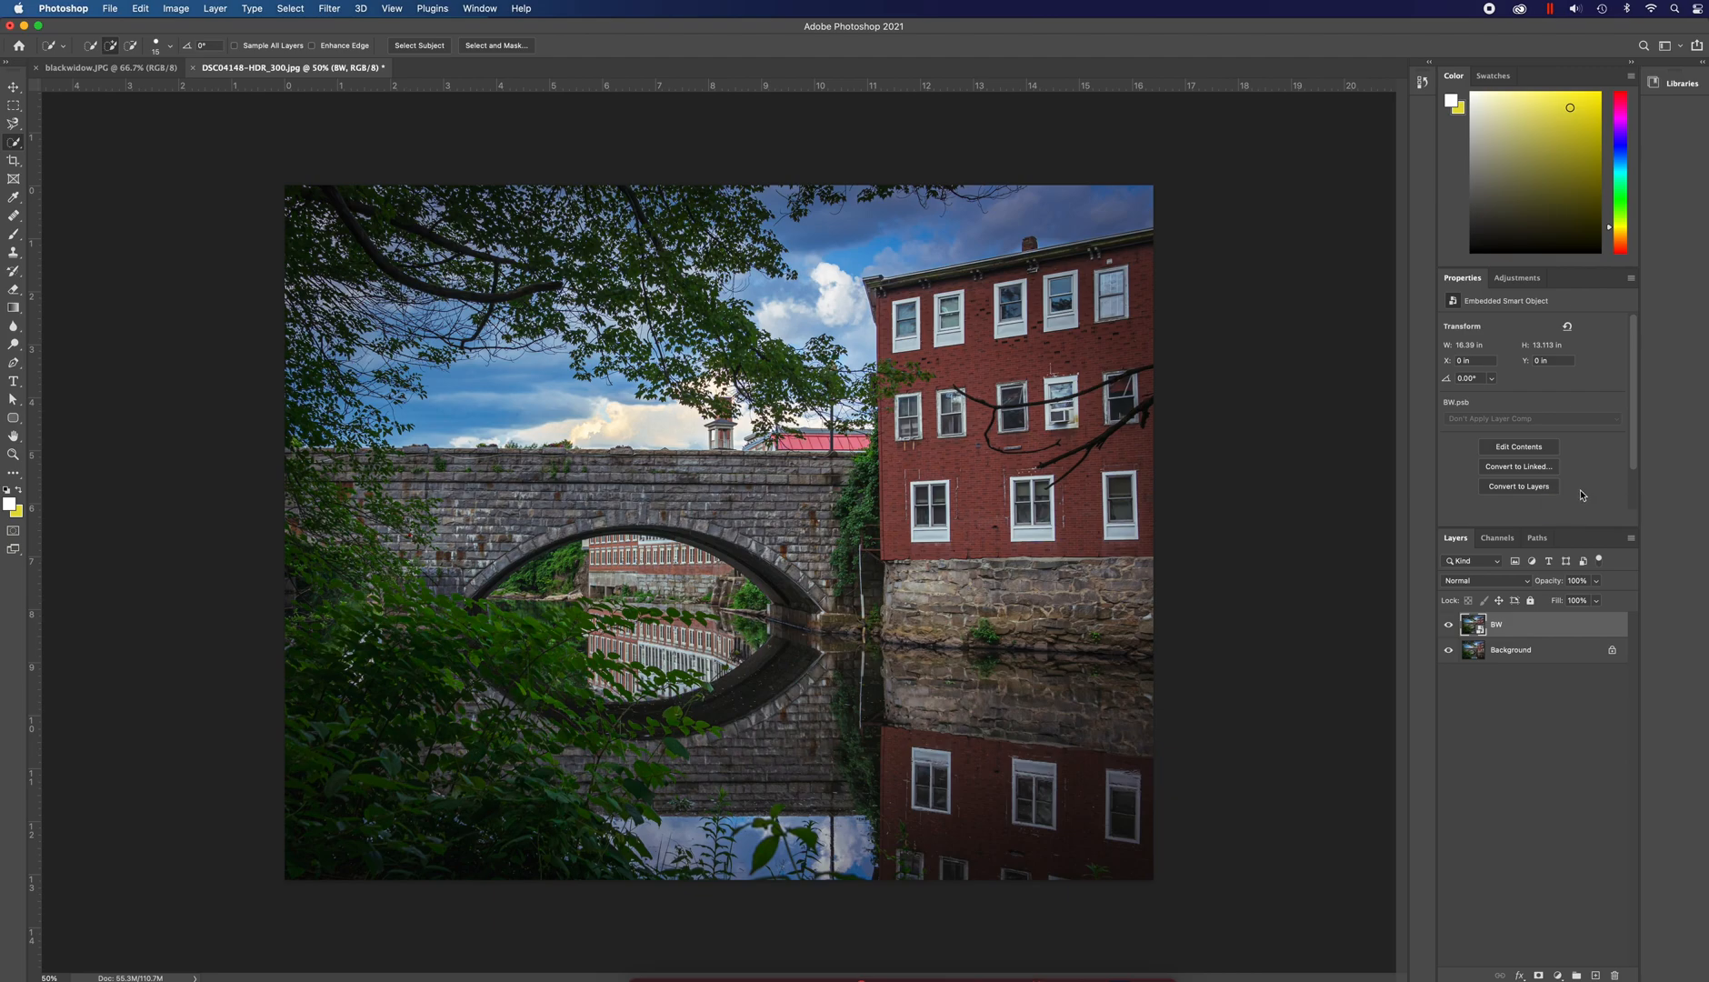
- Add a Hue/Saturation adjustment at Saturation -100, then select the BW layer
left_click(1518, 278)
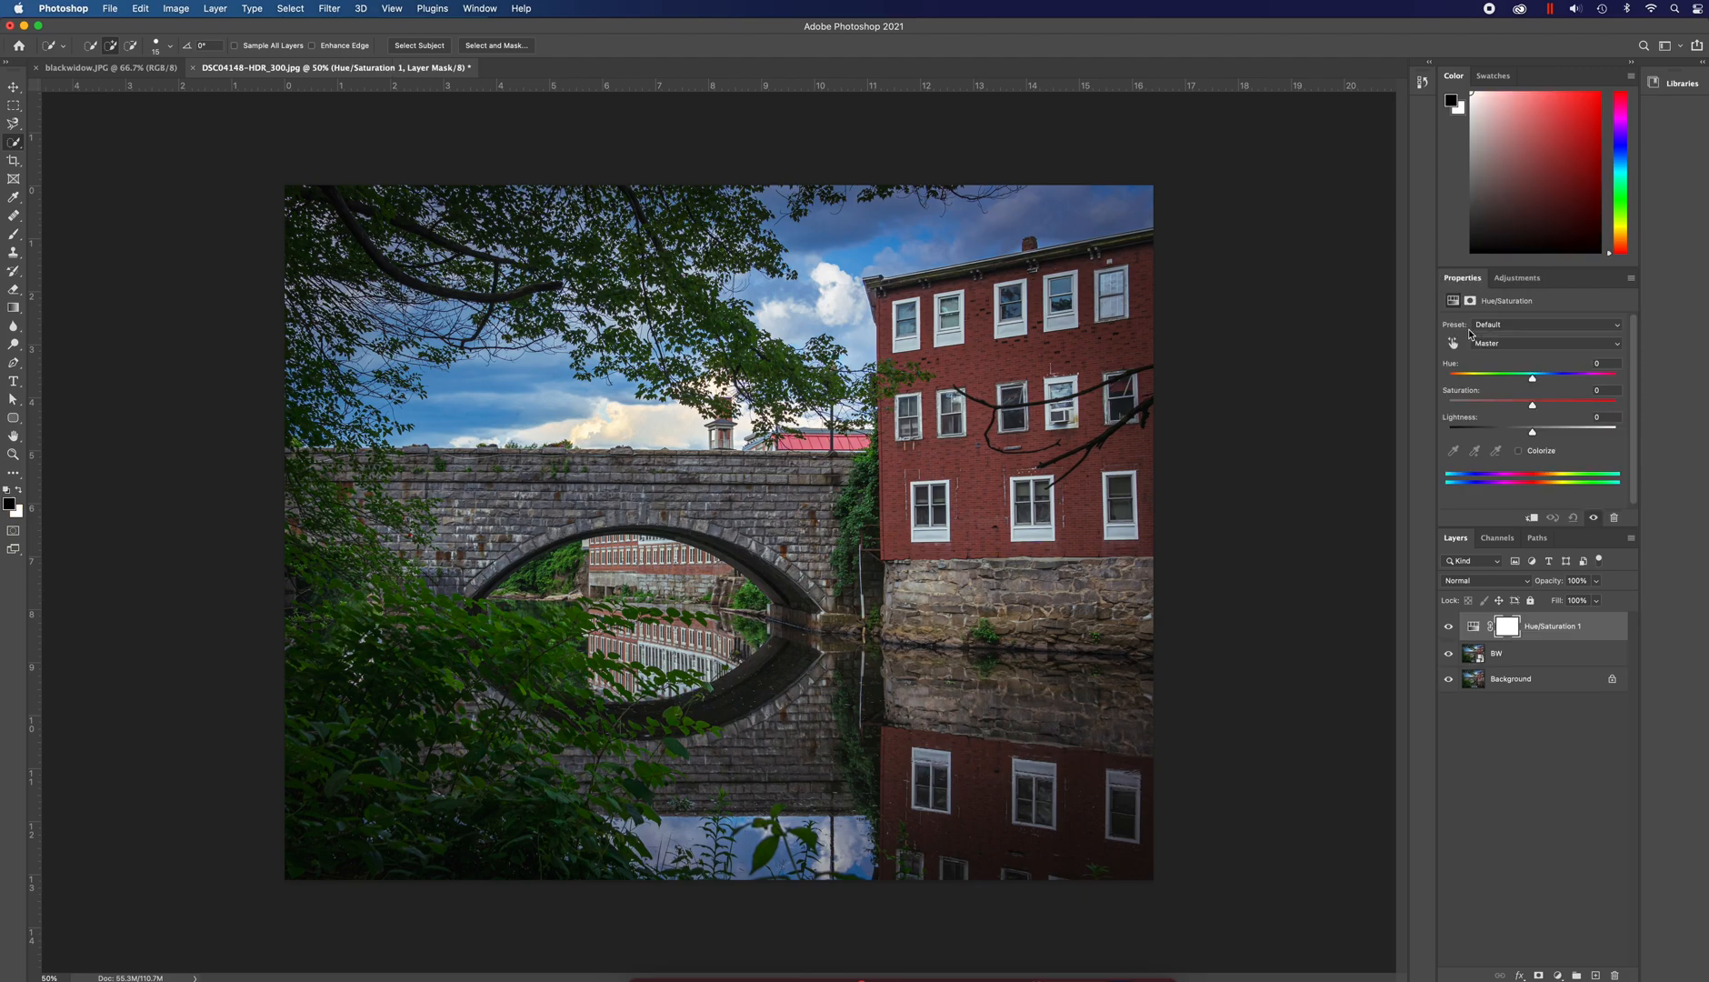
mouse_move(1528, 405)
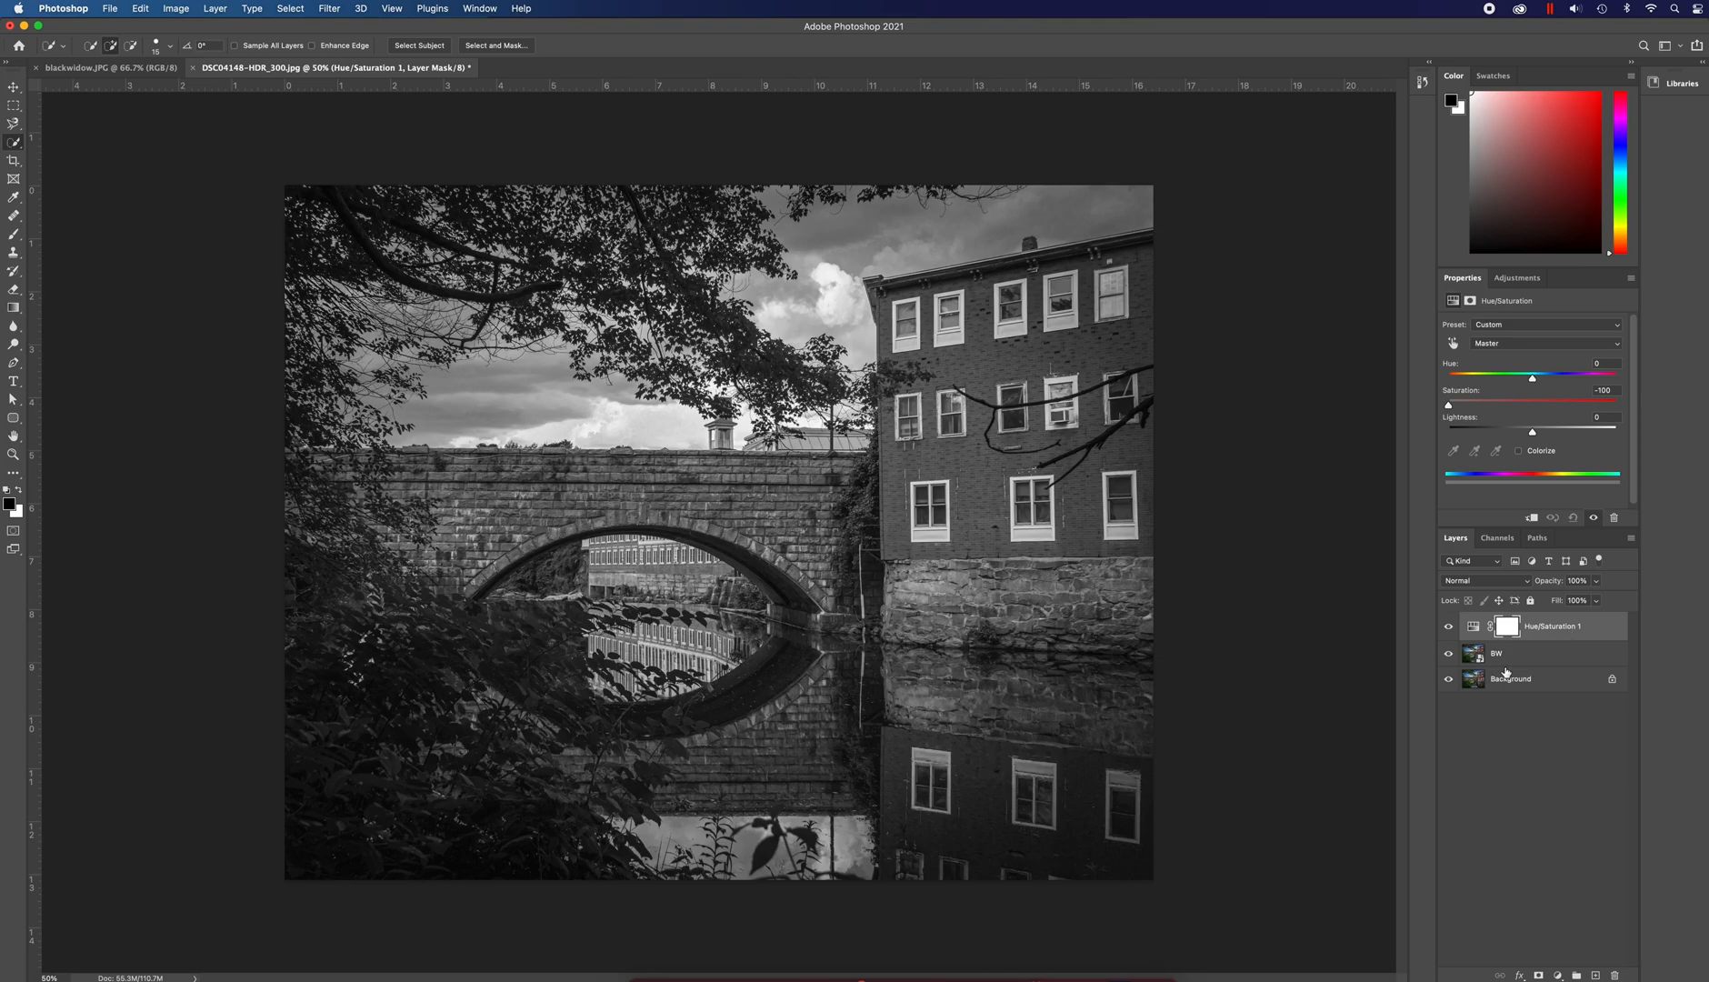
mouse_move(1507, 669)
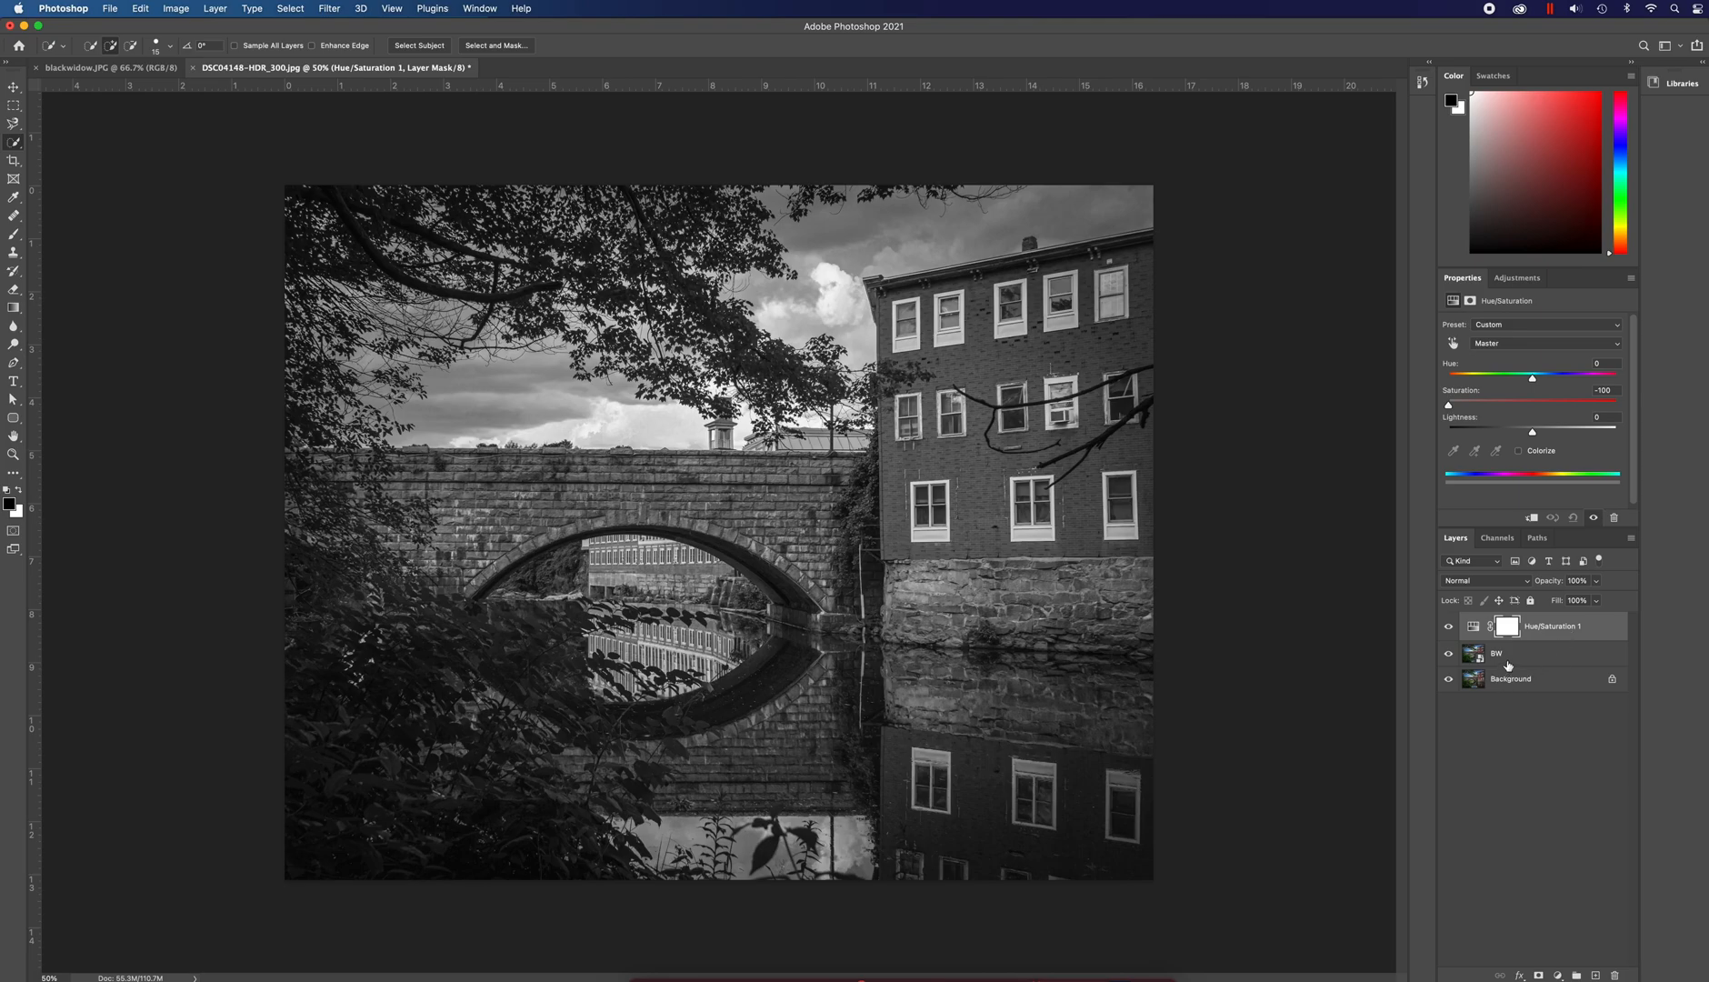
left_click(1511, 653)
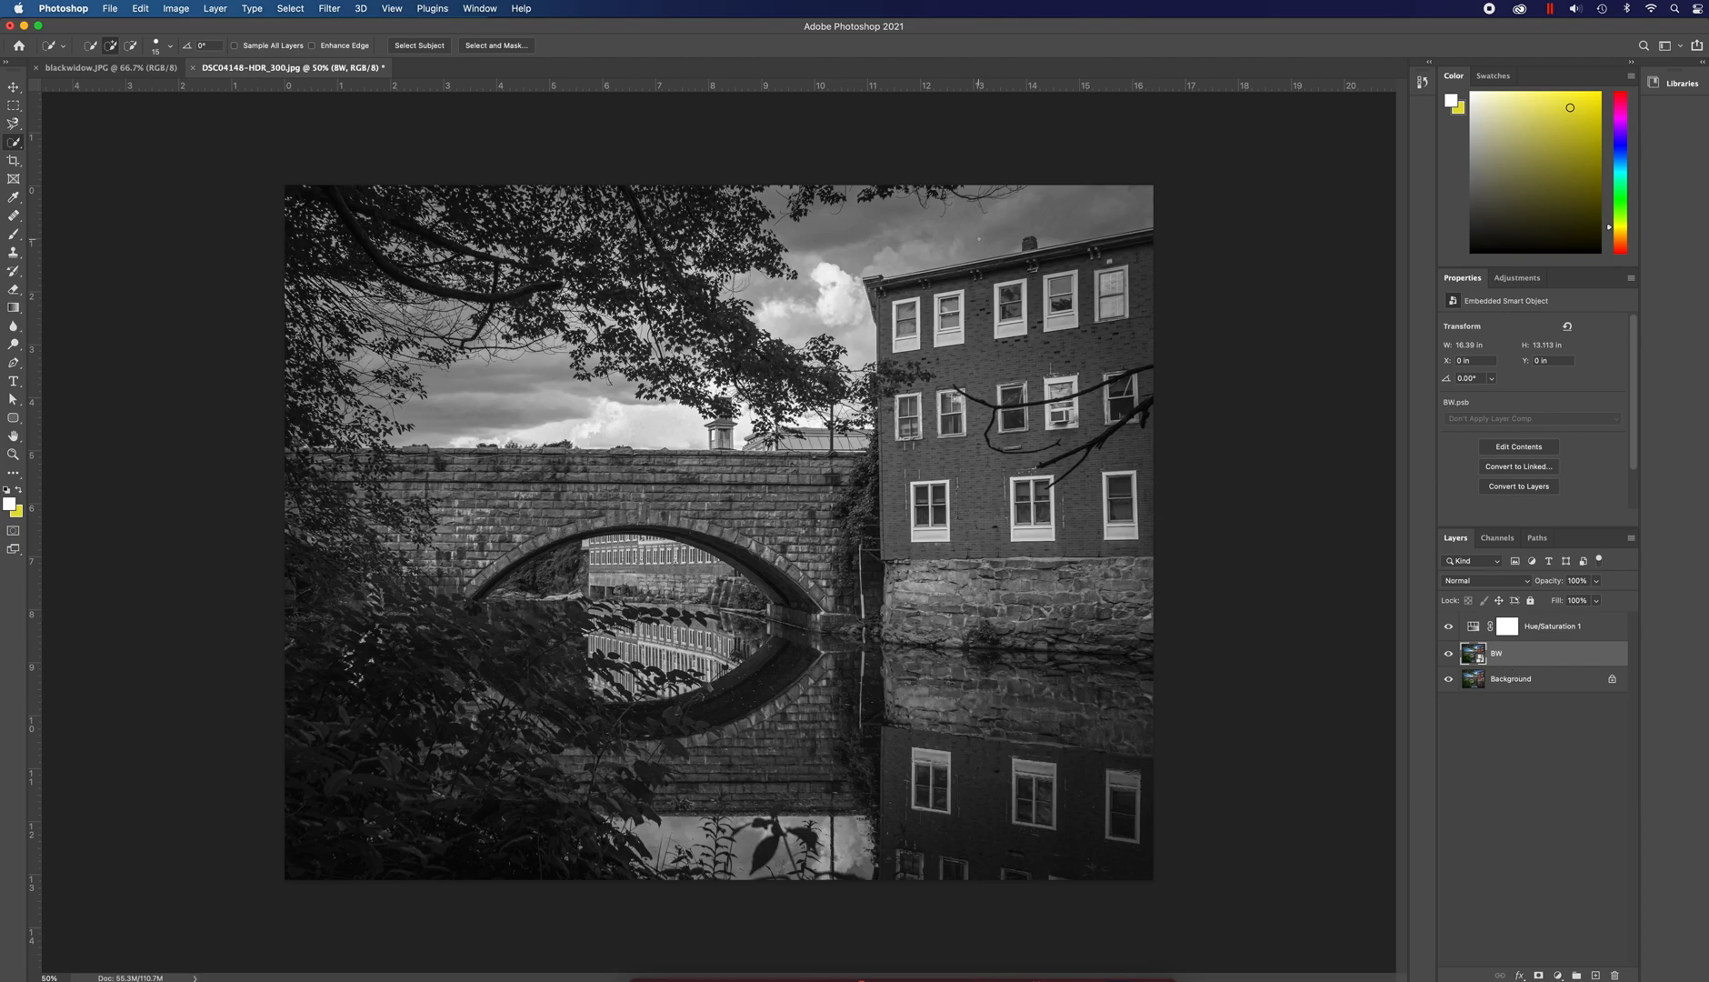
- Apply Image > Adjustments > Invert to the BW smart object
left_click(176, 9)
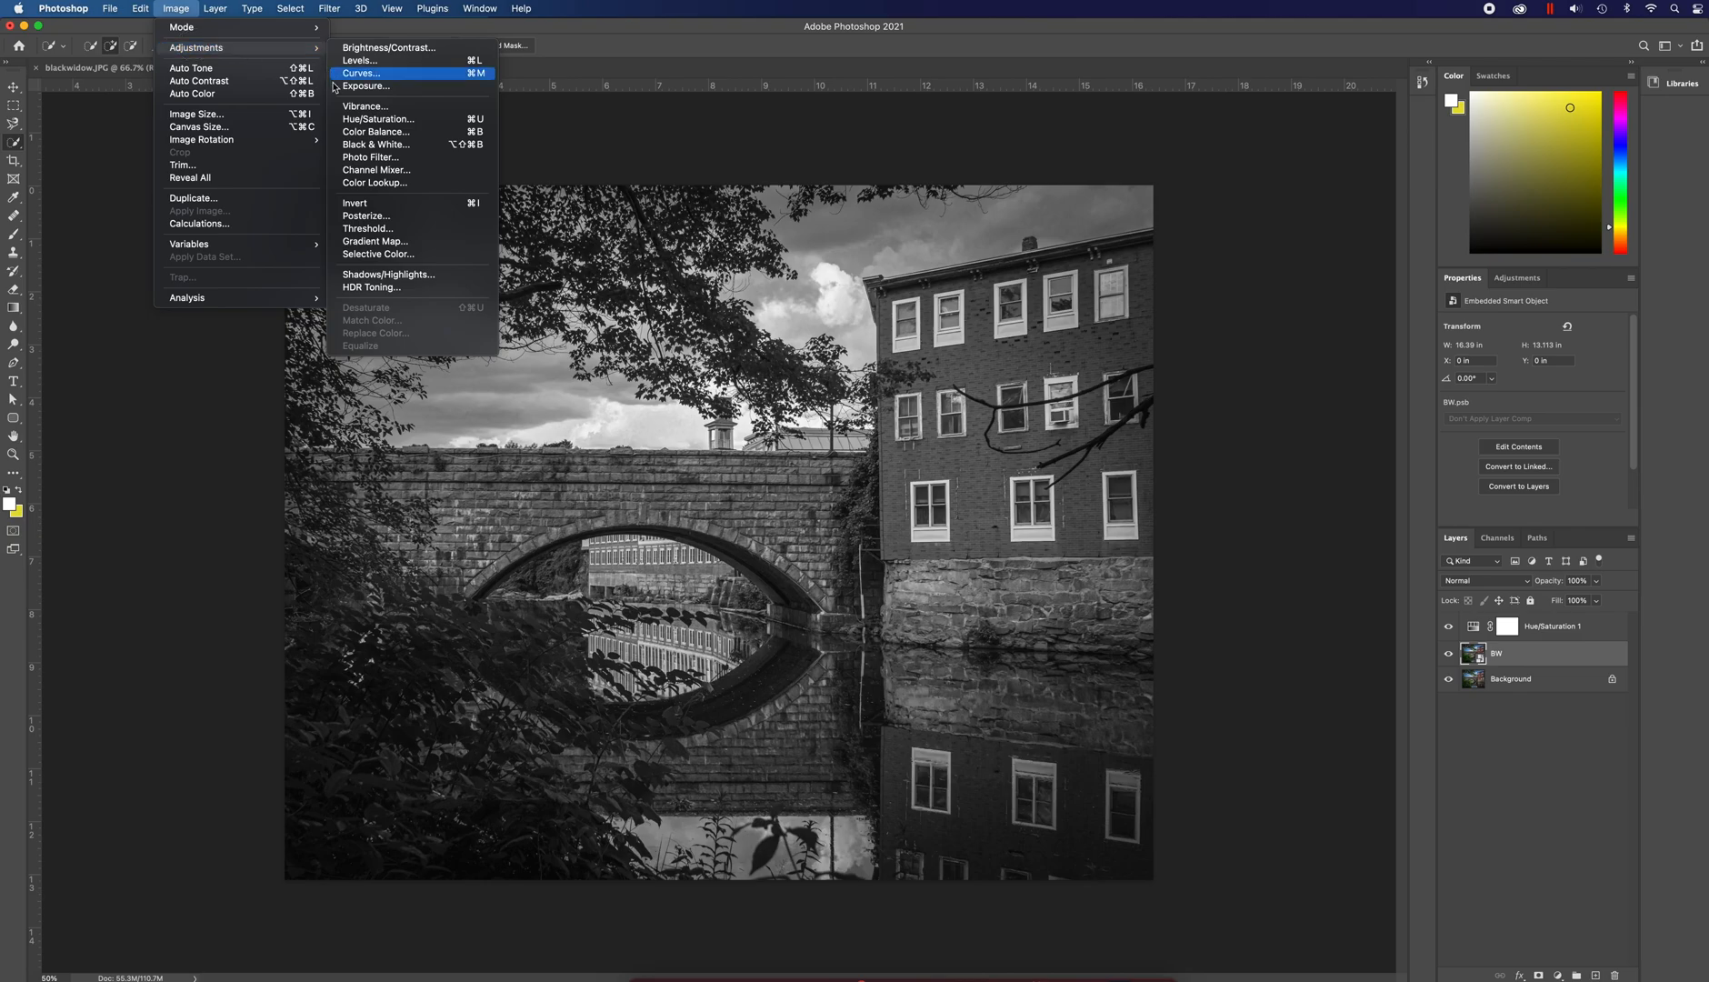
left_click(354, 203)
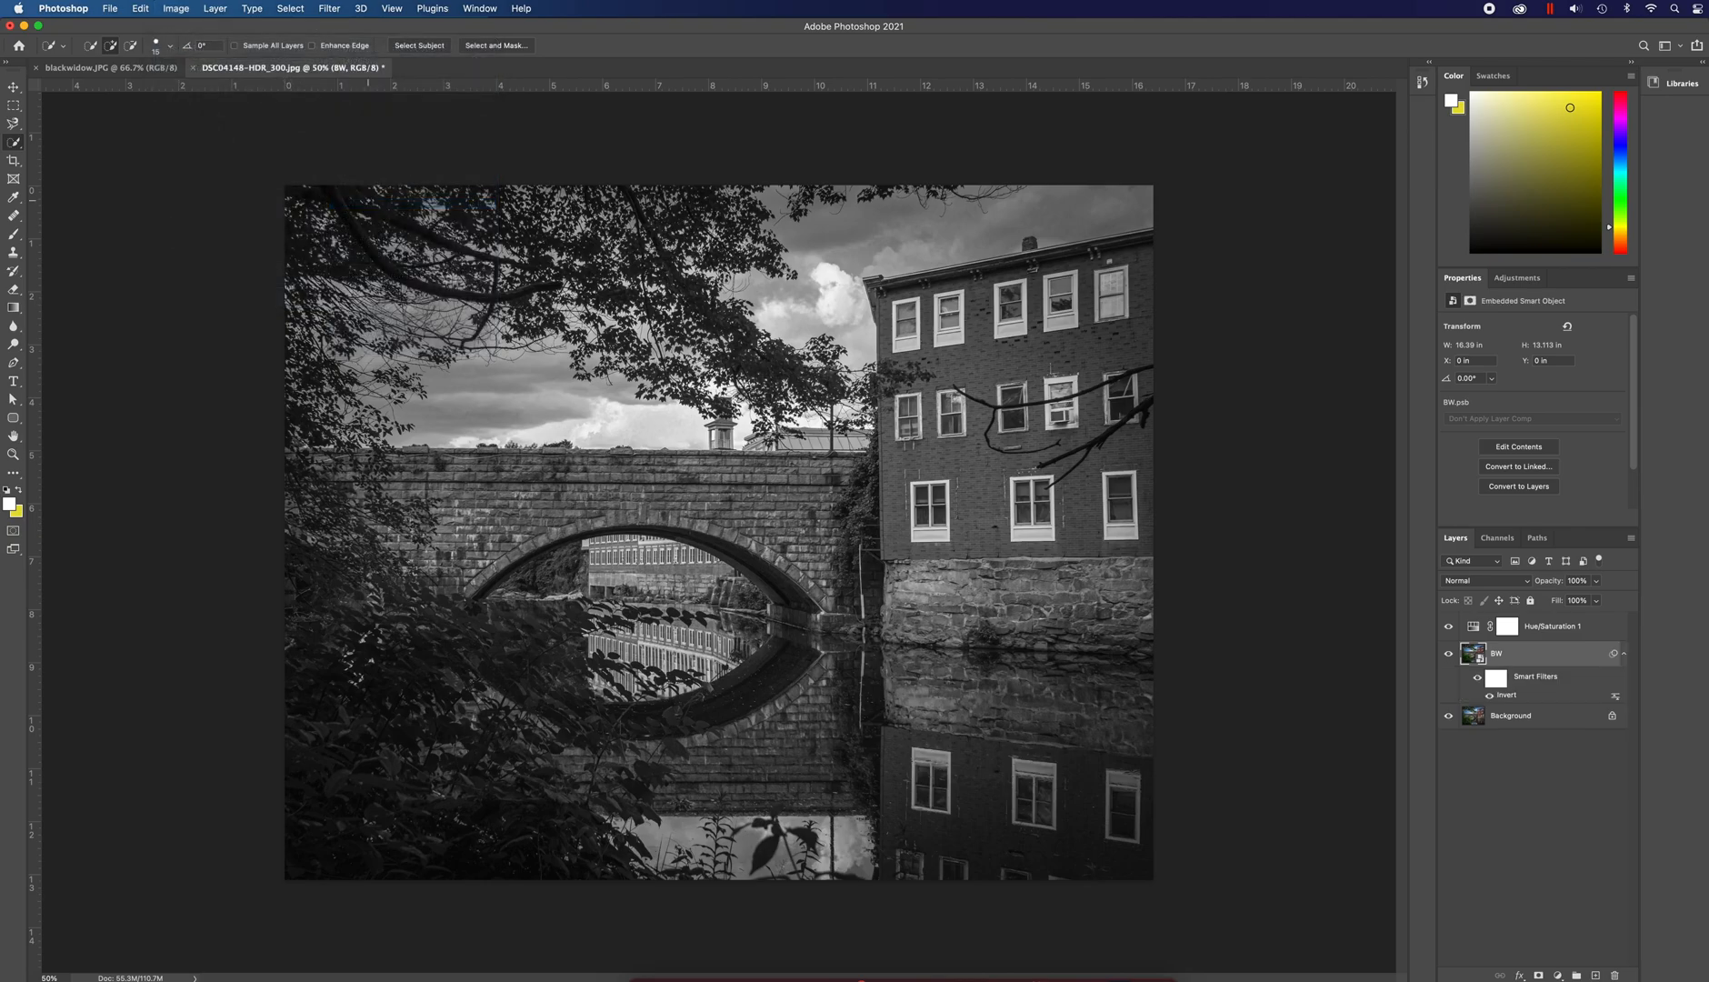
left_click(1478, 694)
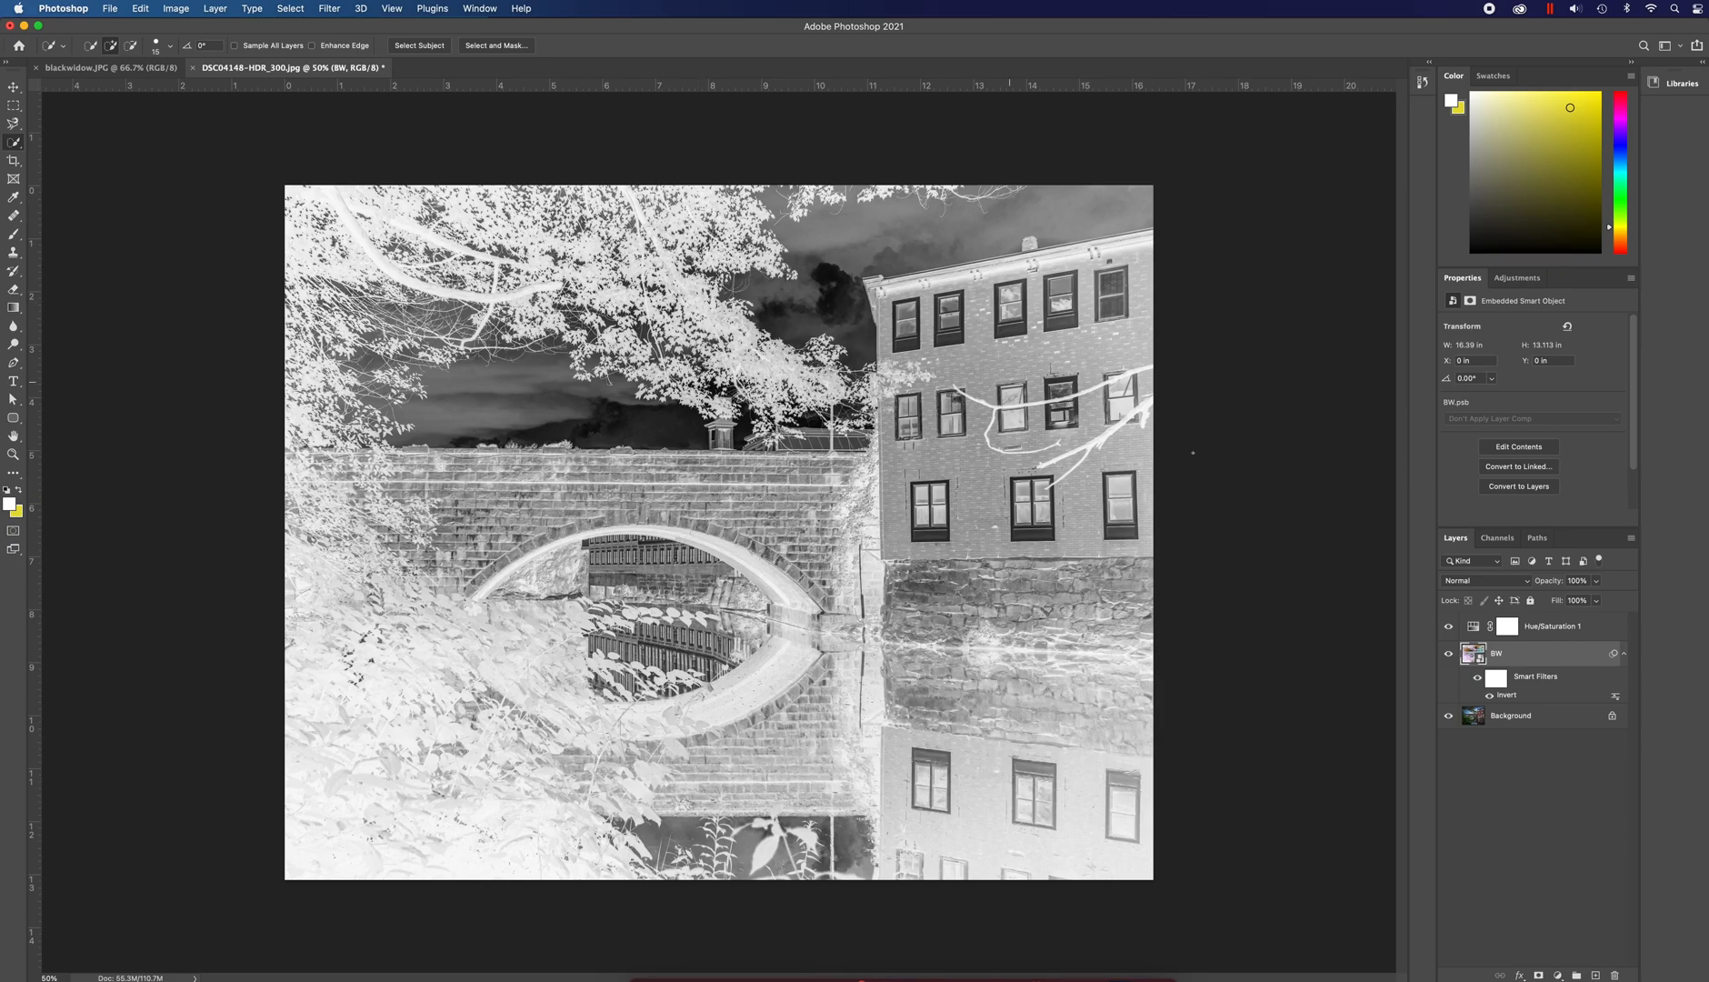
- Set the BW layer's blend mode to Color Dodge
left_click(1482, 581)
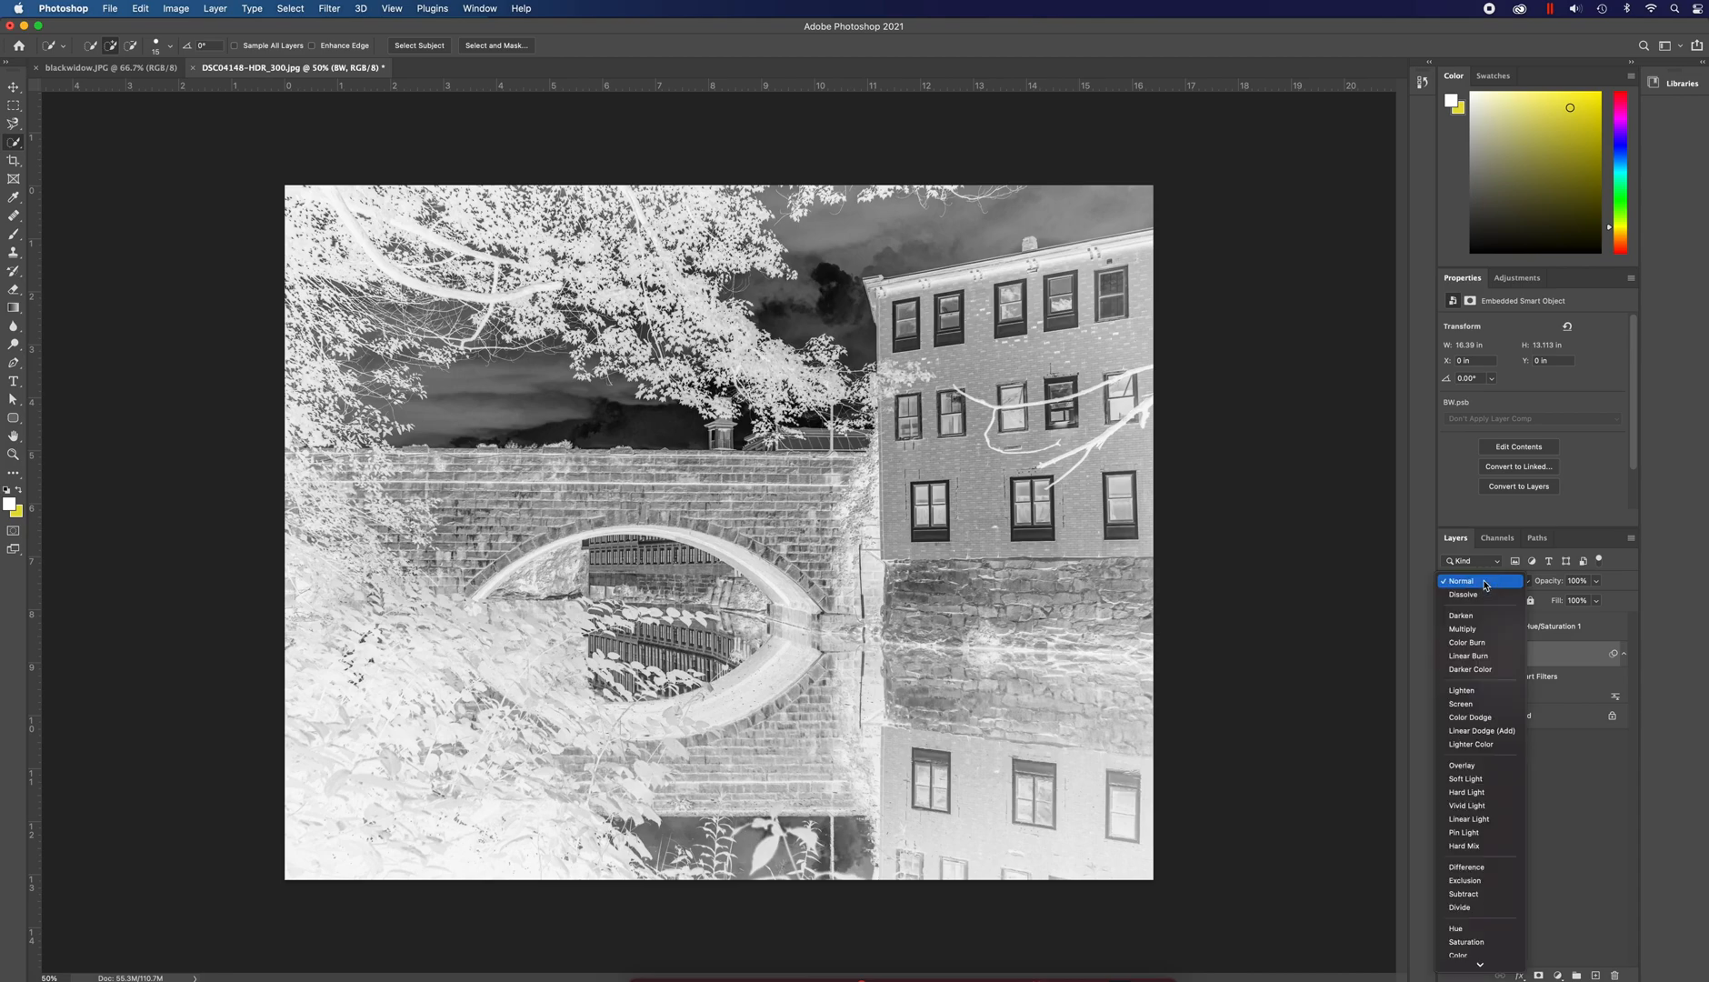
left_click(1470, 718)
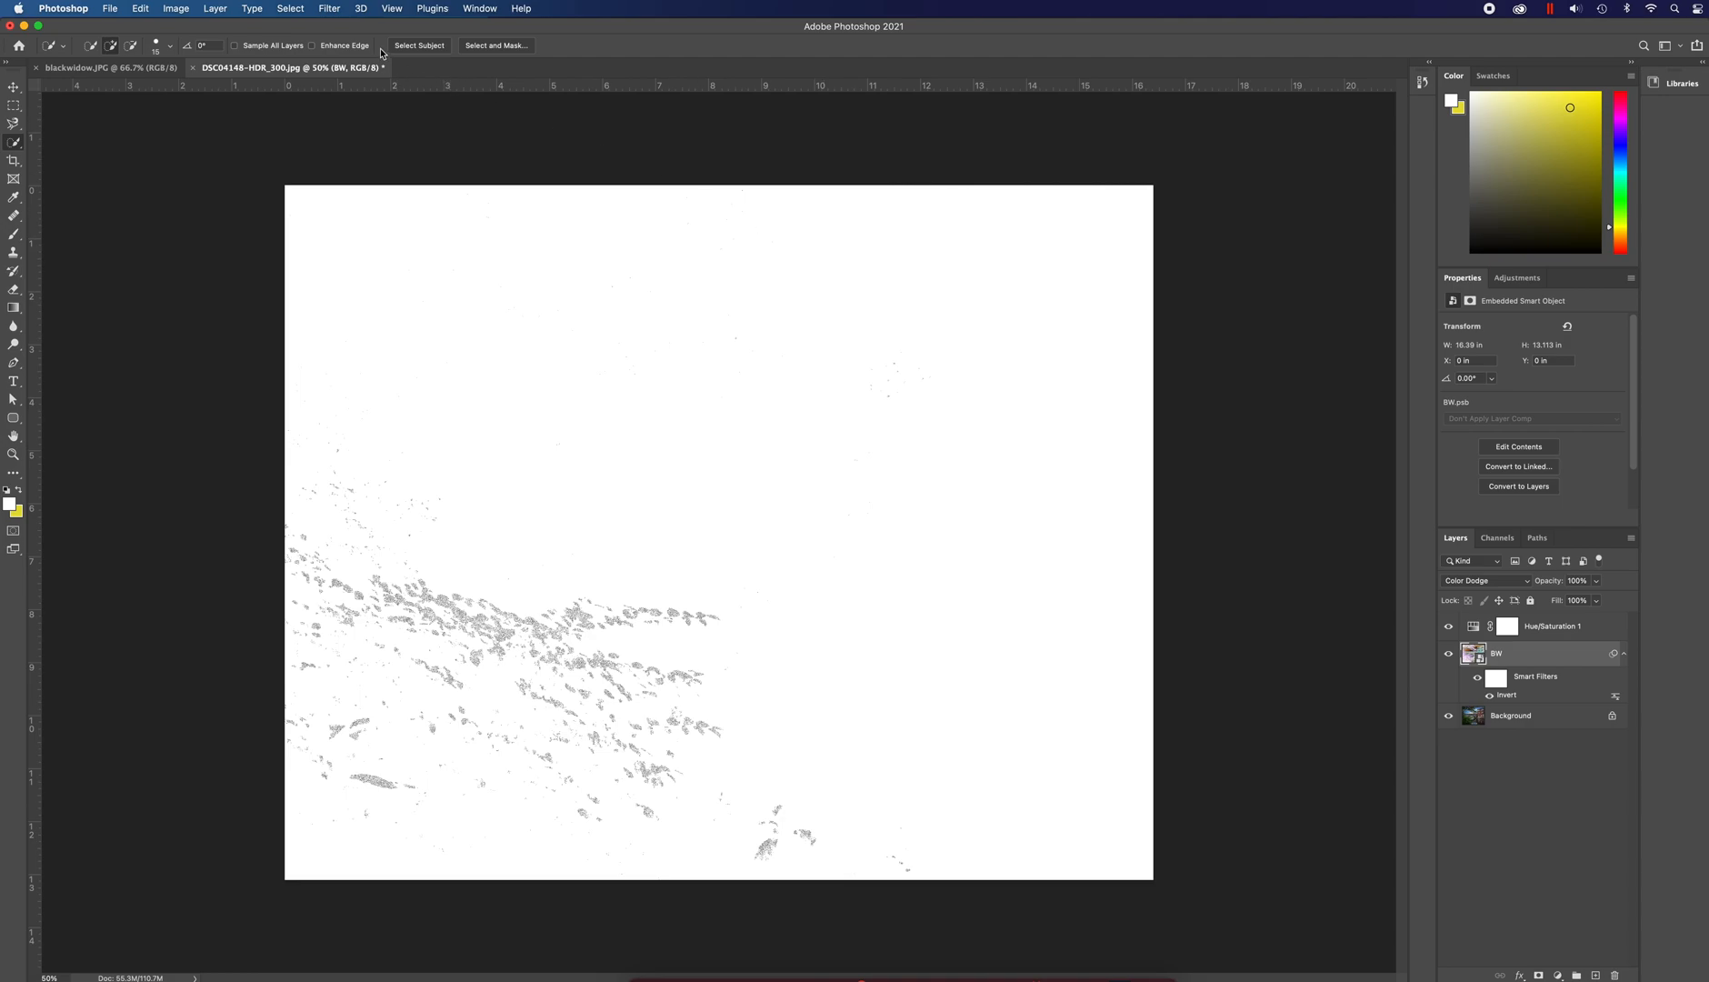
- Apply a Gaussian Blur with a 16.2-pixel radius to the BW layer
left_click(328, 9)
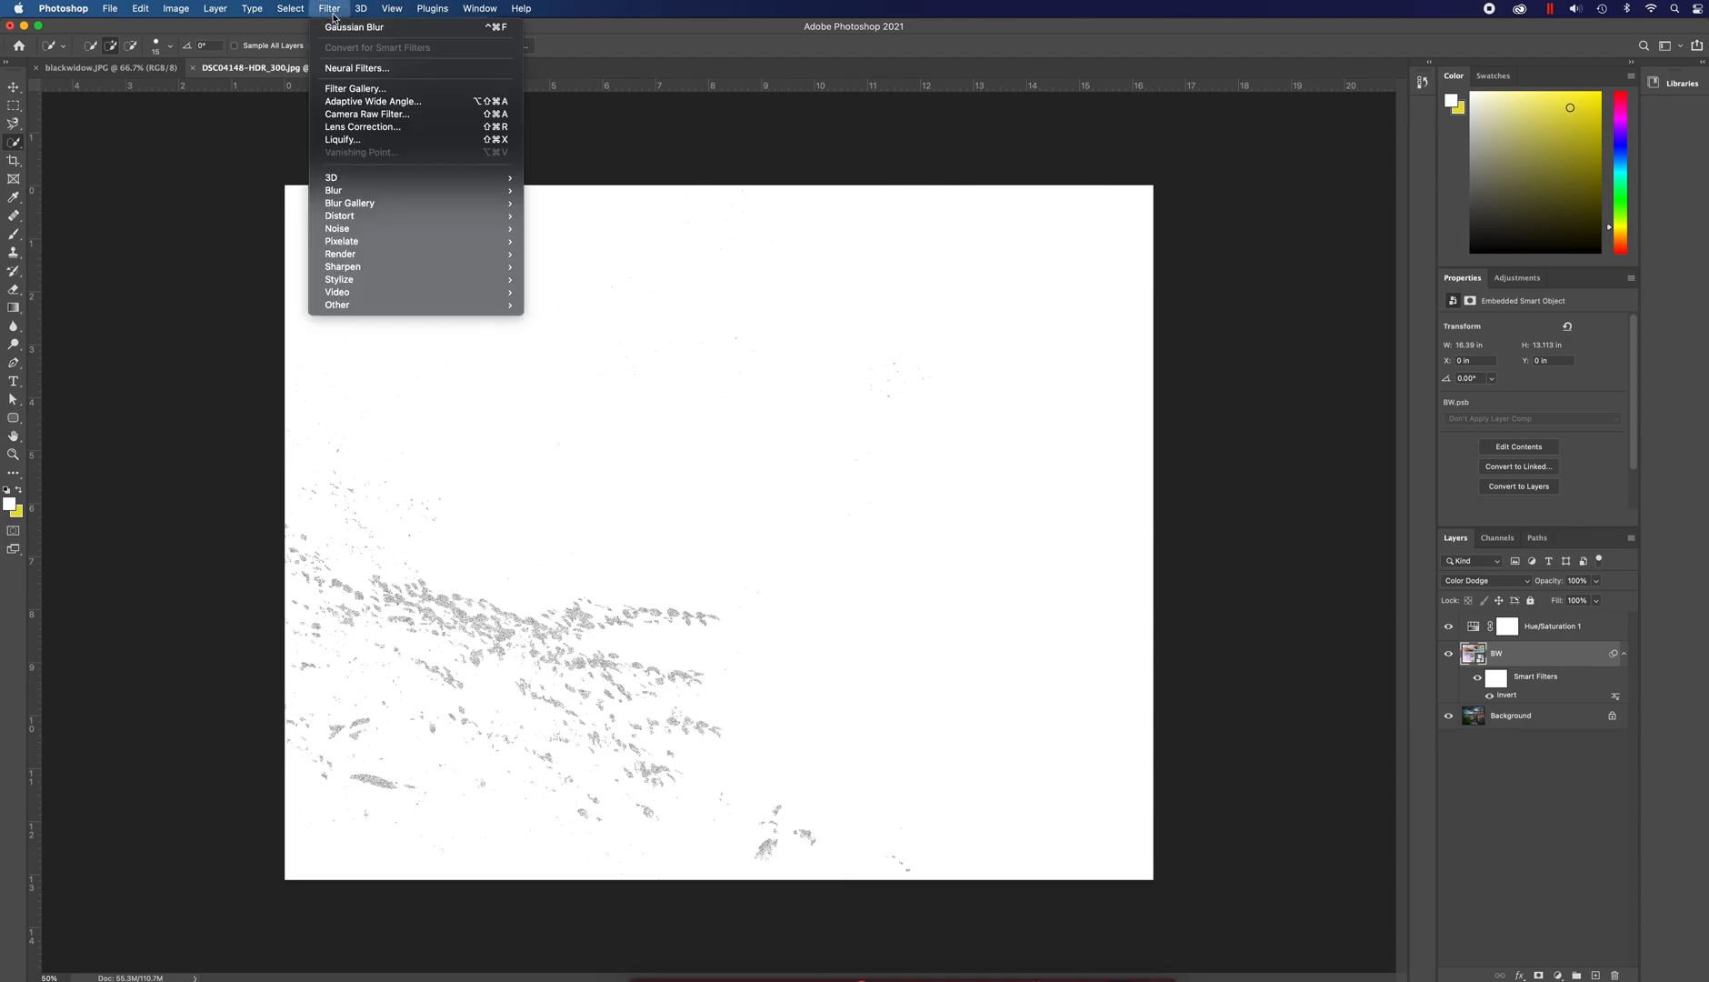
mouse_move(529, 225)
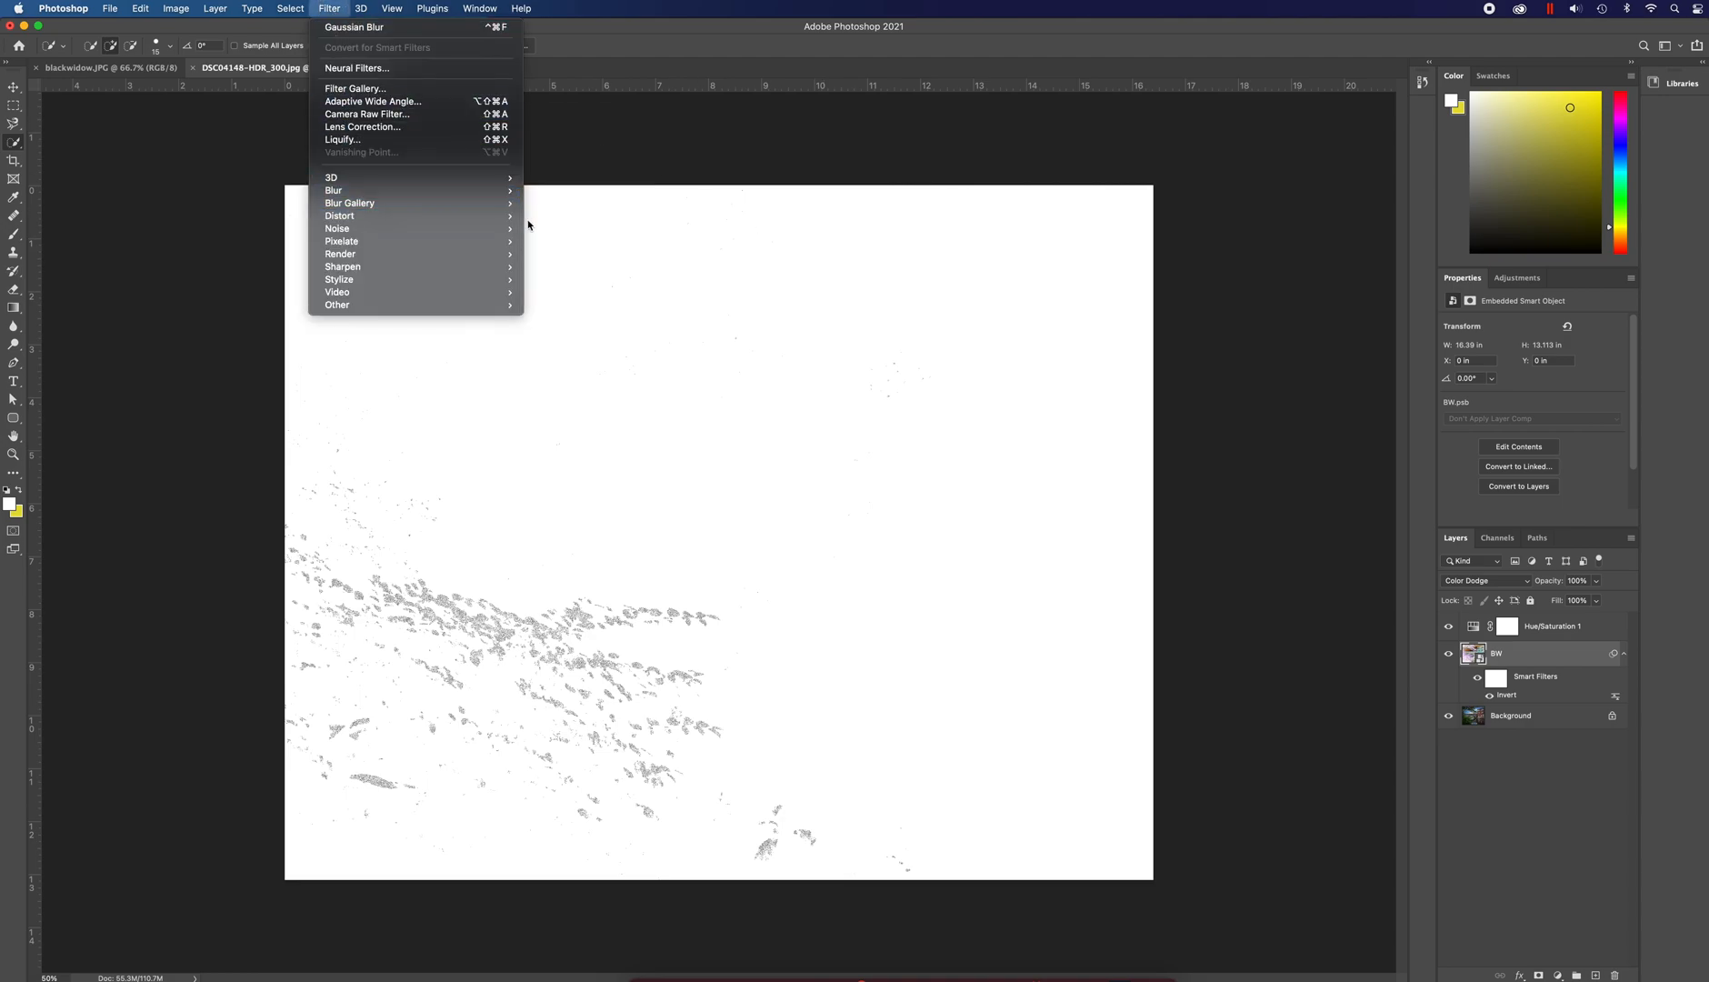
mouse_move(414, 191)
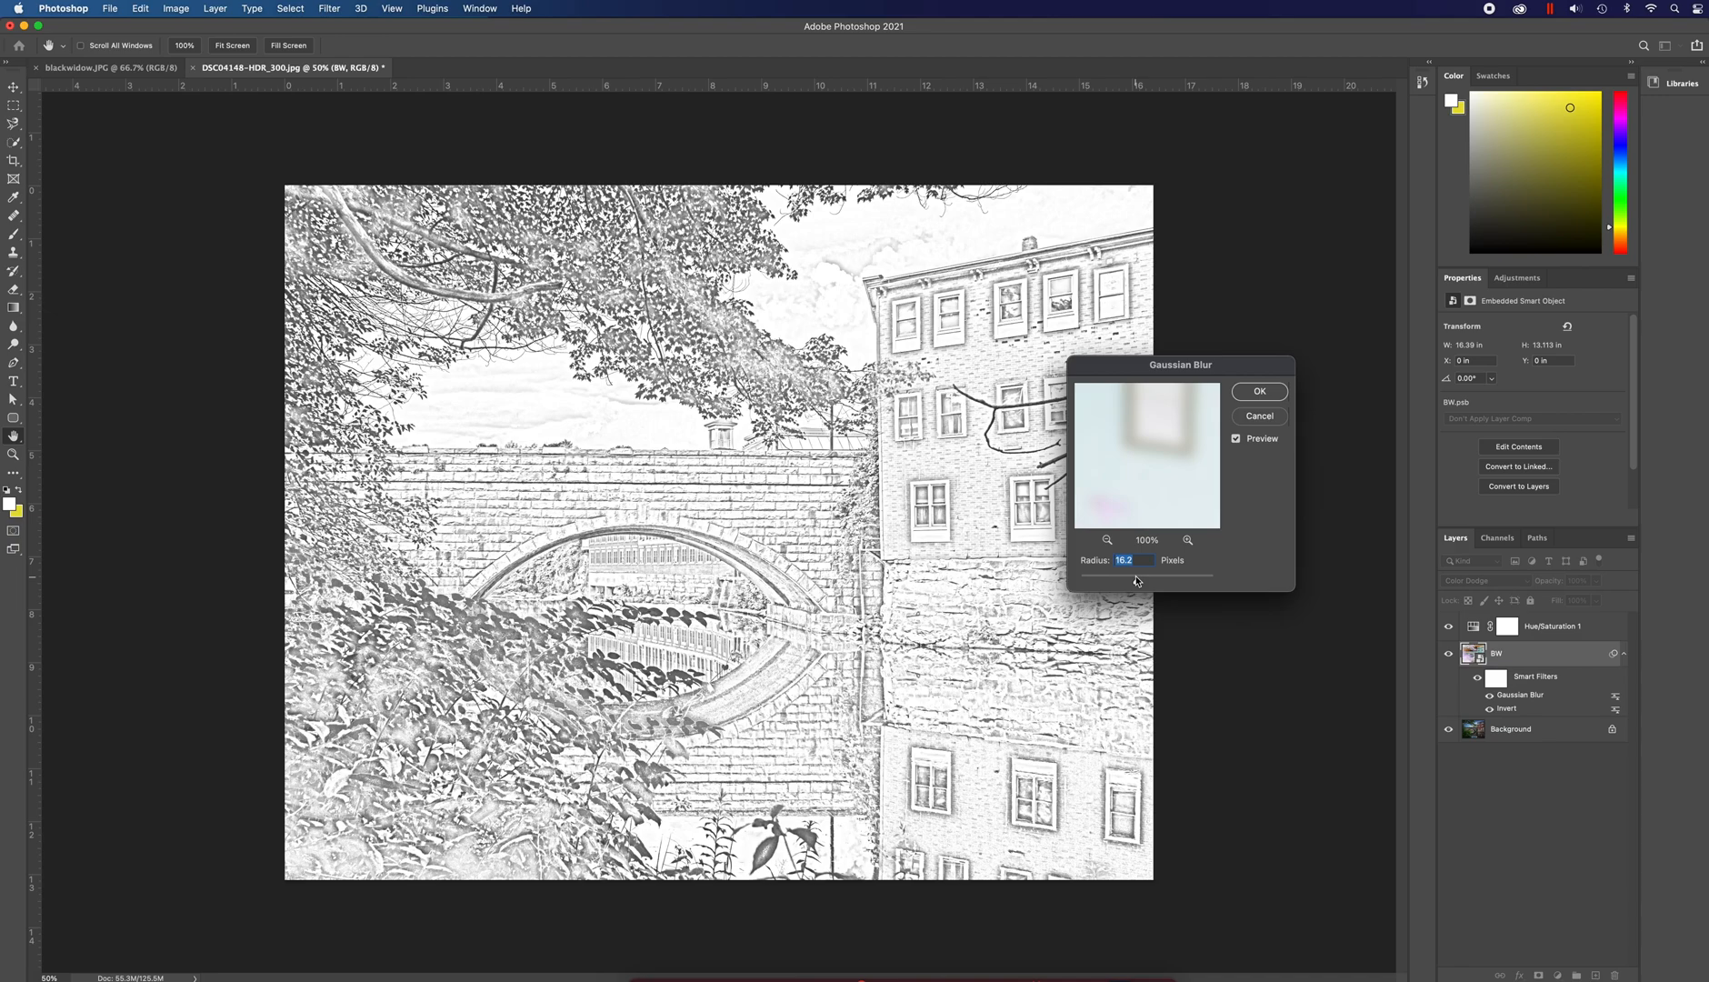
mouse_move(1196, 505)
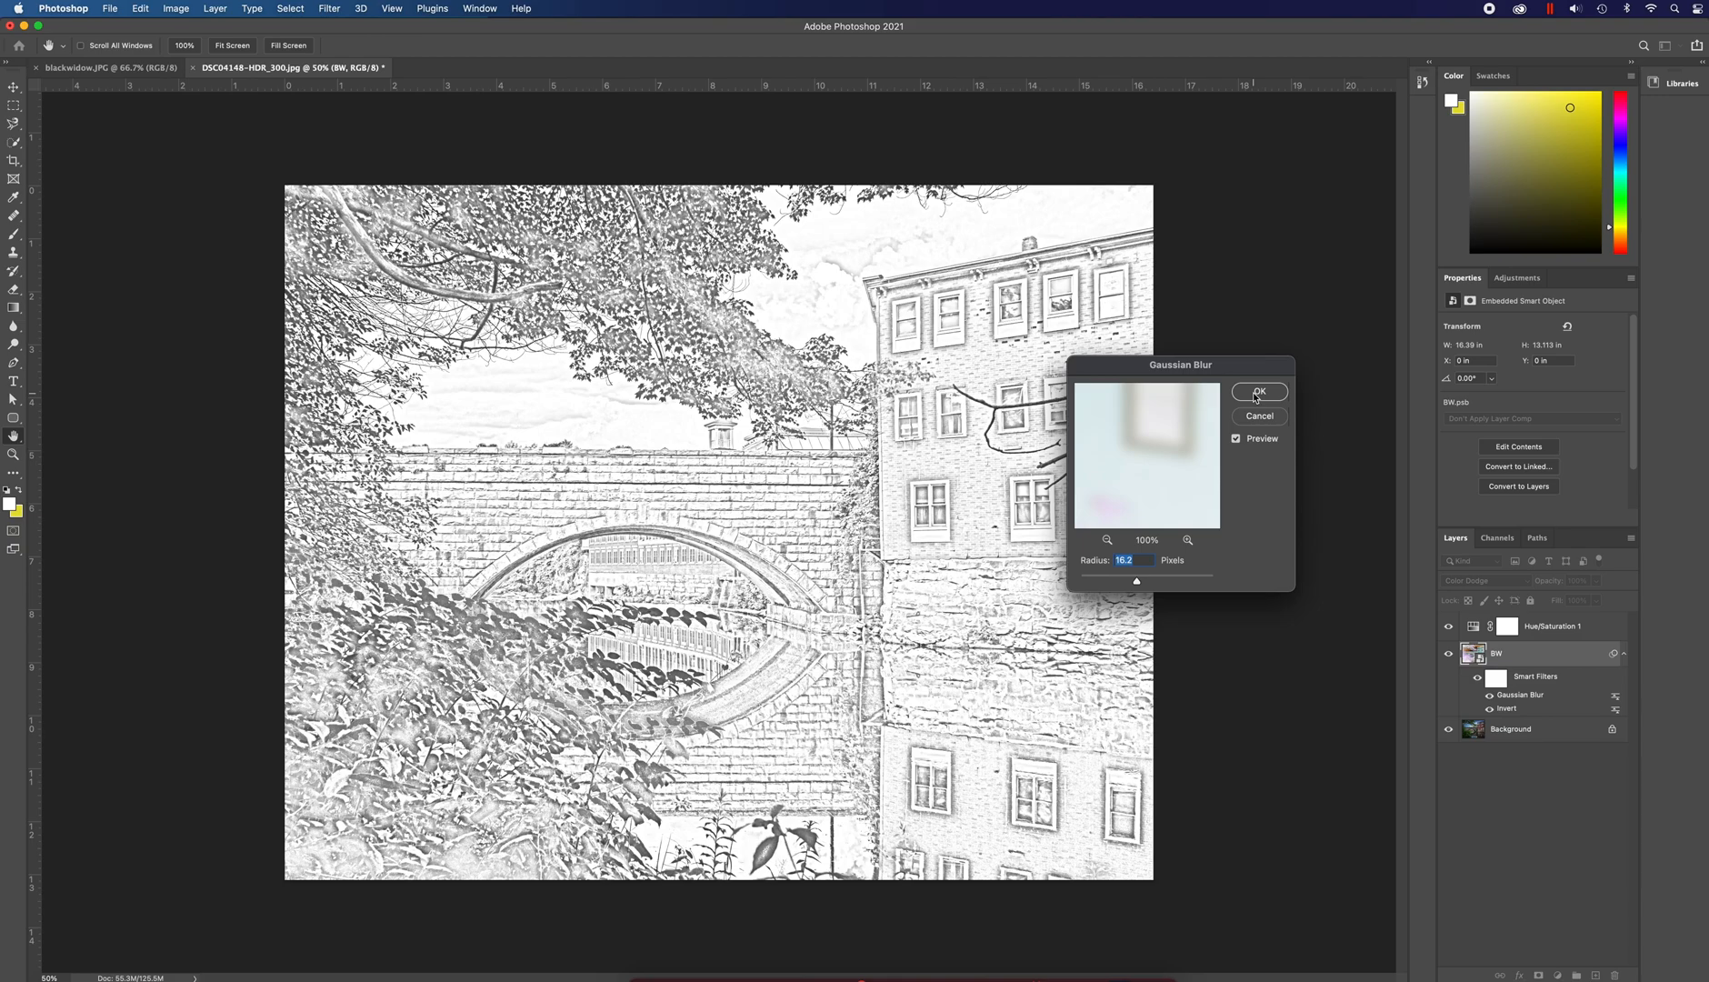
left_click(1259, 393)
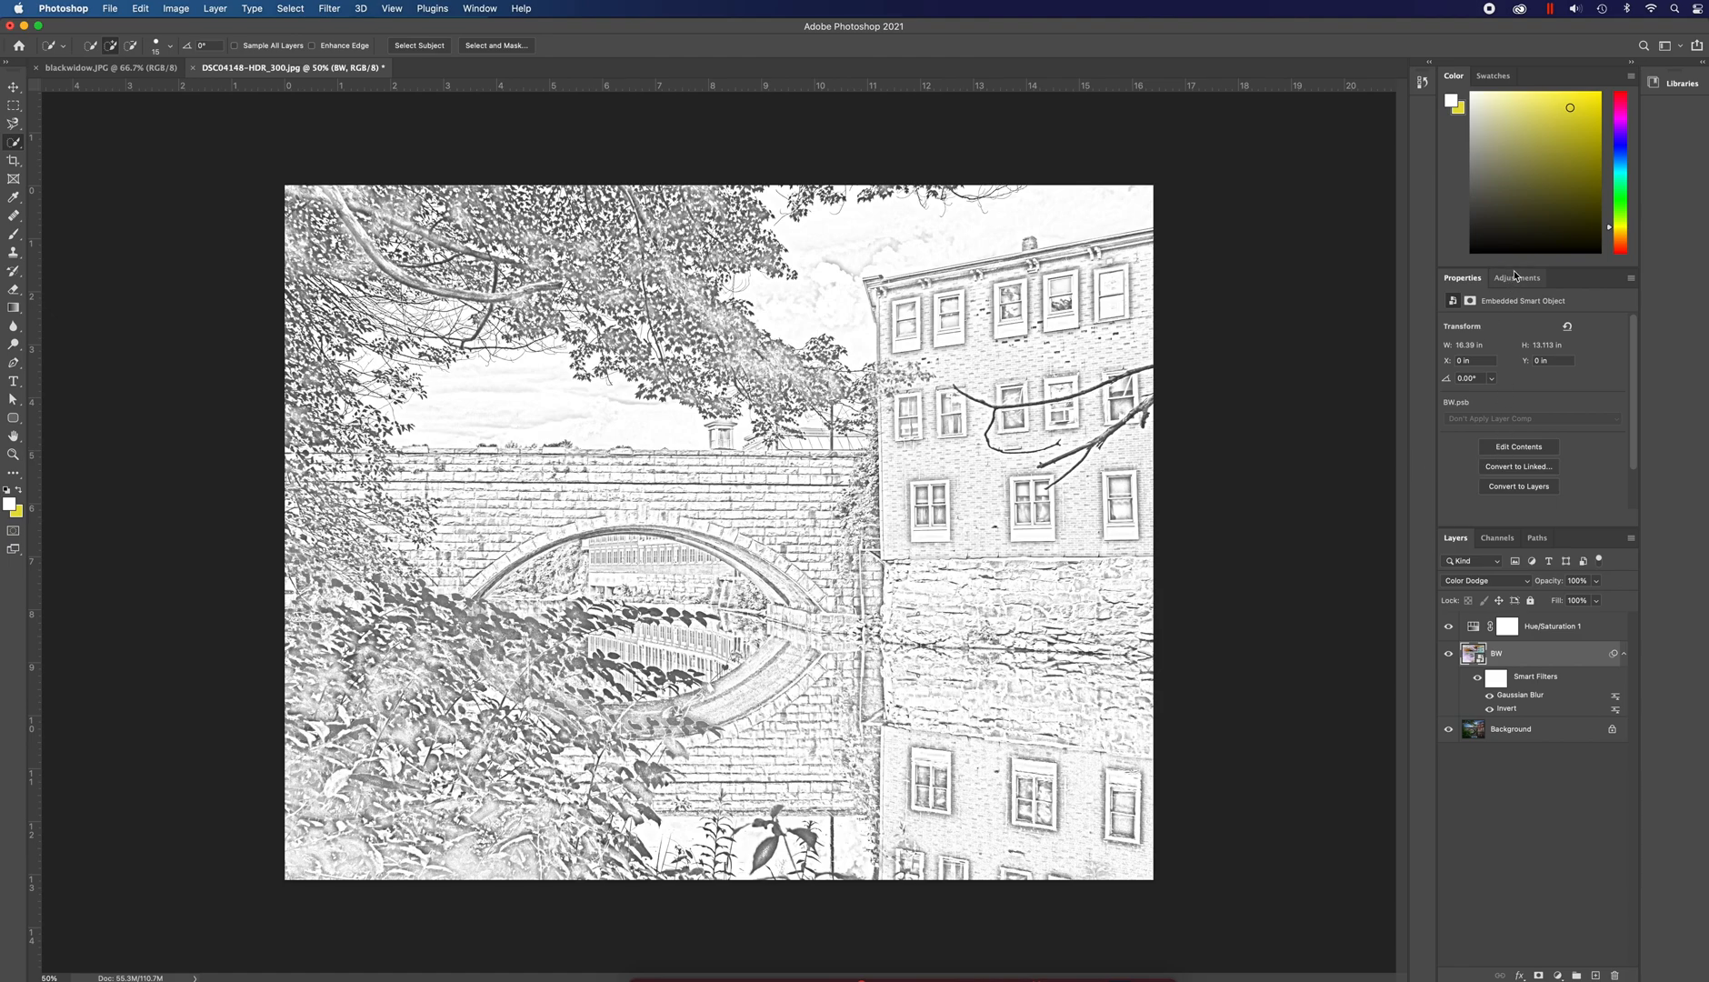
- Add a Levels adjustment layer with Multiply blending at 48% opacity
left_click(1517, 278)
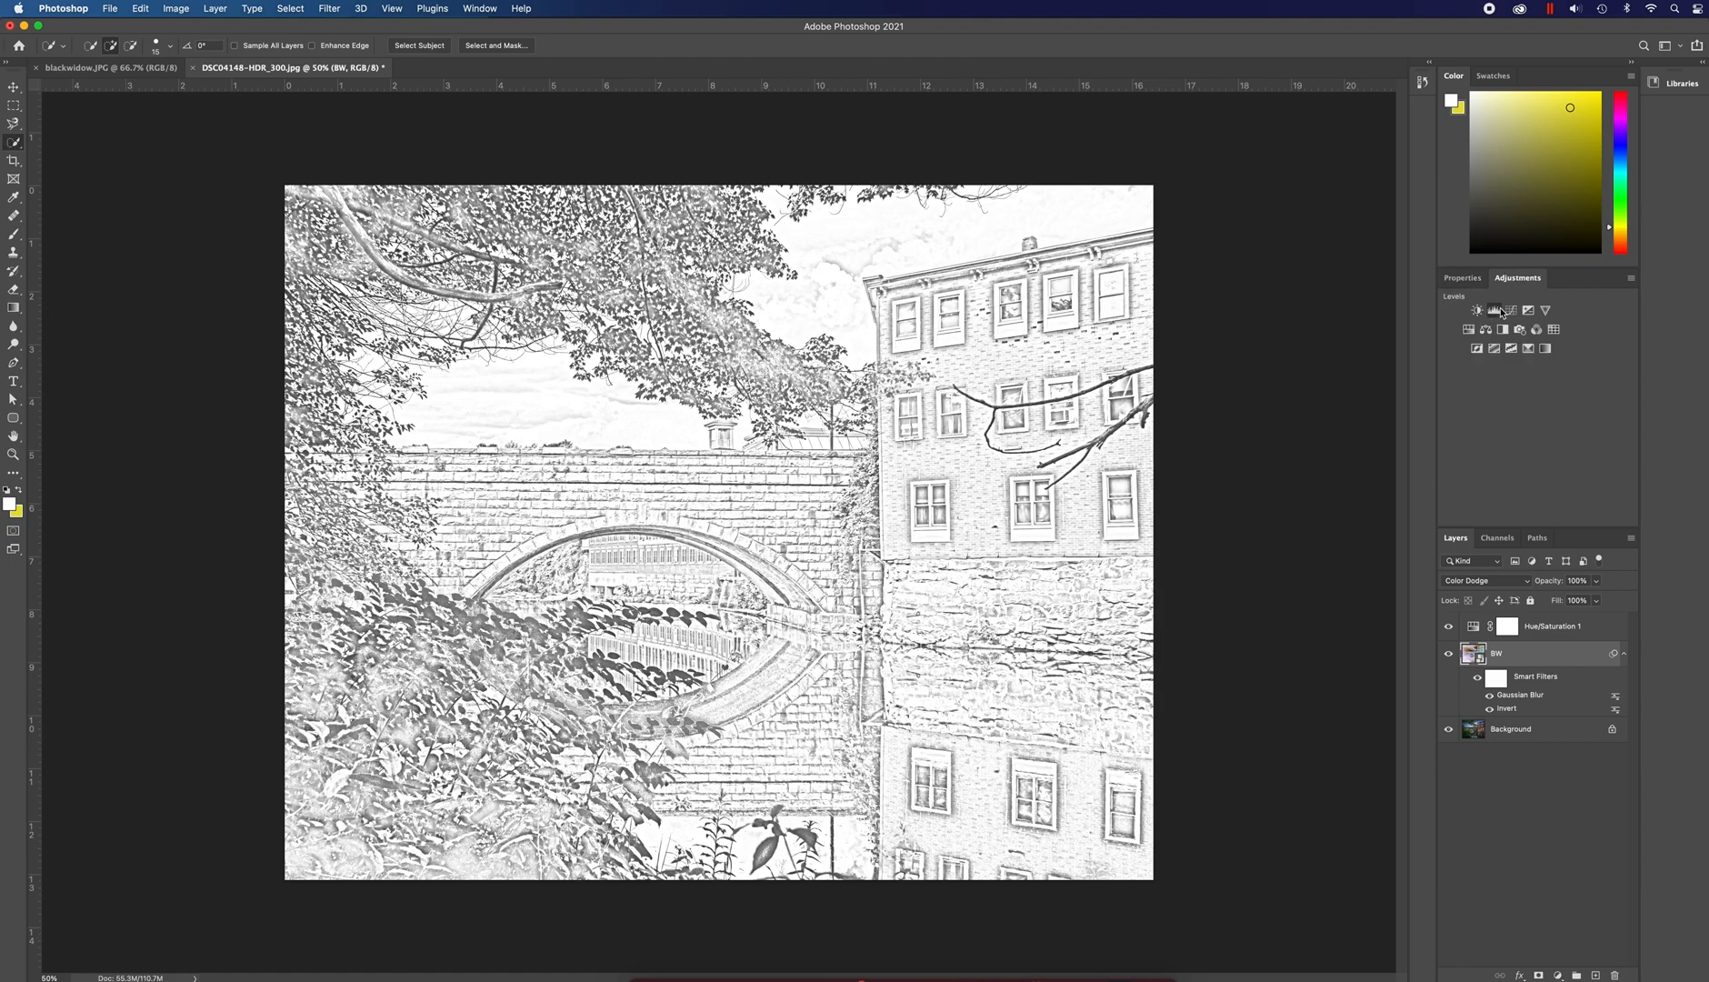
left_click(1477, 311)
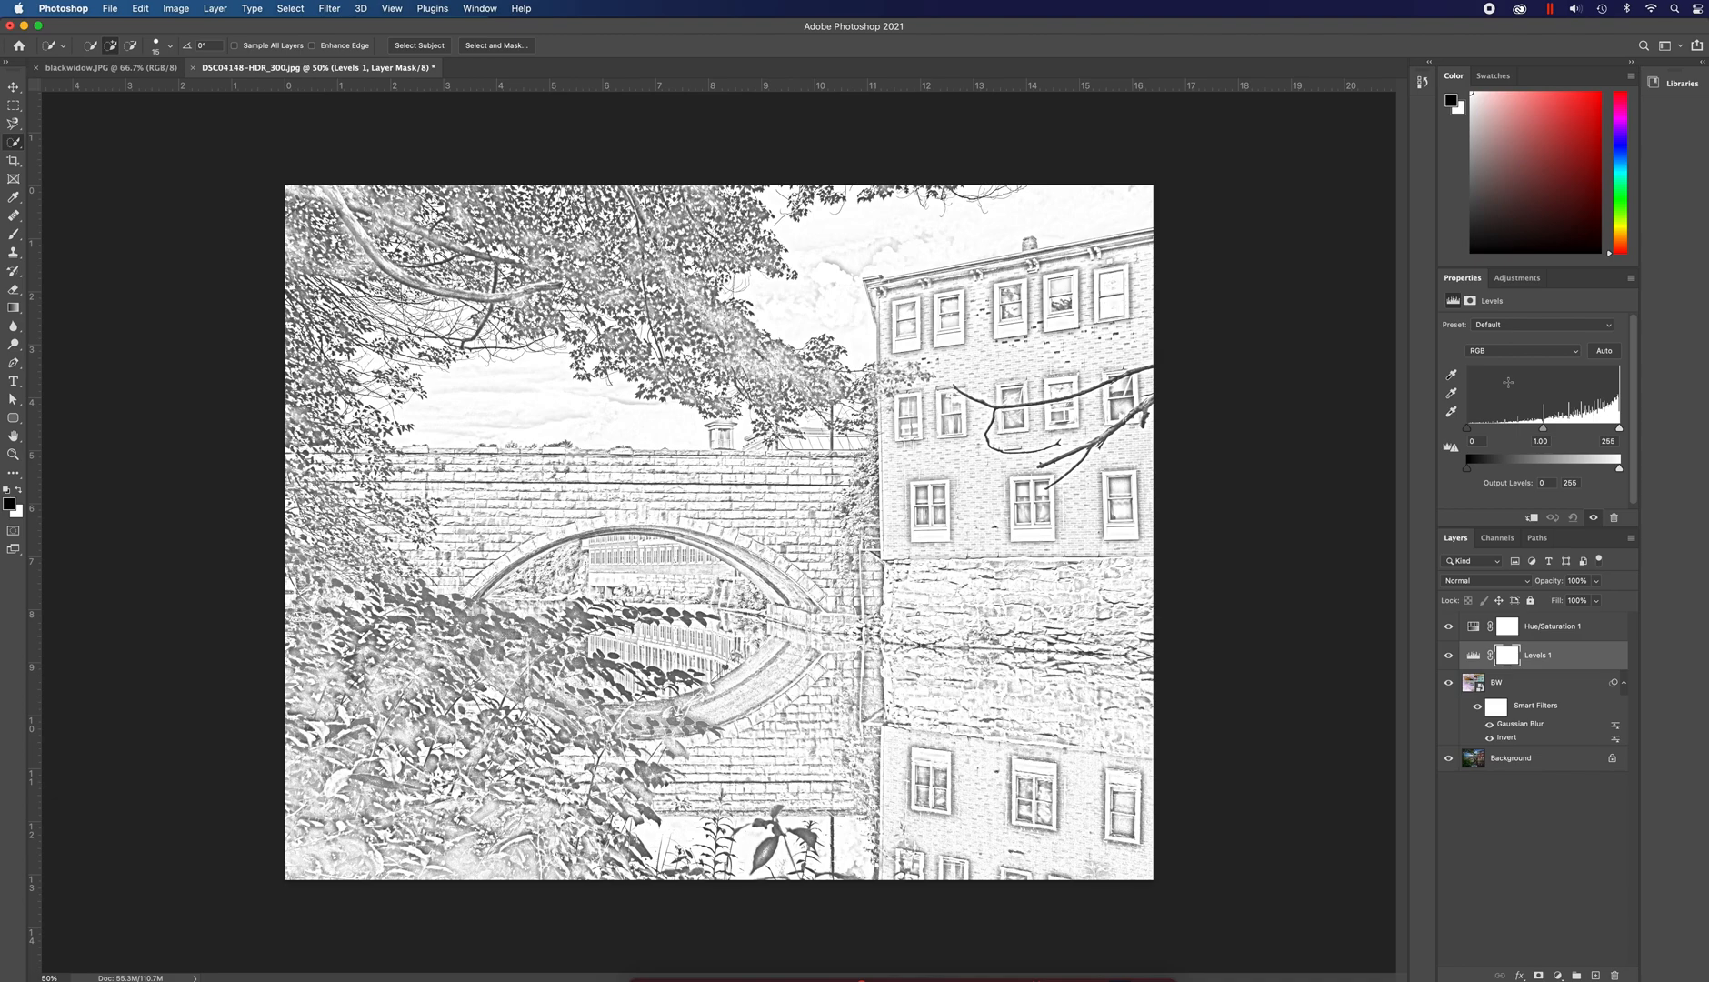
left_click(1483, 580)
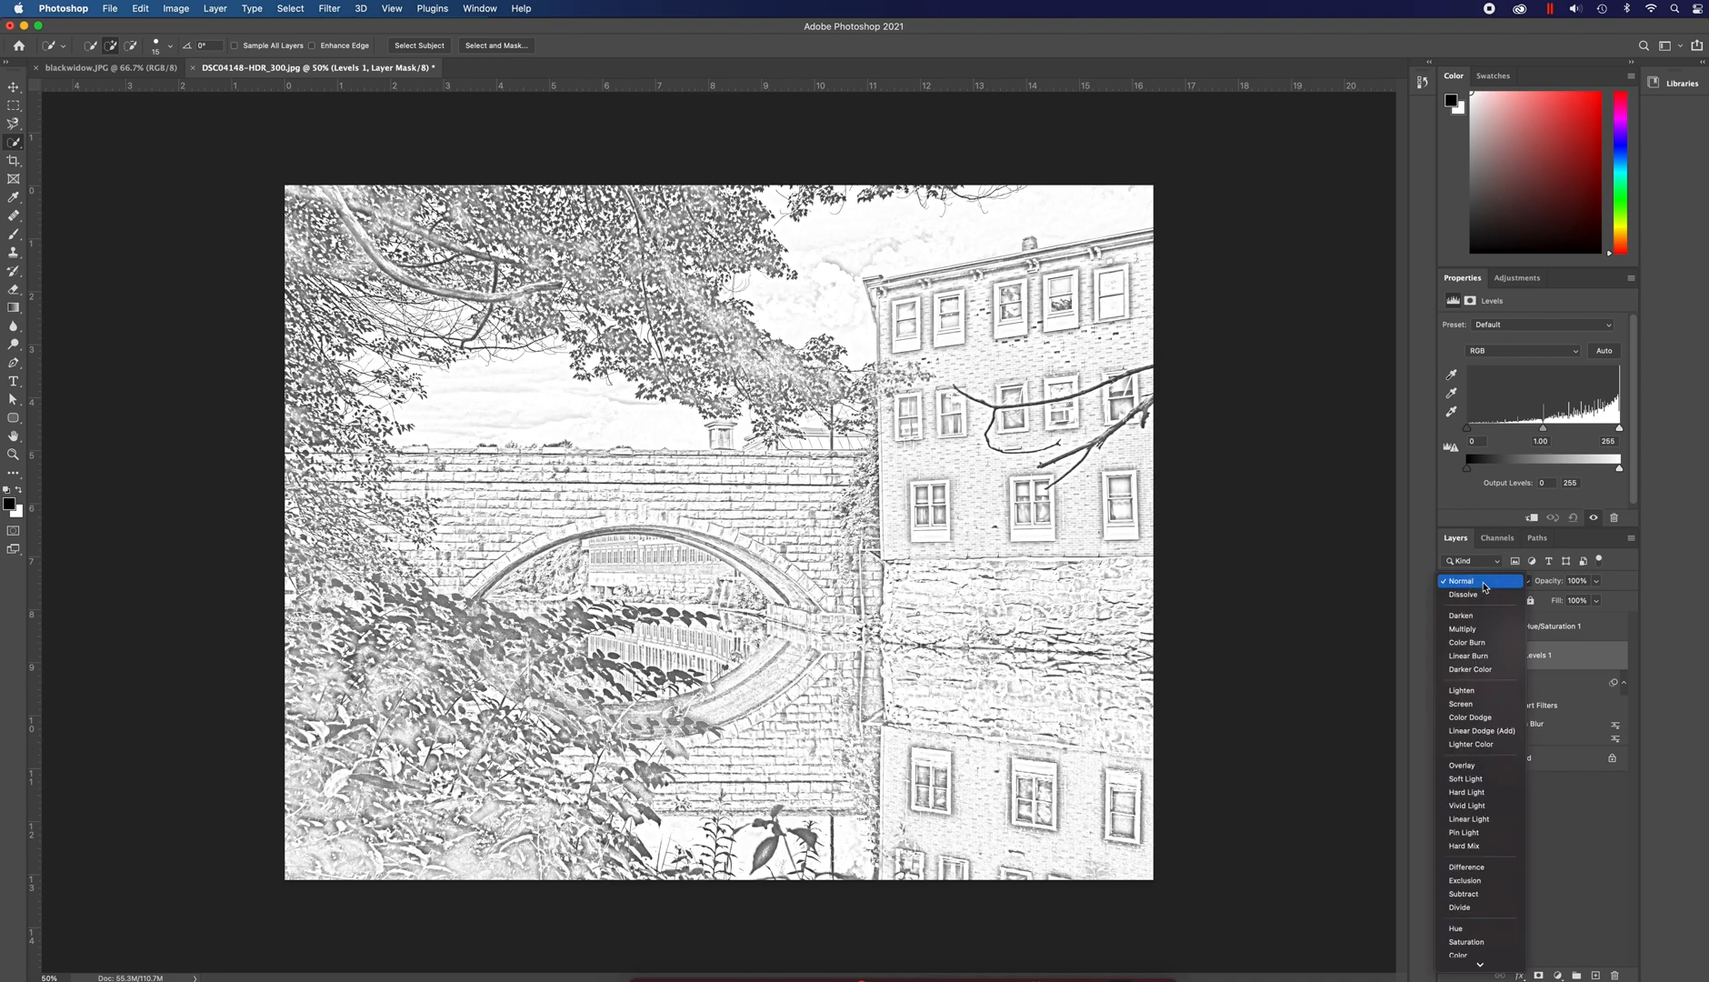
left_click(1462, 629)
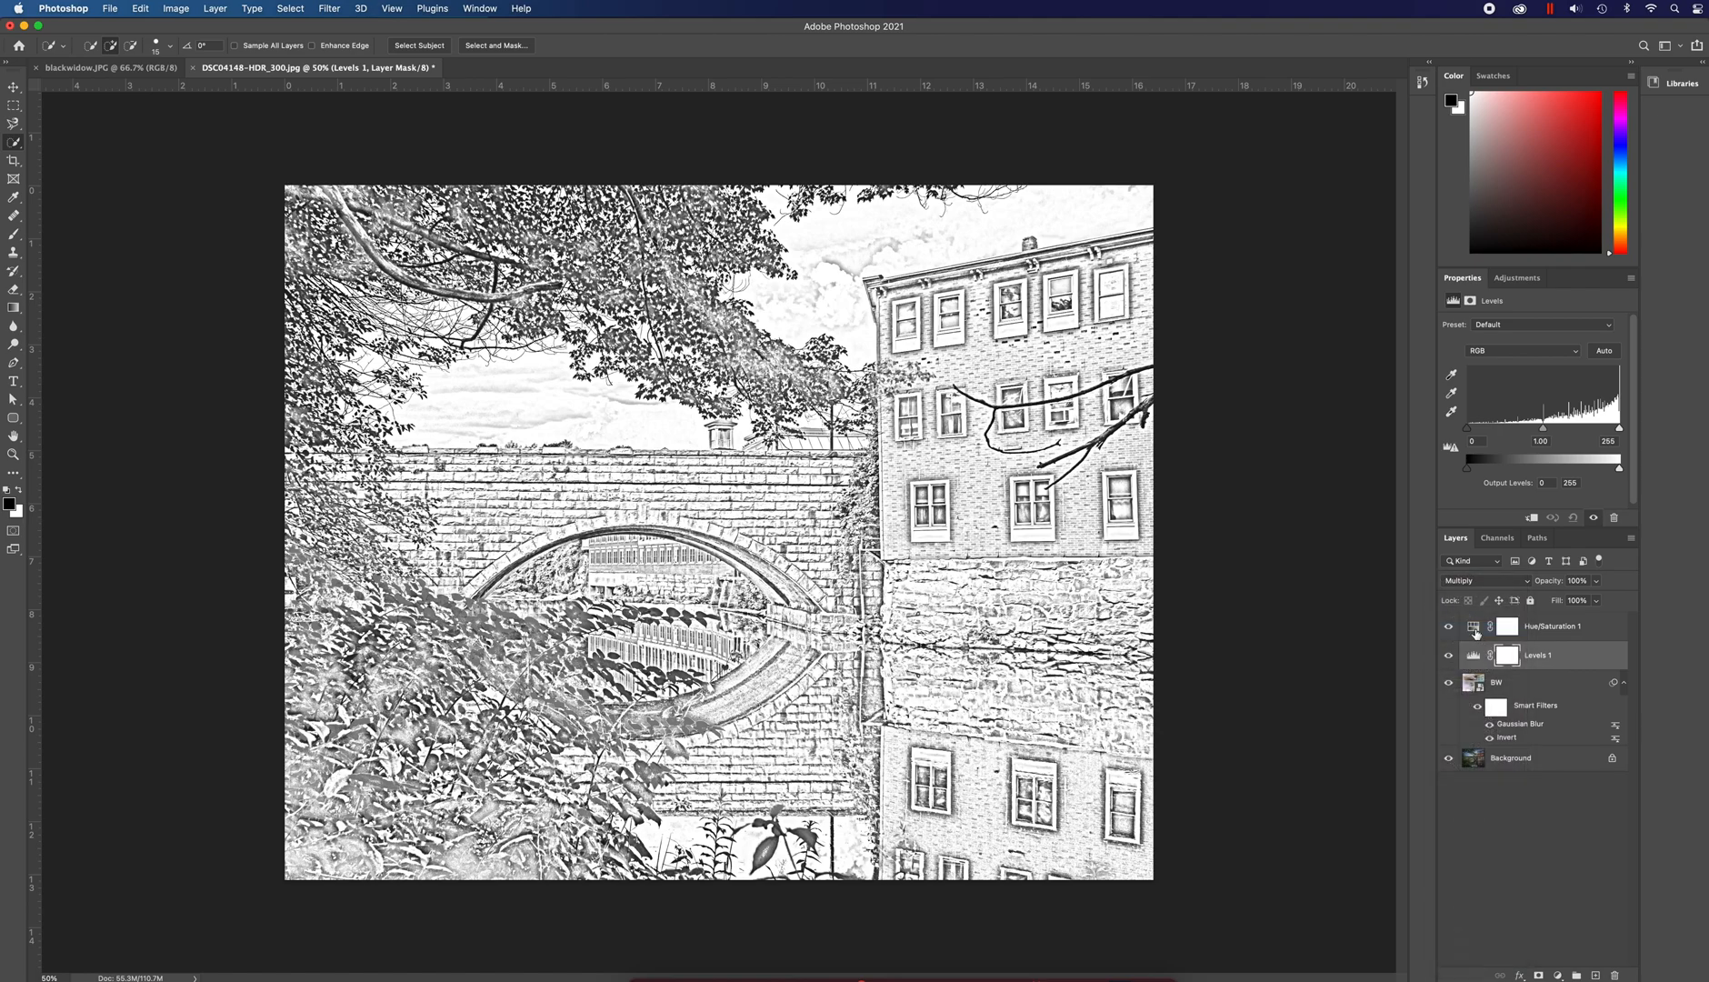
mouse_move(1507, 627)
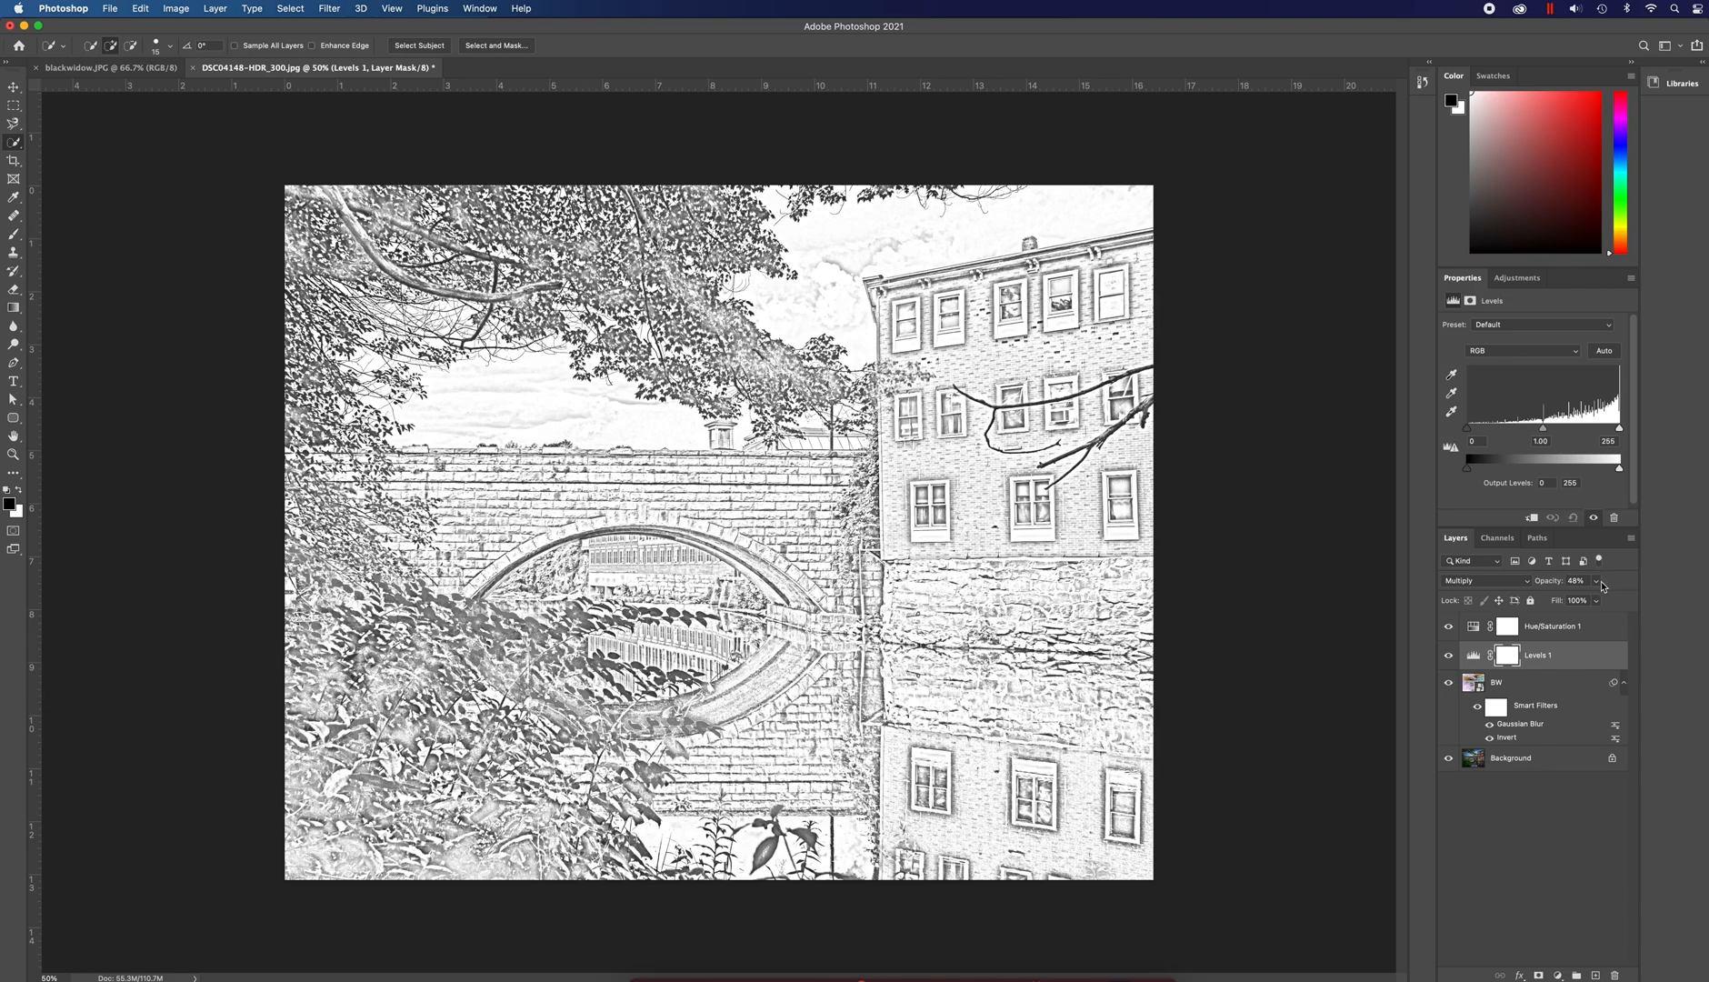
mouse_move(1541, 727)
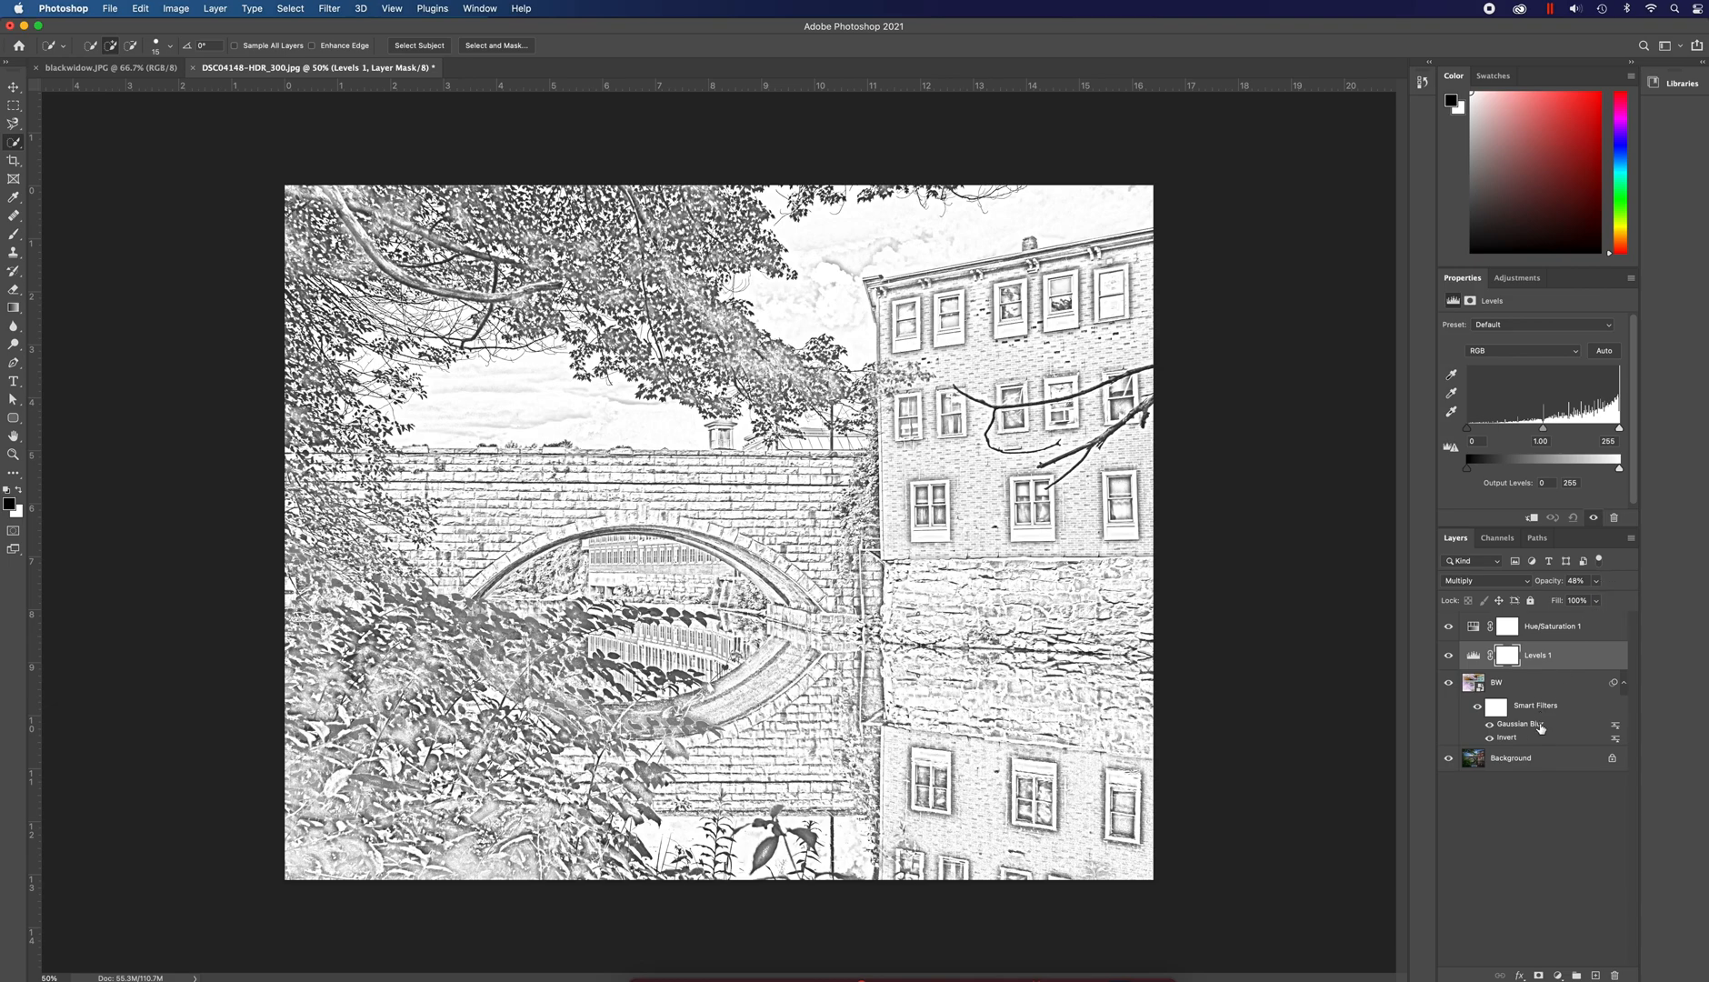
- Duplicate the Background layer as 'Color' and place it atop the layer stack
right_click(1511, 757)
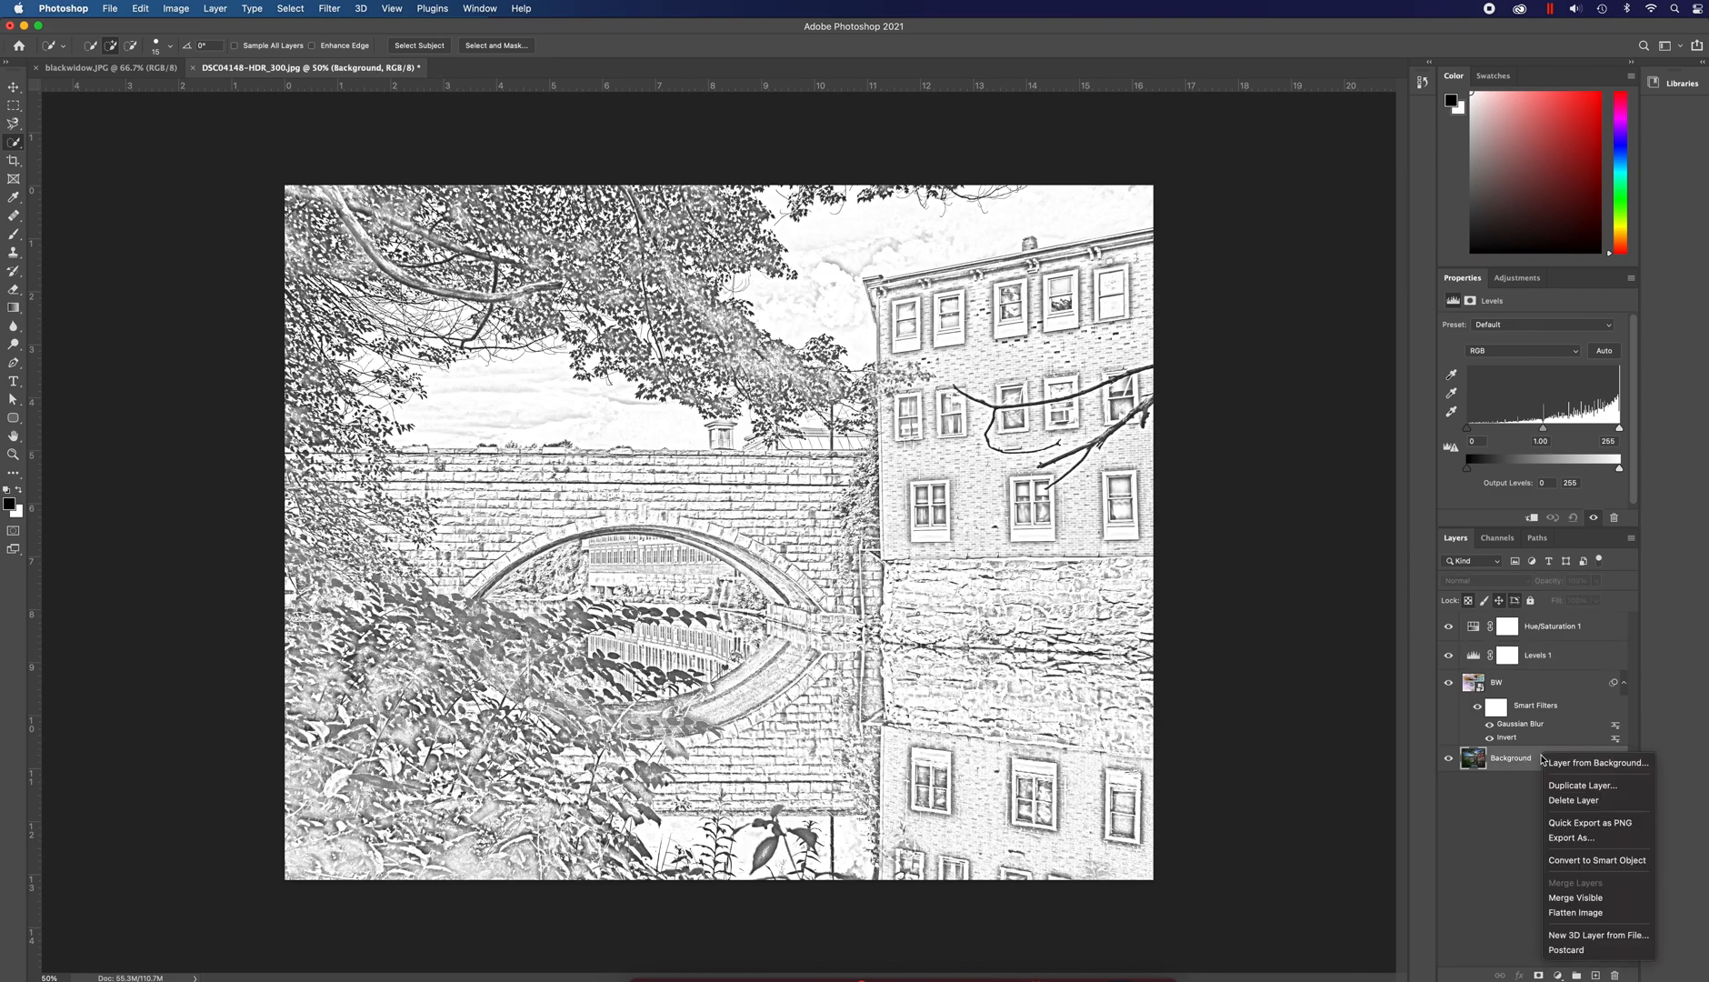
left_click(1582, 785)
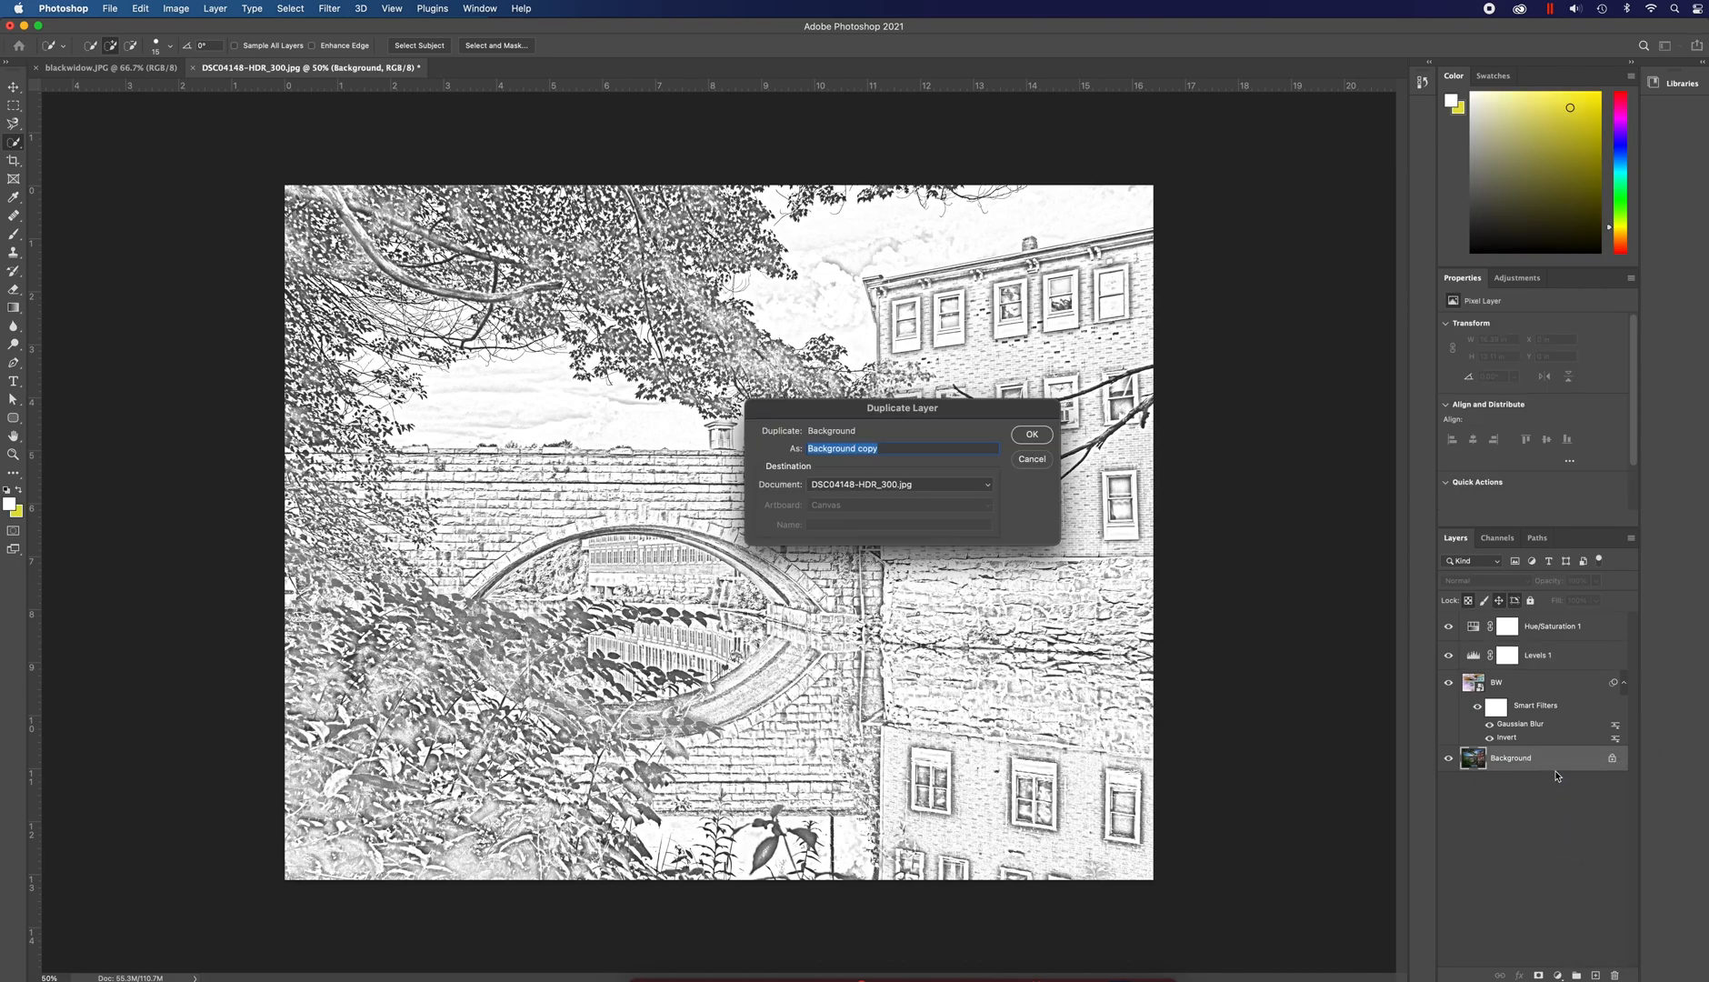
type("Color")
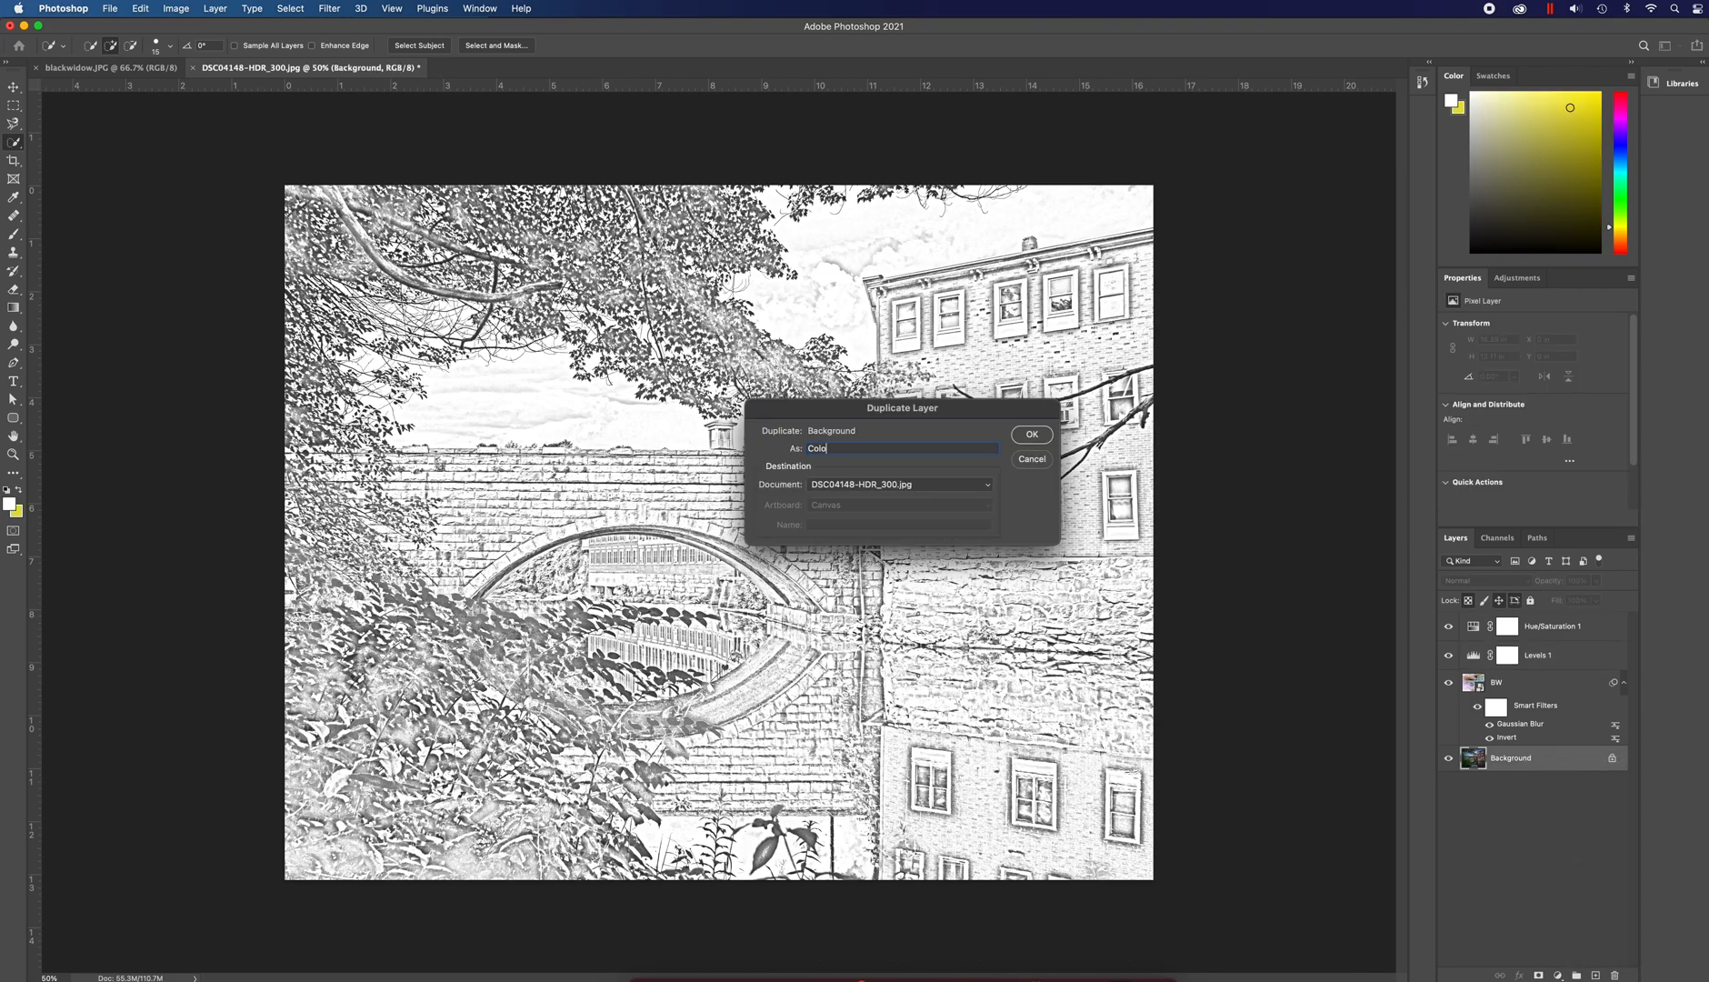
left_click(1029, 434)
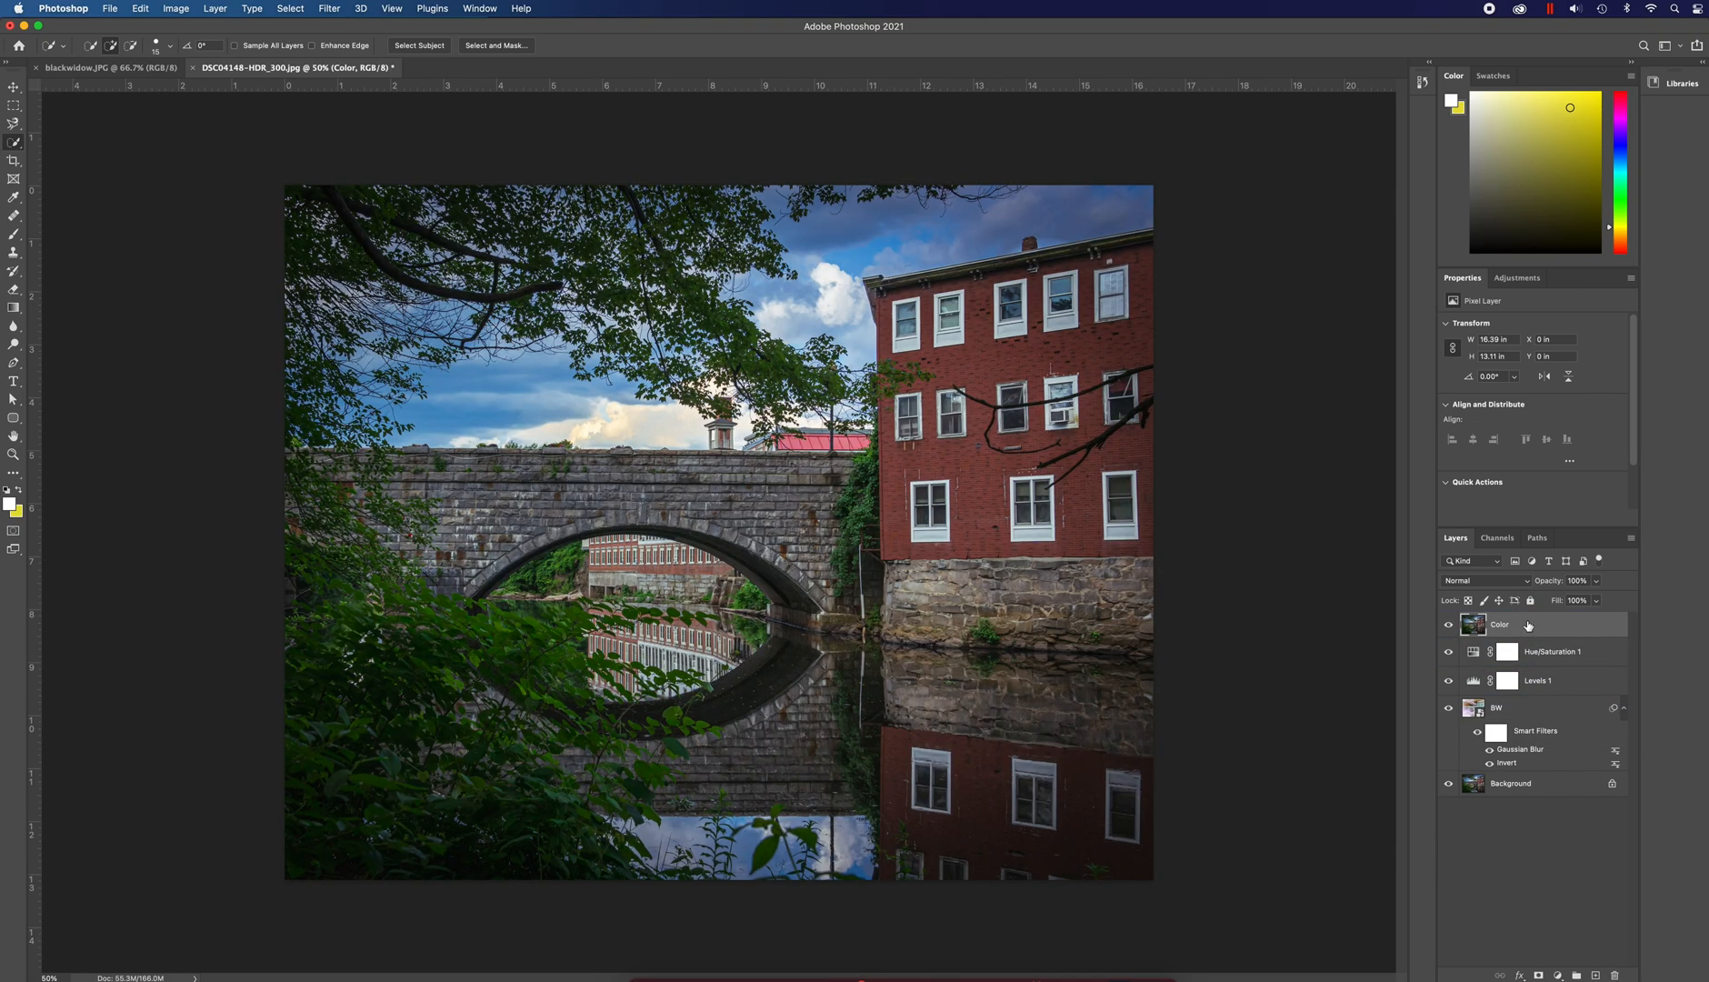
mouse_move(1523, 633)
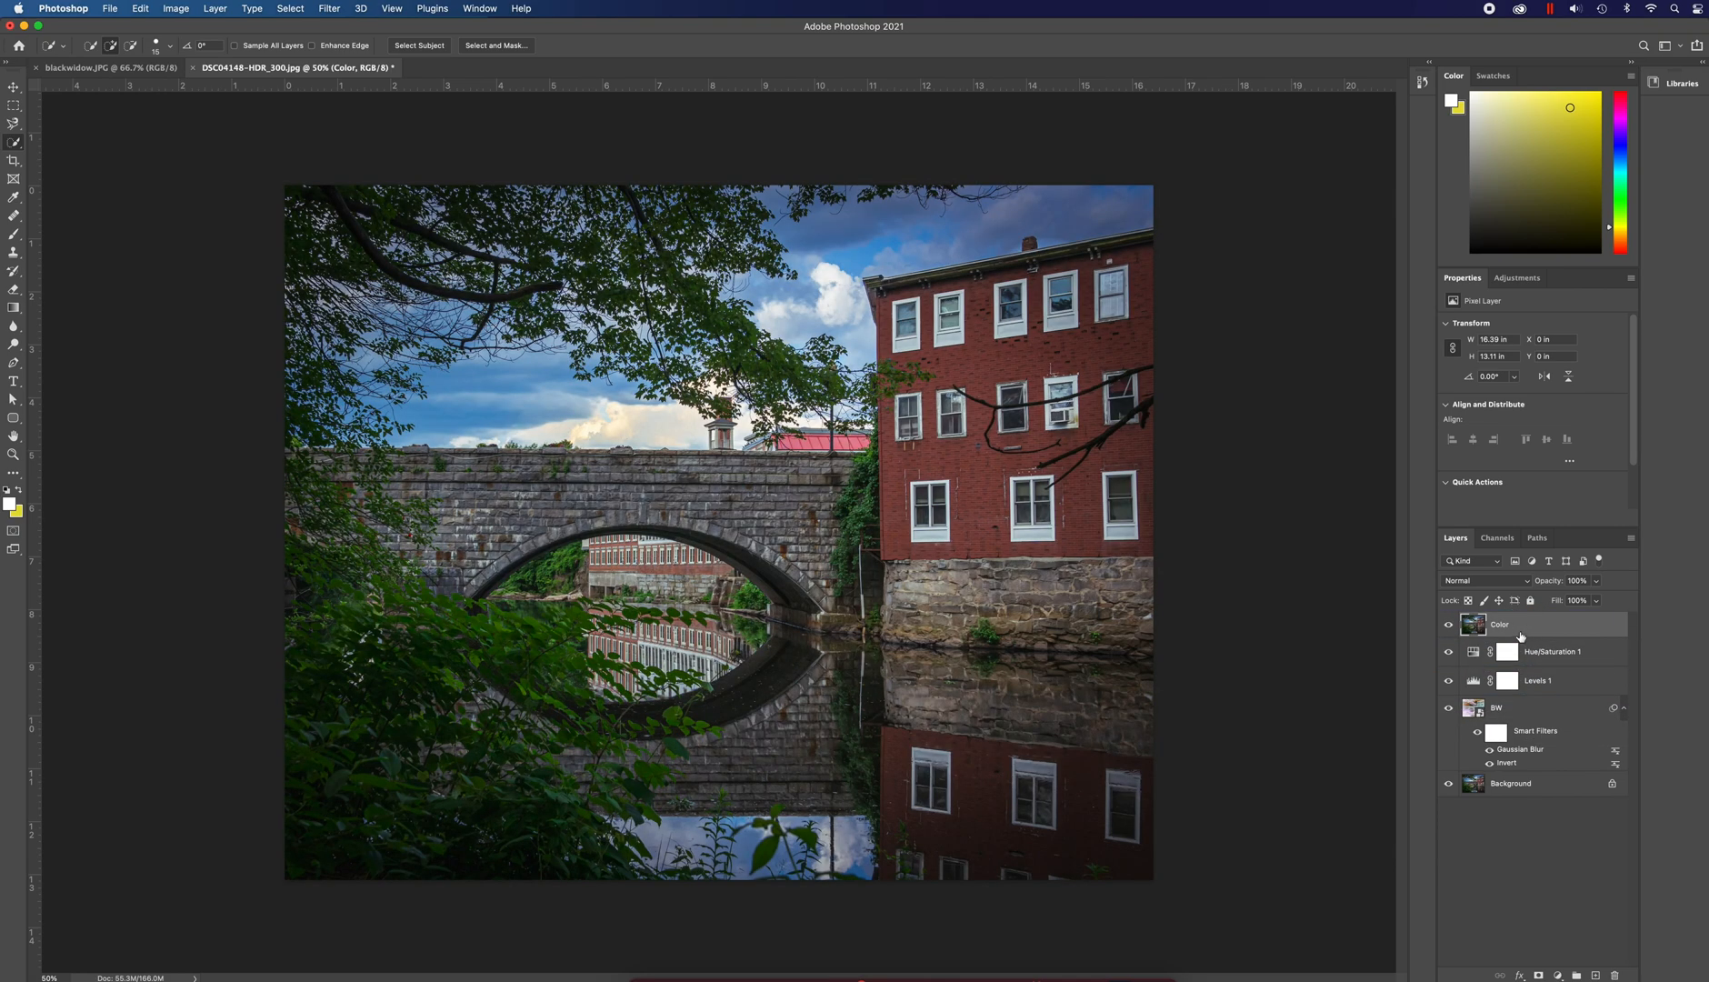
- Set the Color layer to the Color blend mode at 49% opacity
left_click(1485, 580)
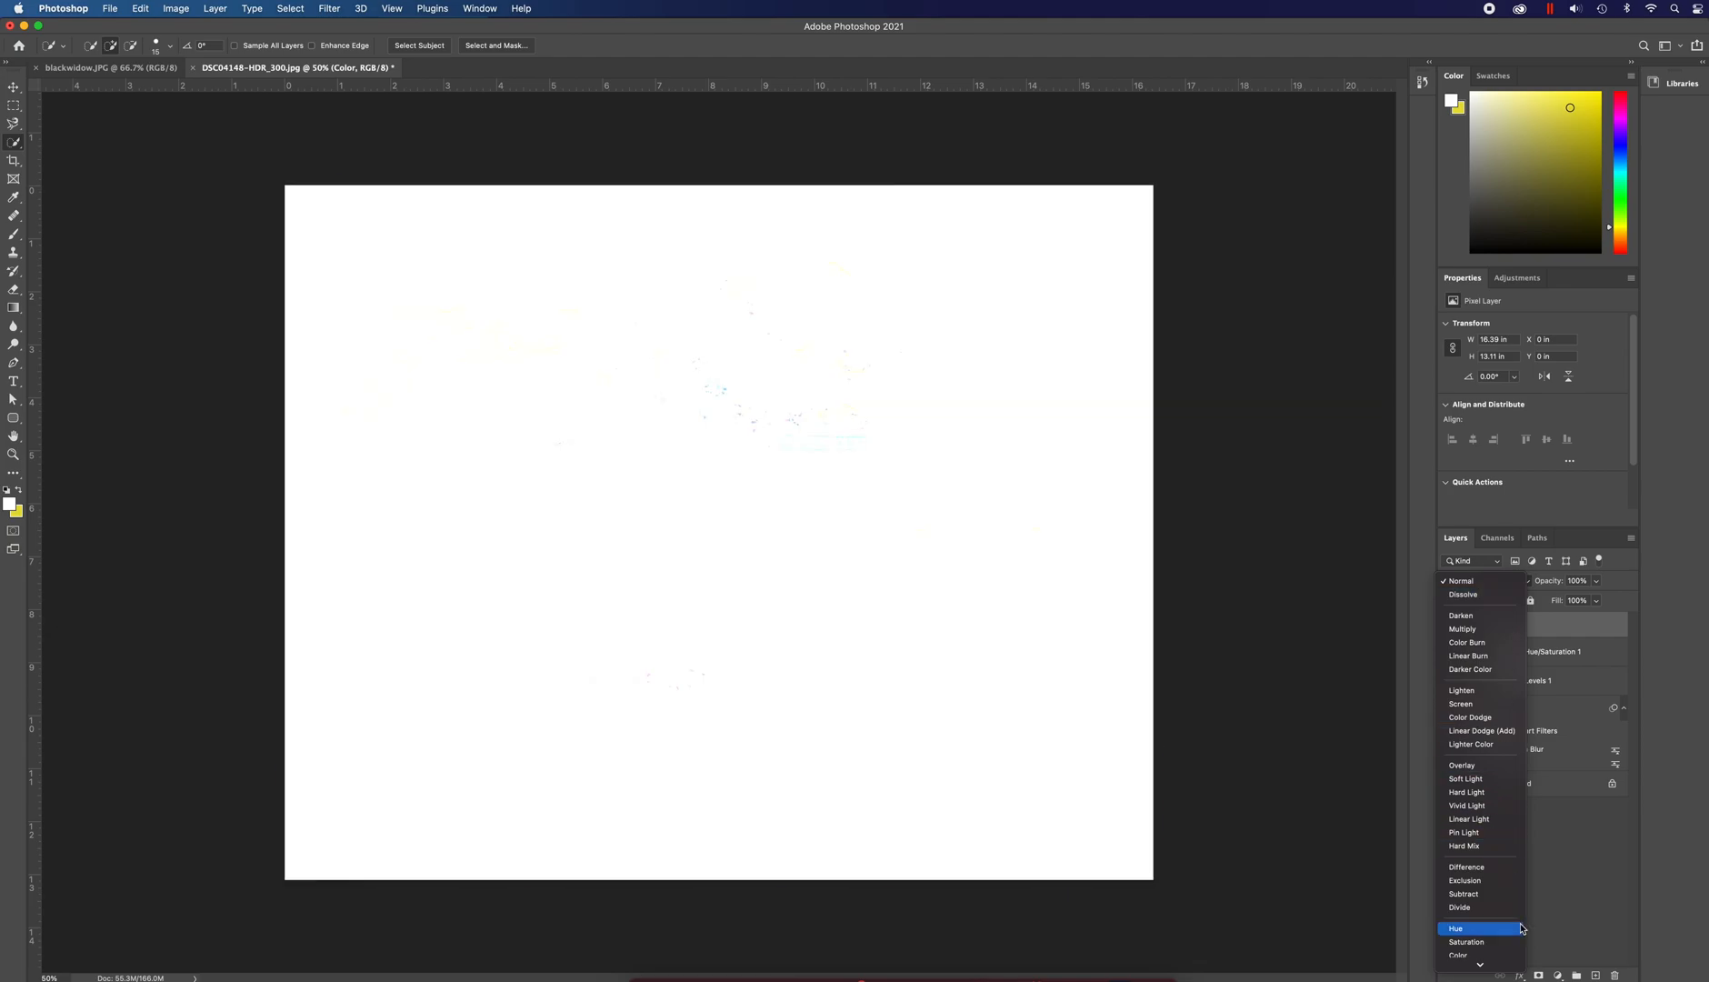
left_click(1458, 954)
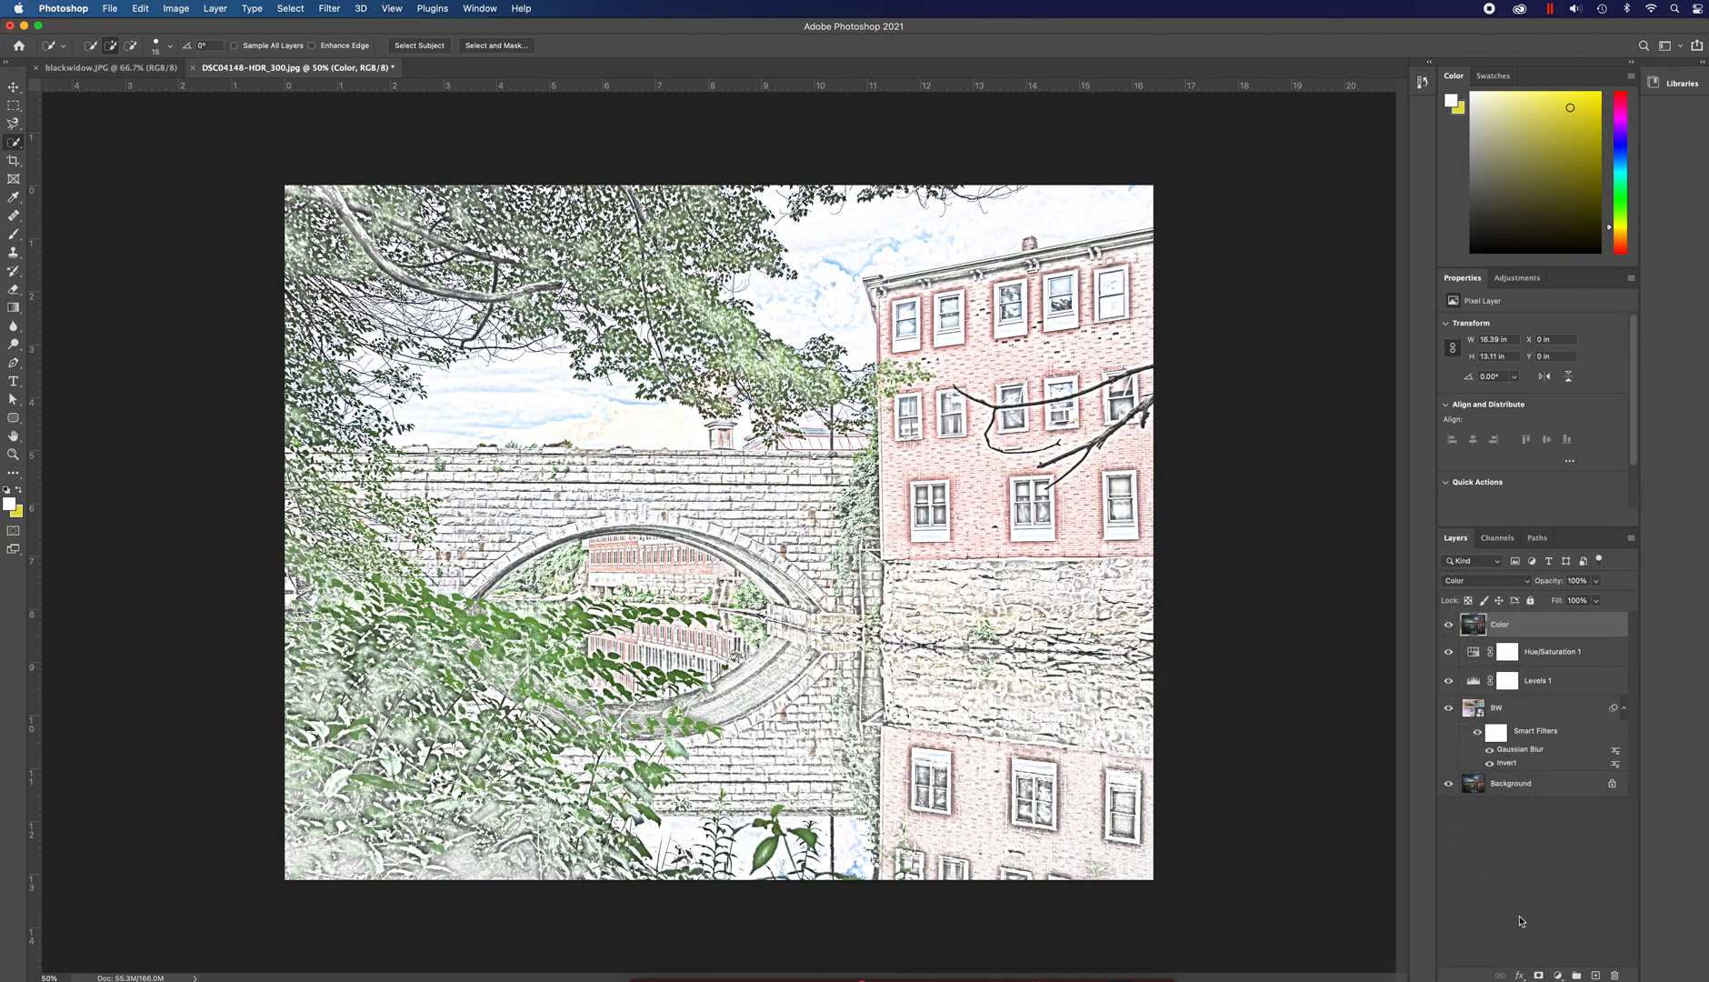
mouse_move(1418, 782)
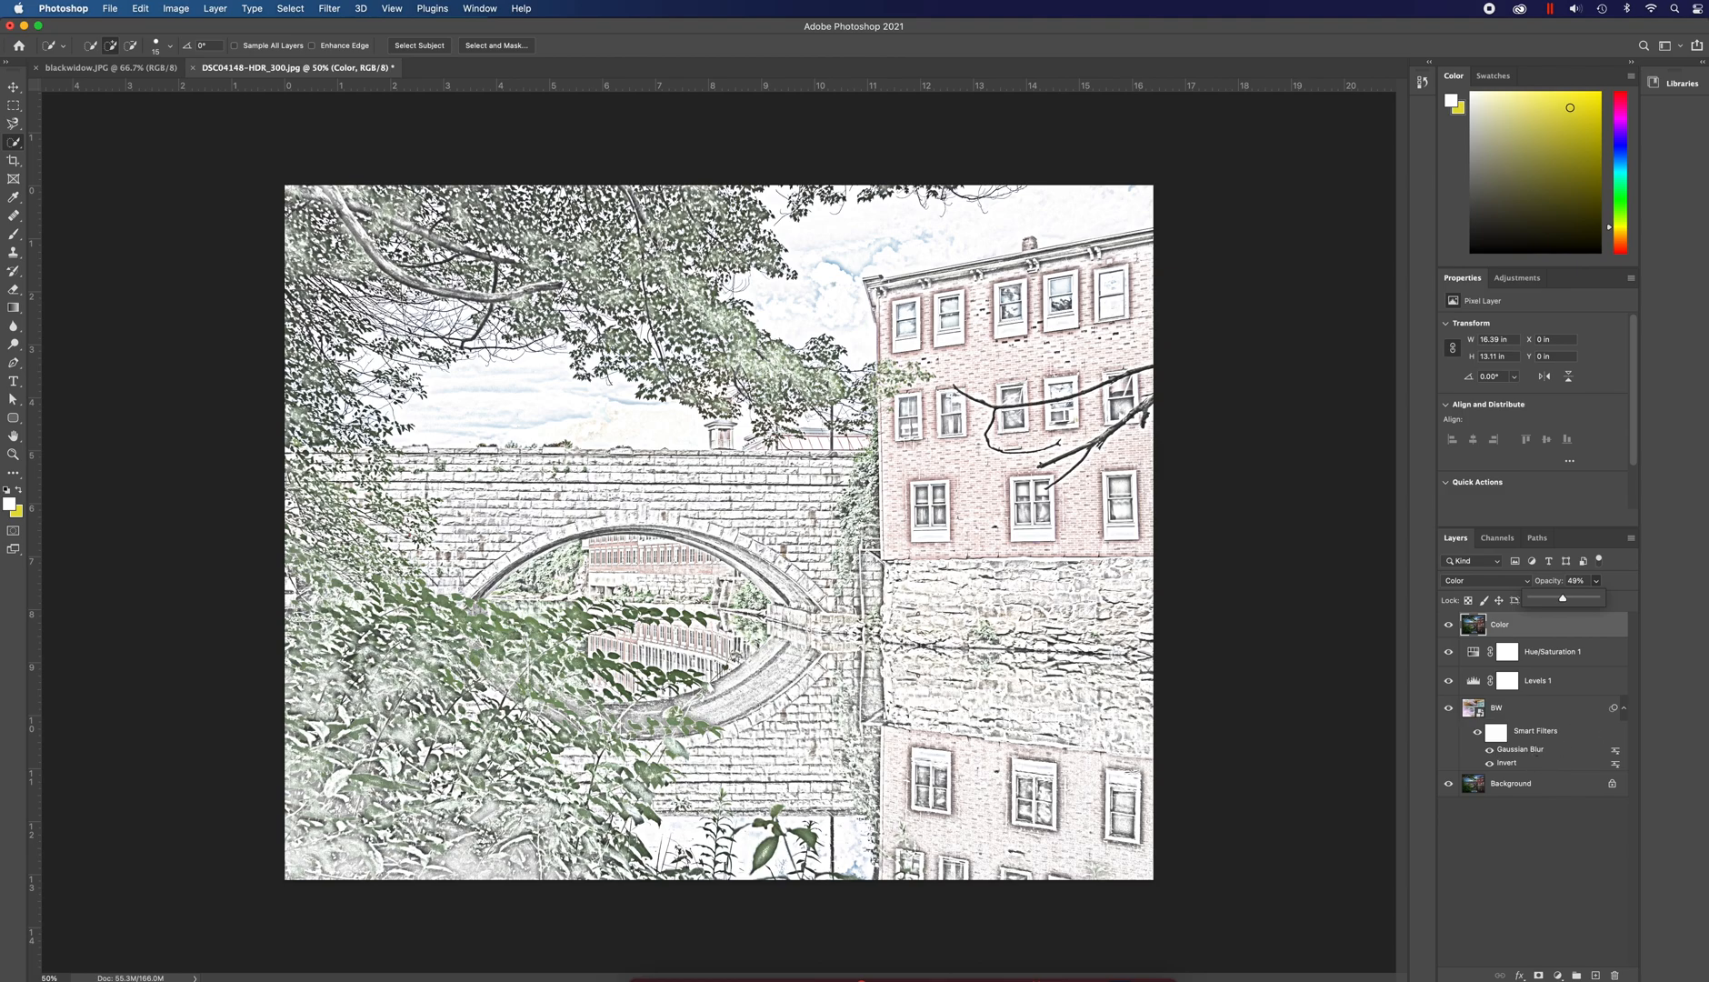
- In the blackwidow.JPG photo, duplicate the background as a layer named 'BW'
left_click(104, 66)
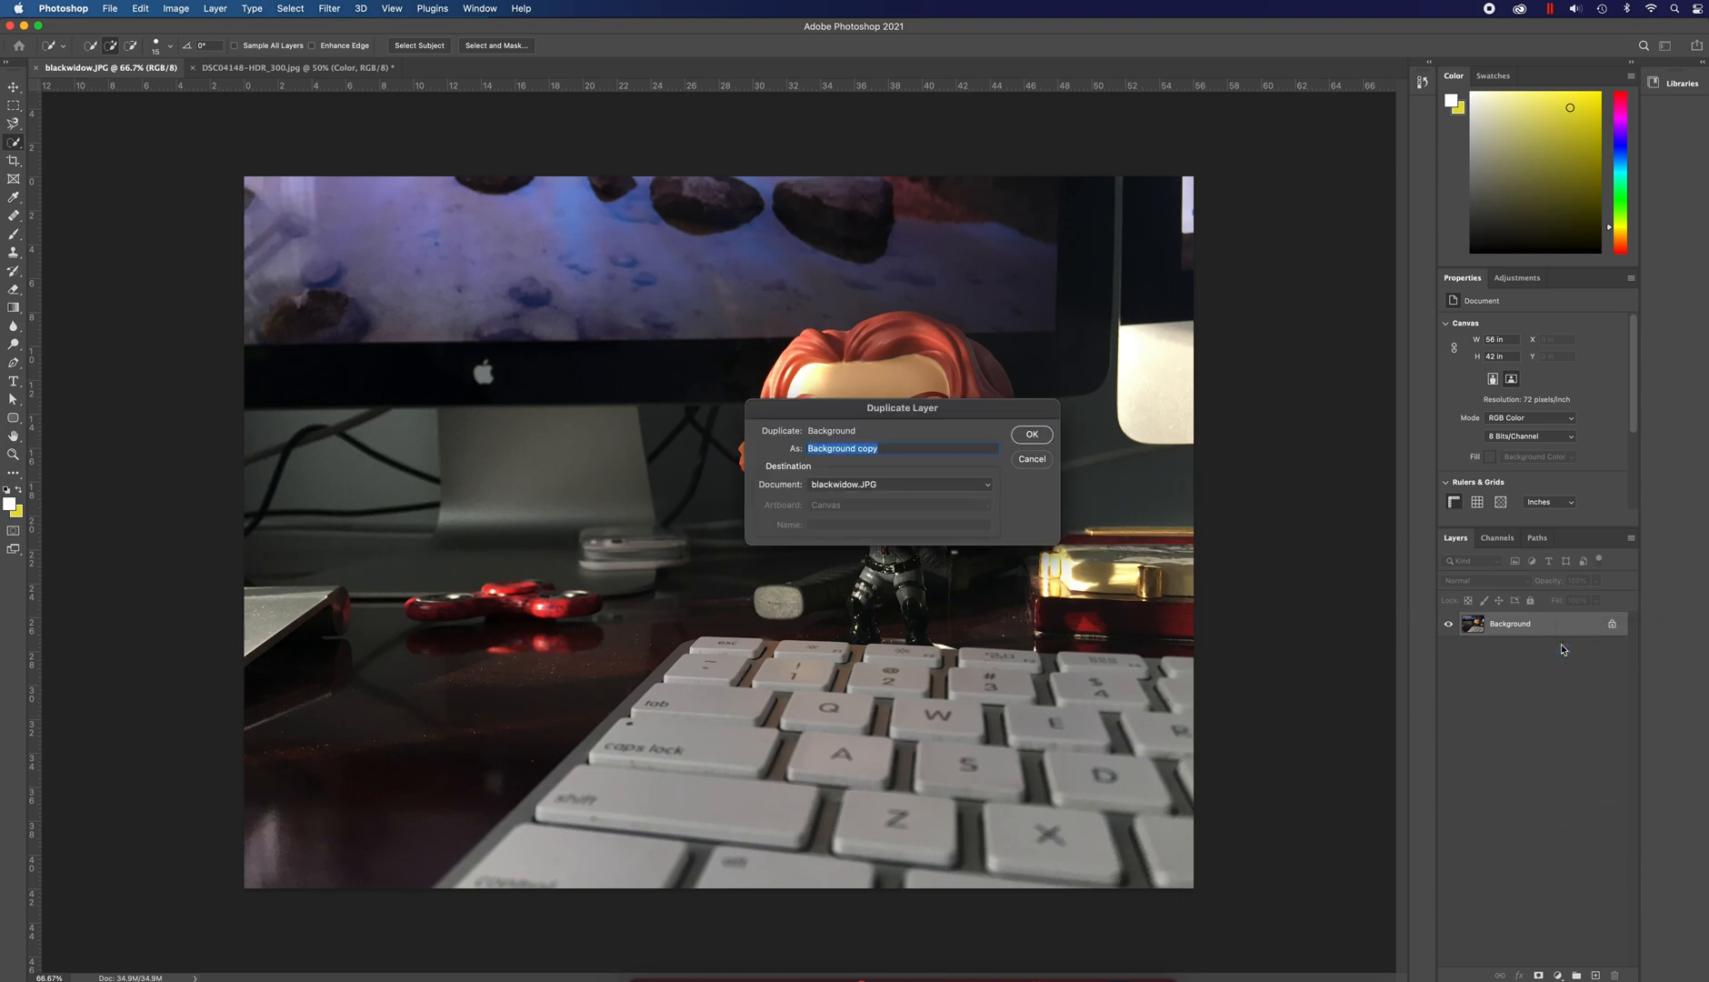
type("BW")
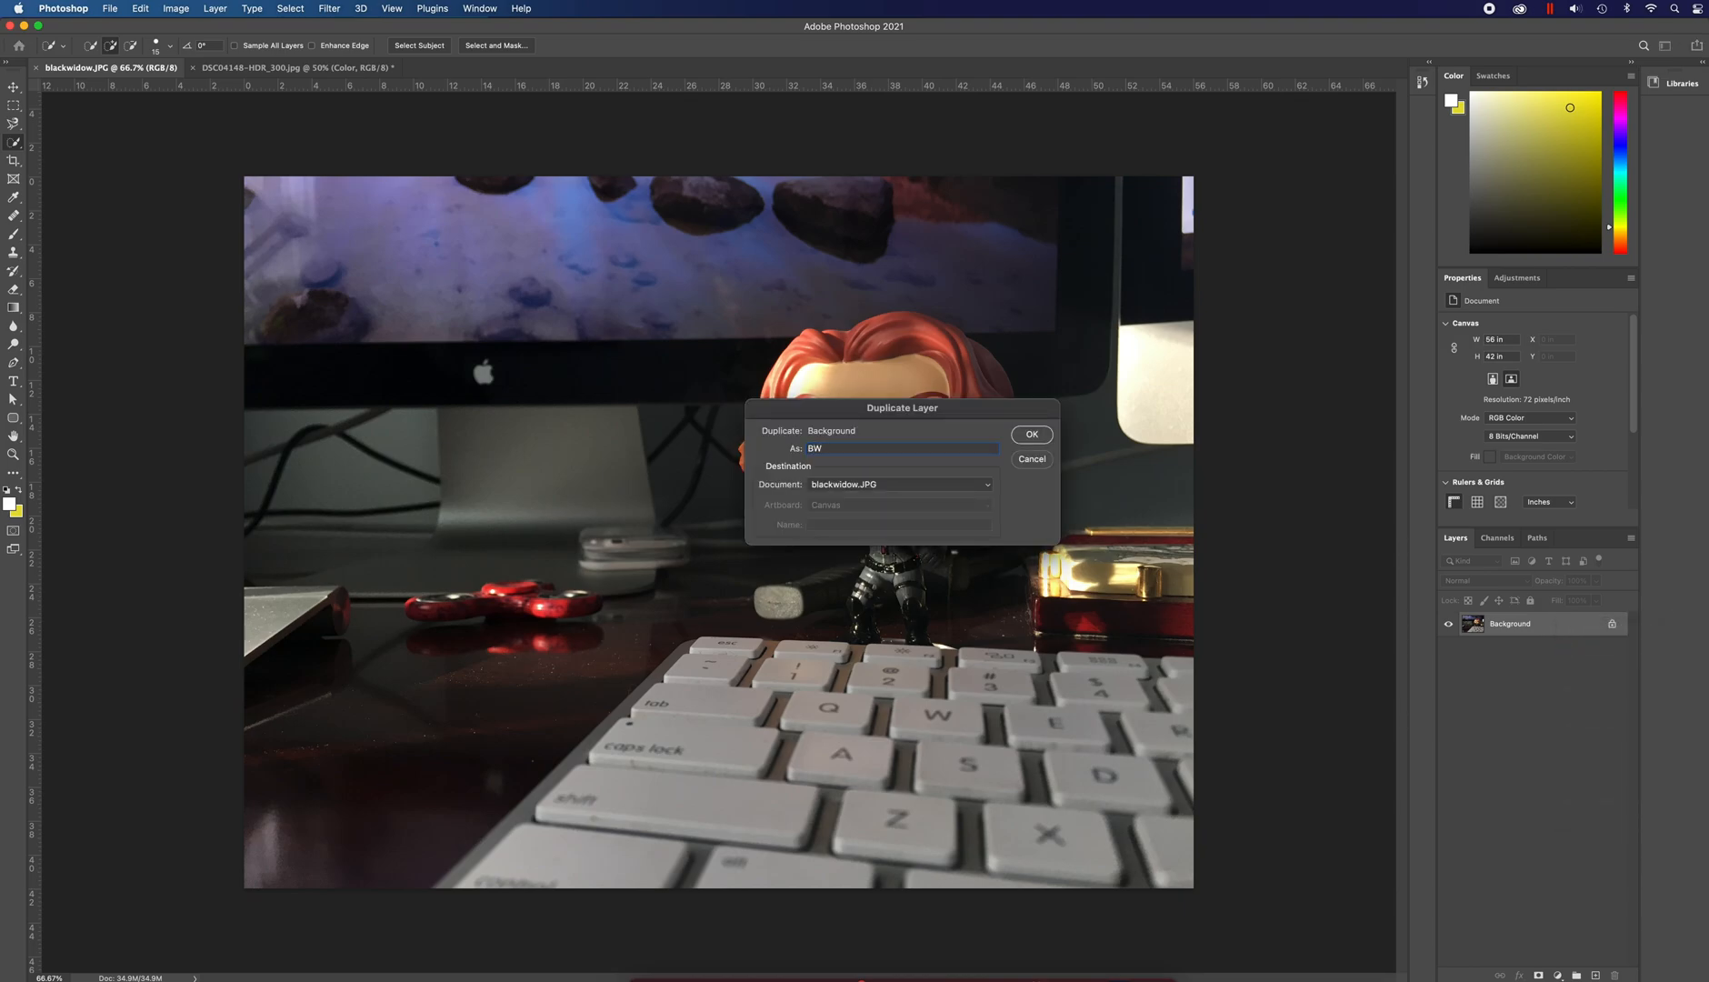
left_click(1029, 433)
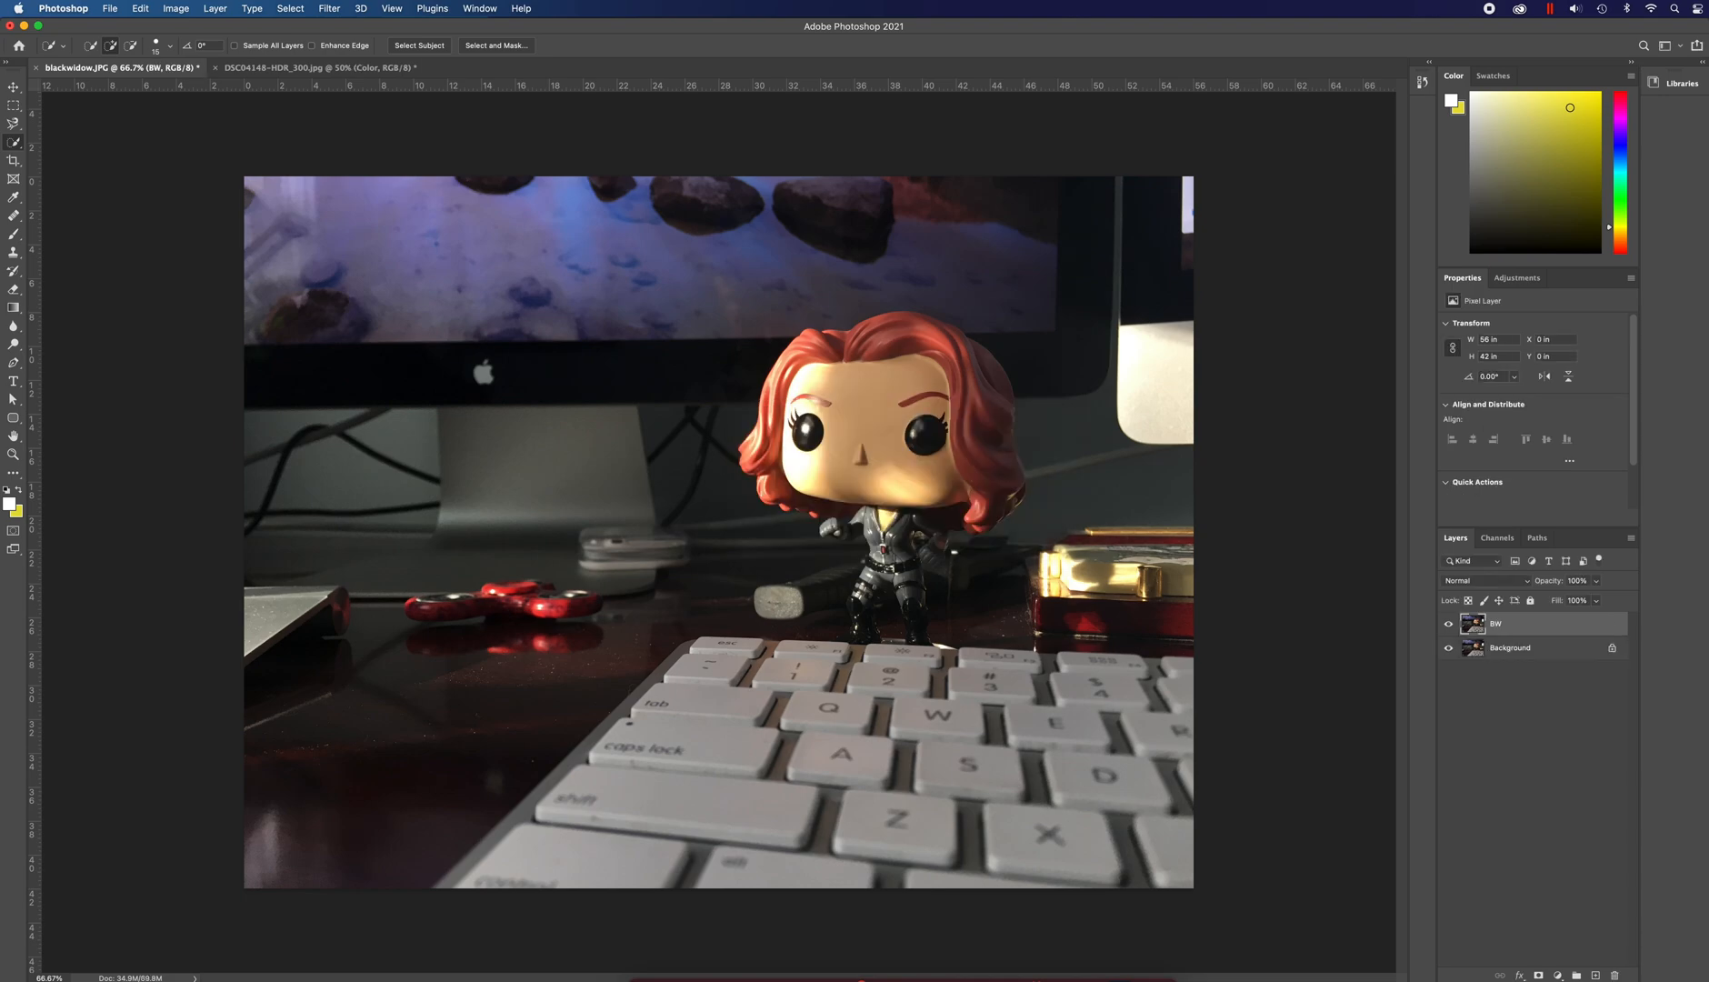
- Convert the blackwidow BW layer into a smart object
right_click(1496, 624)
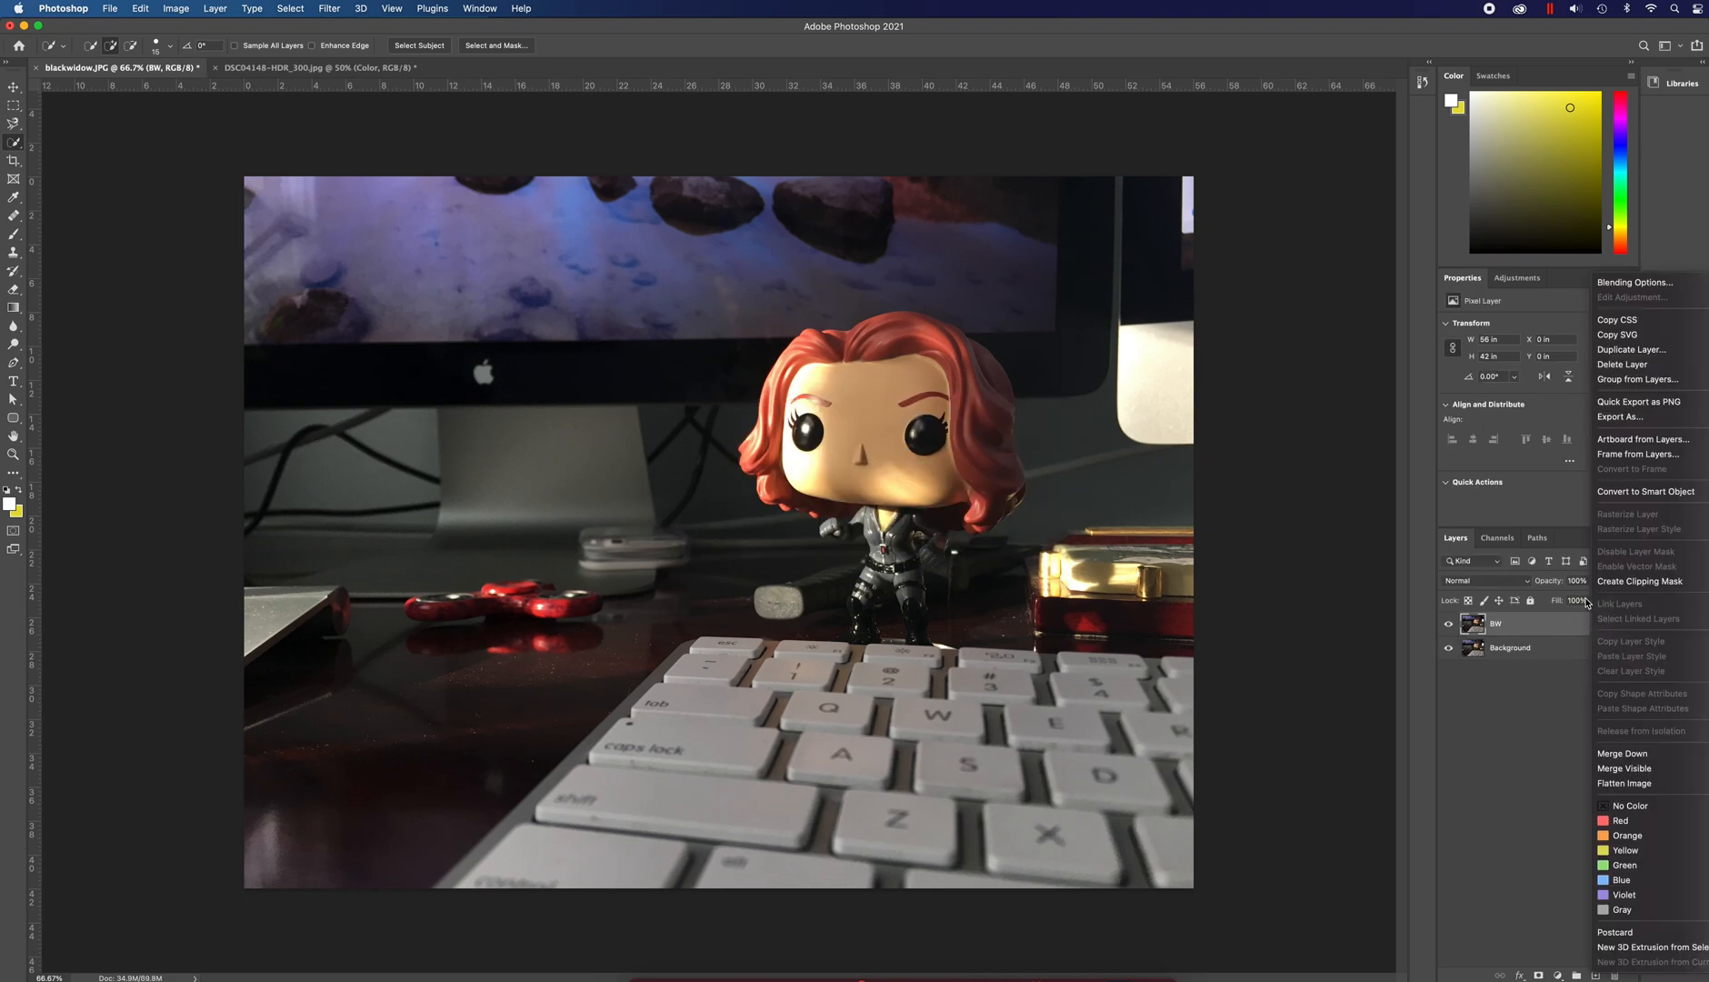
left_click(1645, 492)
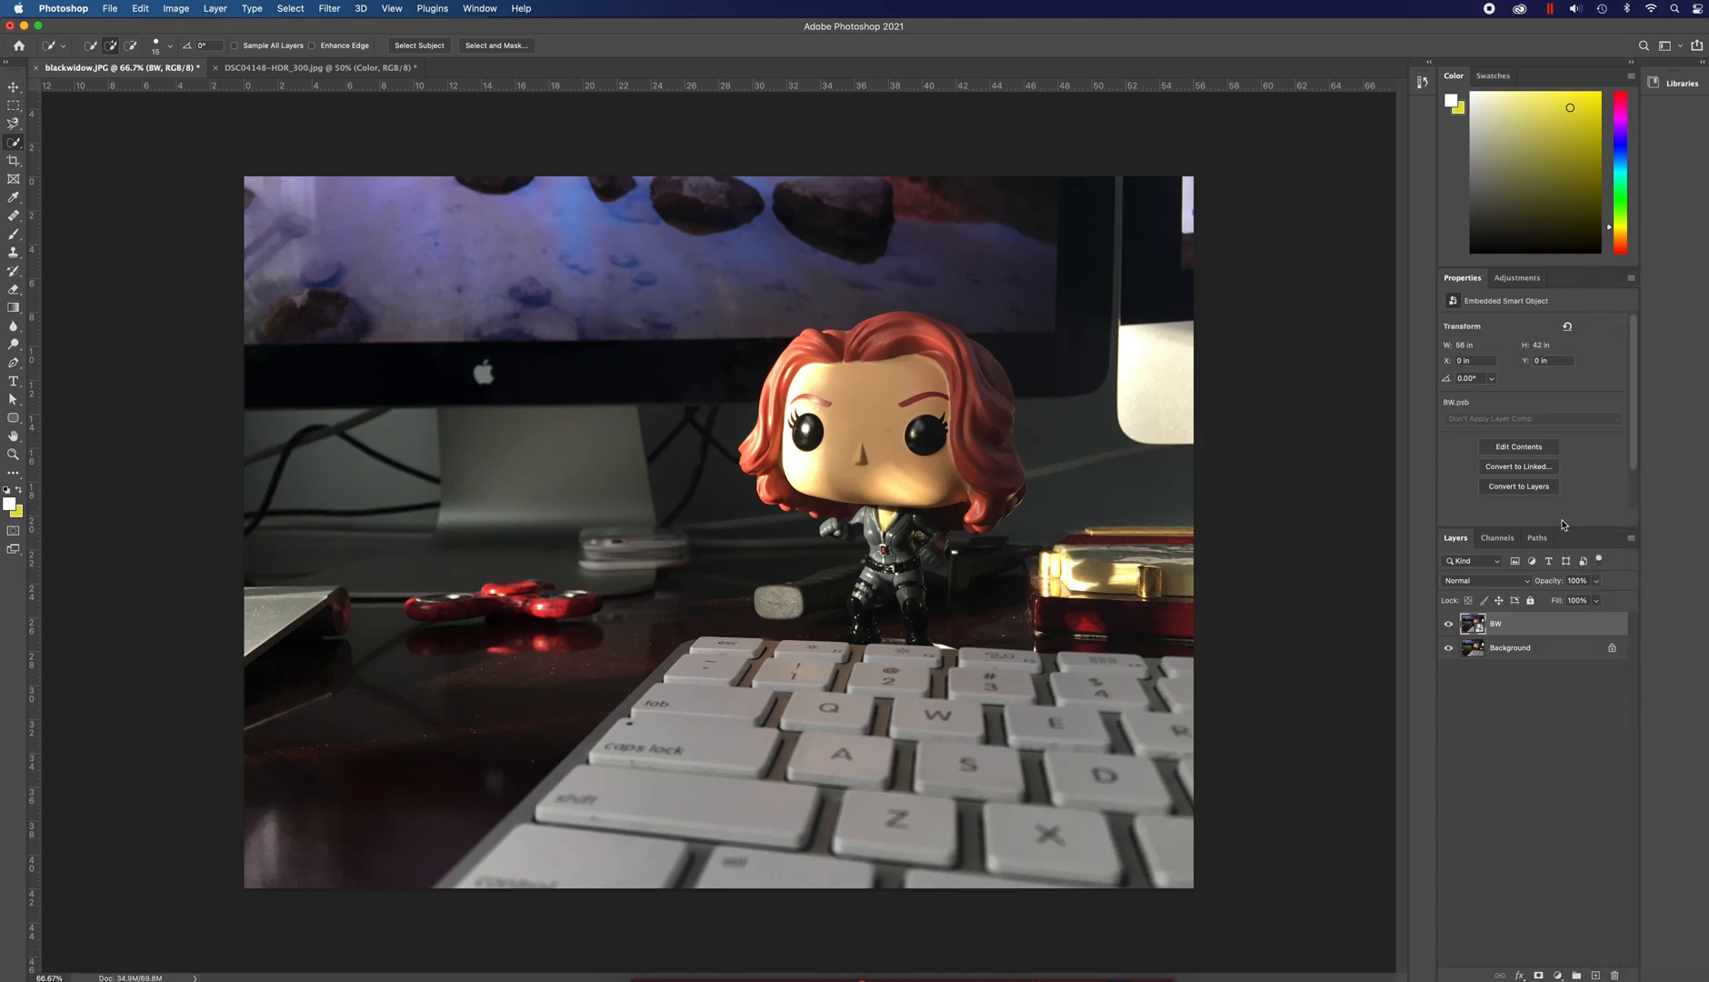
mouse_move(1537, 325)
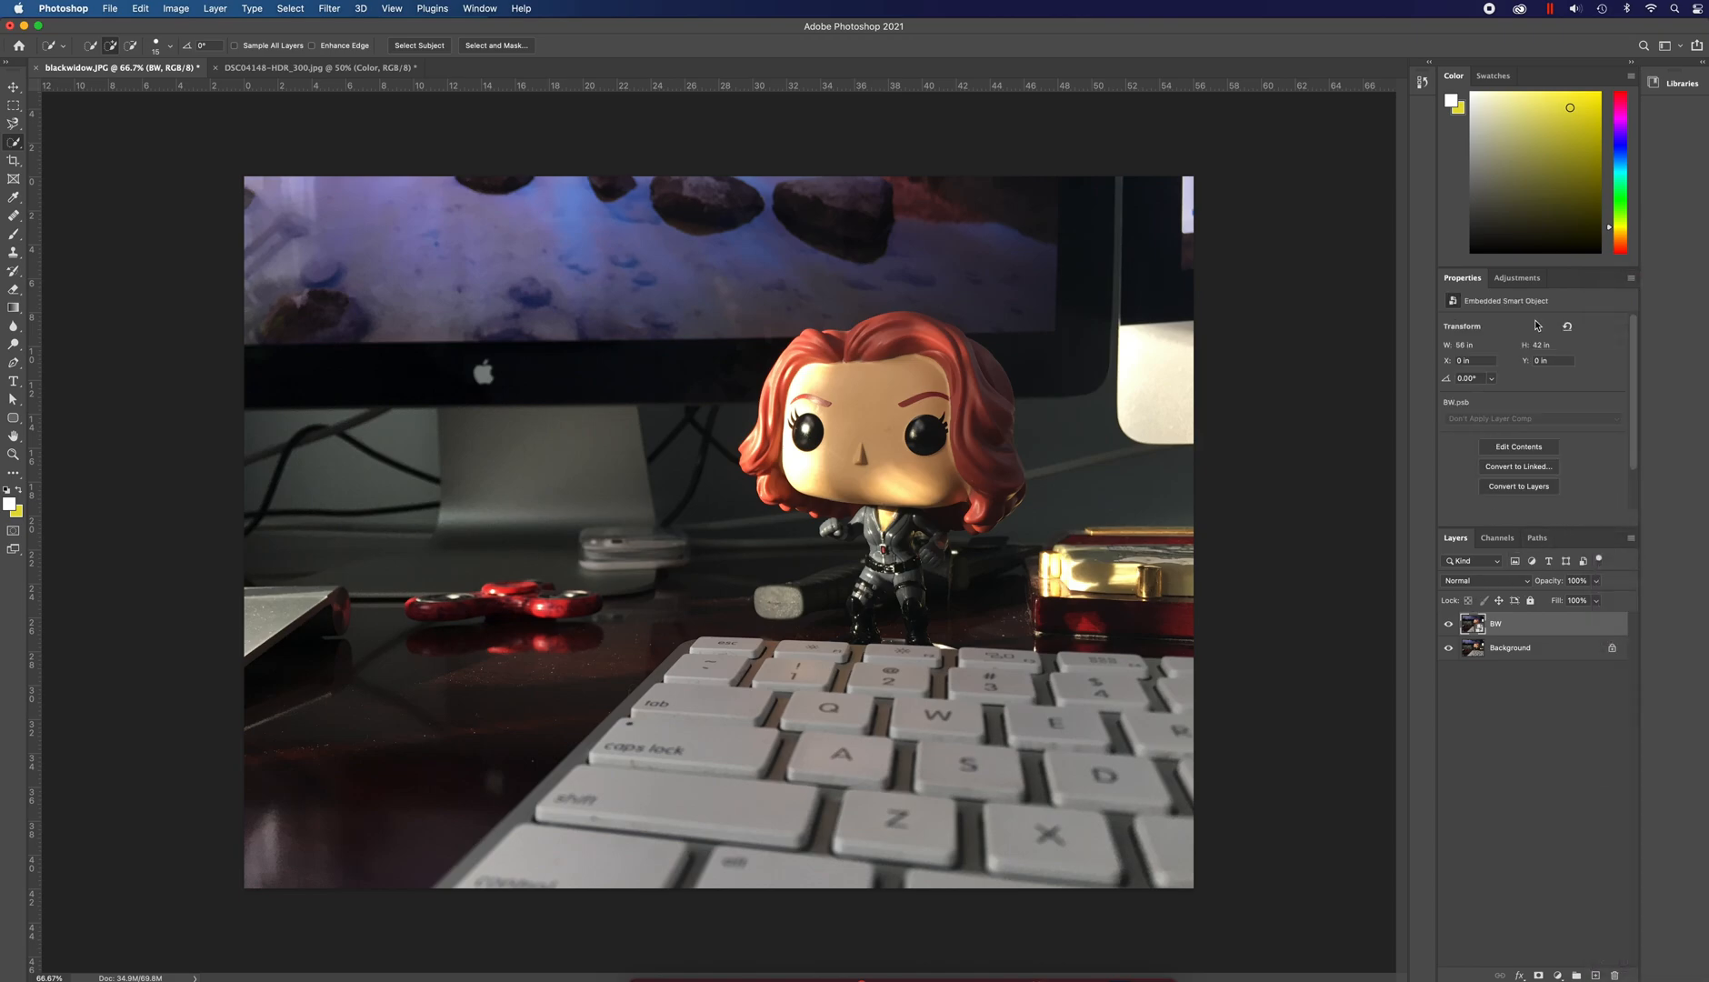
left_click(1517, 278)
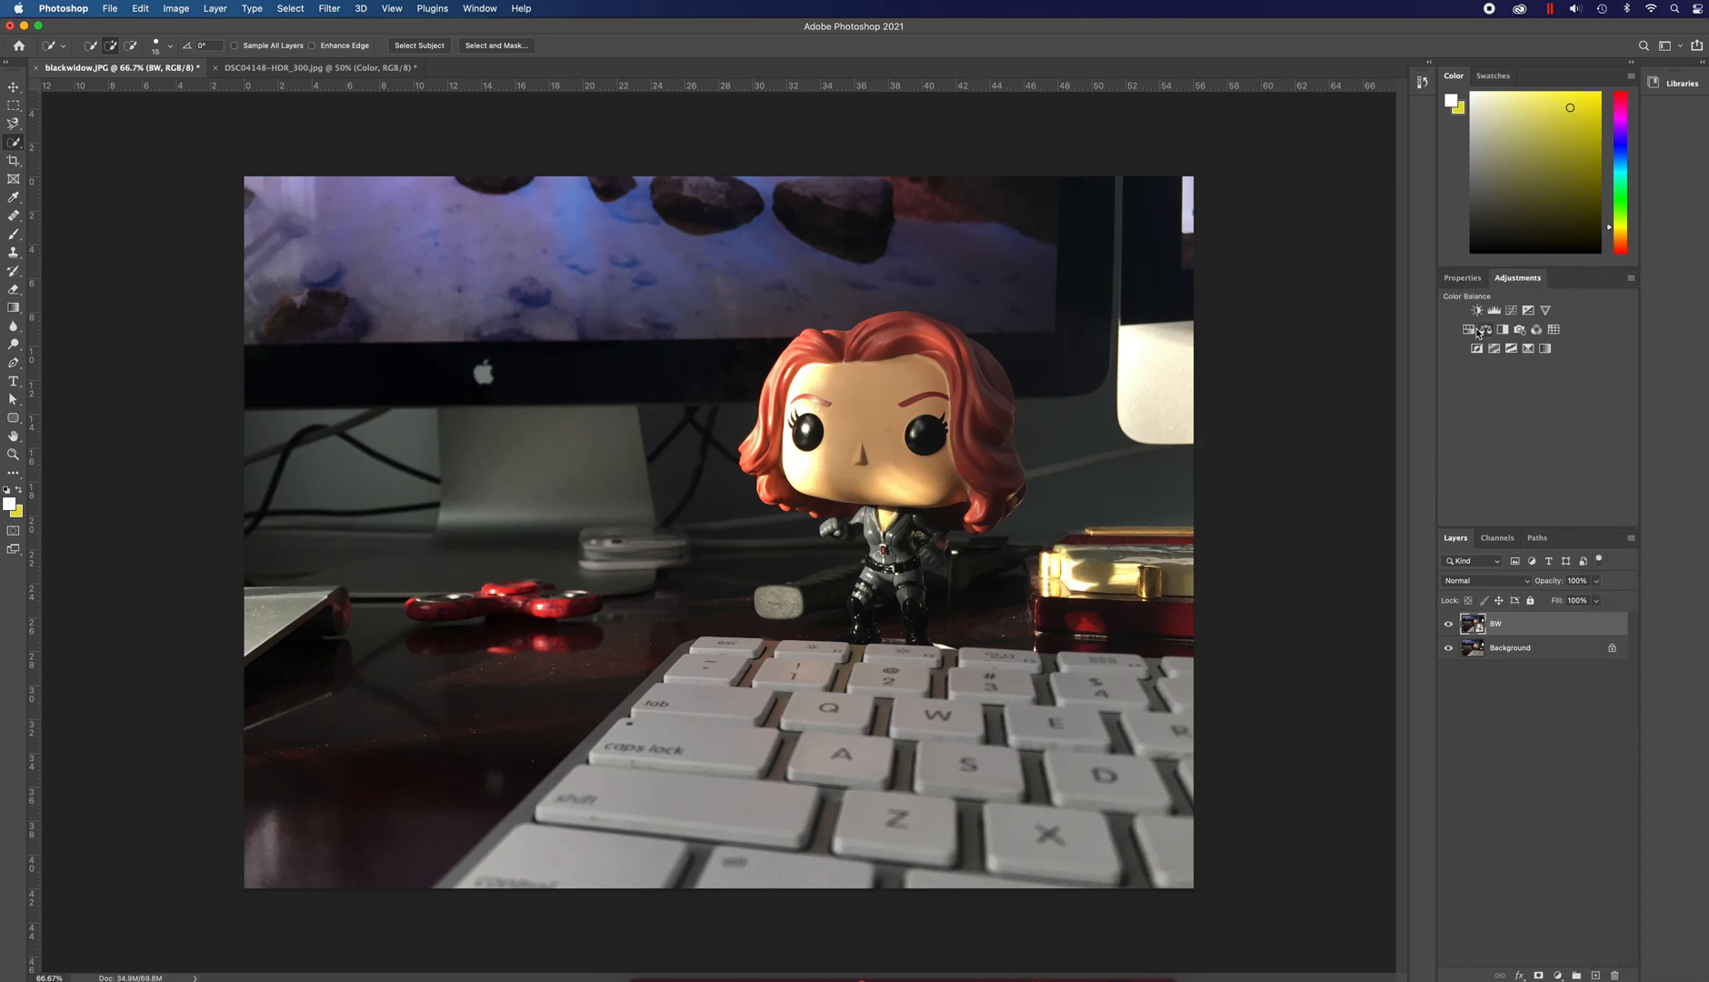
- Add a Hue/Saturation adjustment at −100 saturation above the BW layer, then select BW
left_click(1484, 329)
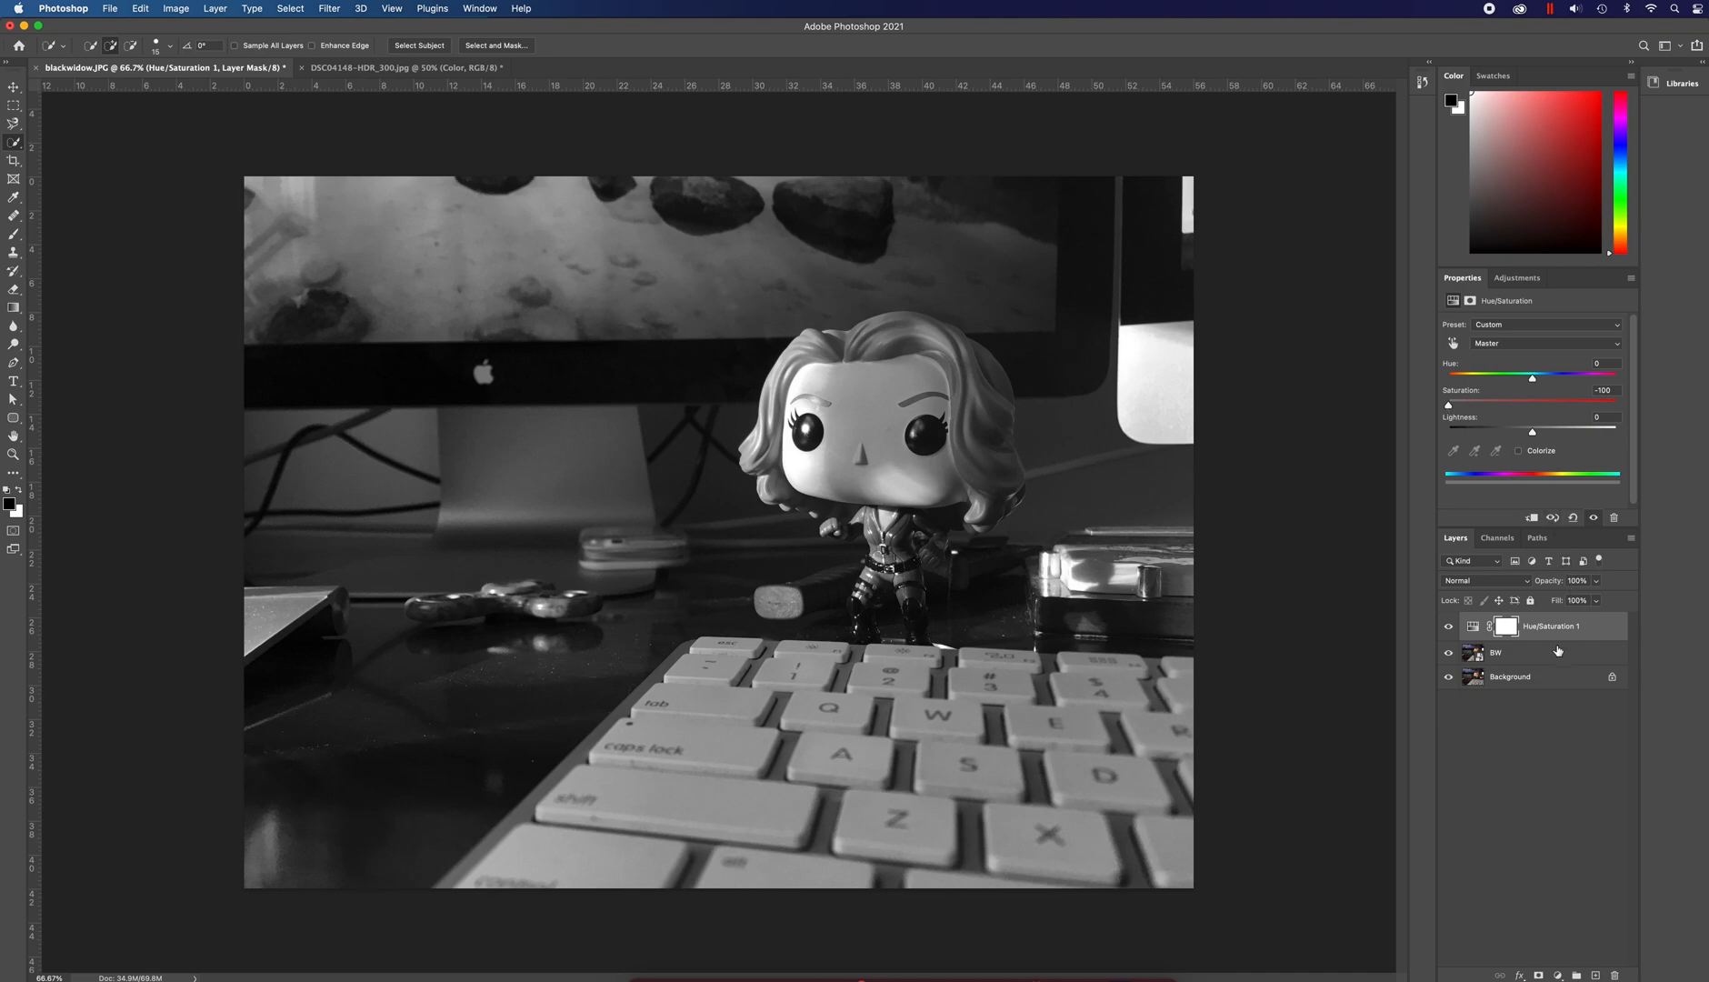
left_click(1510, 651)
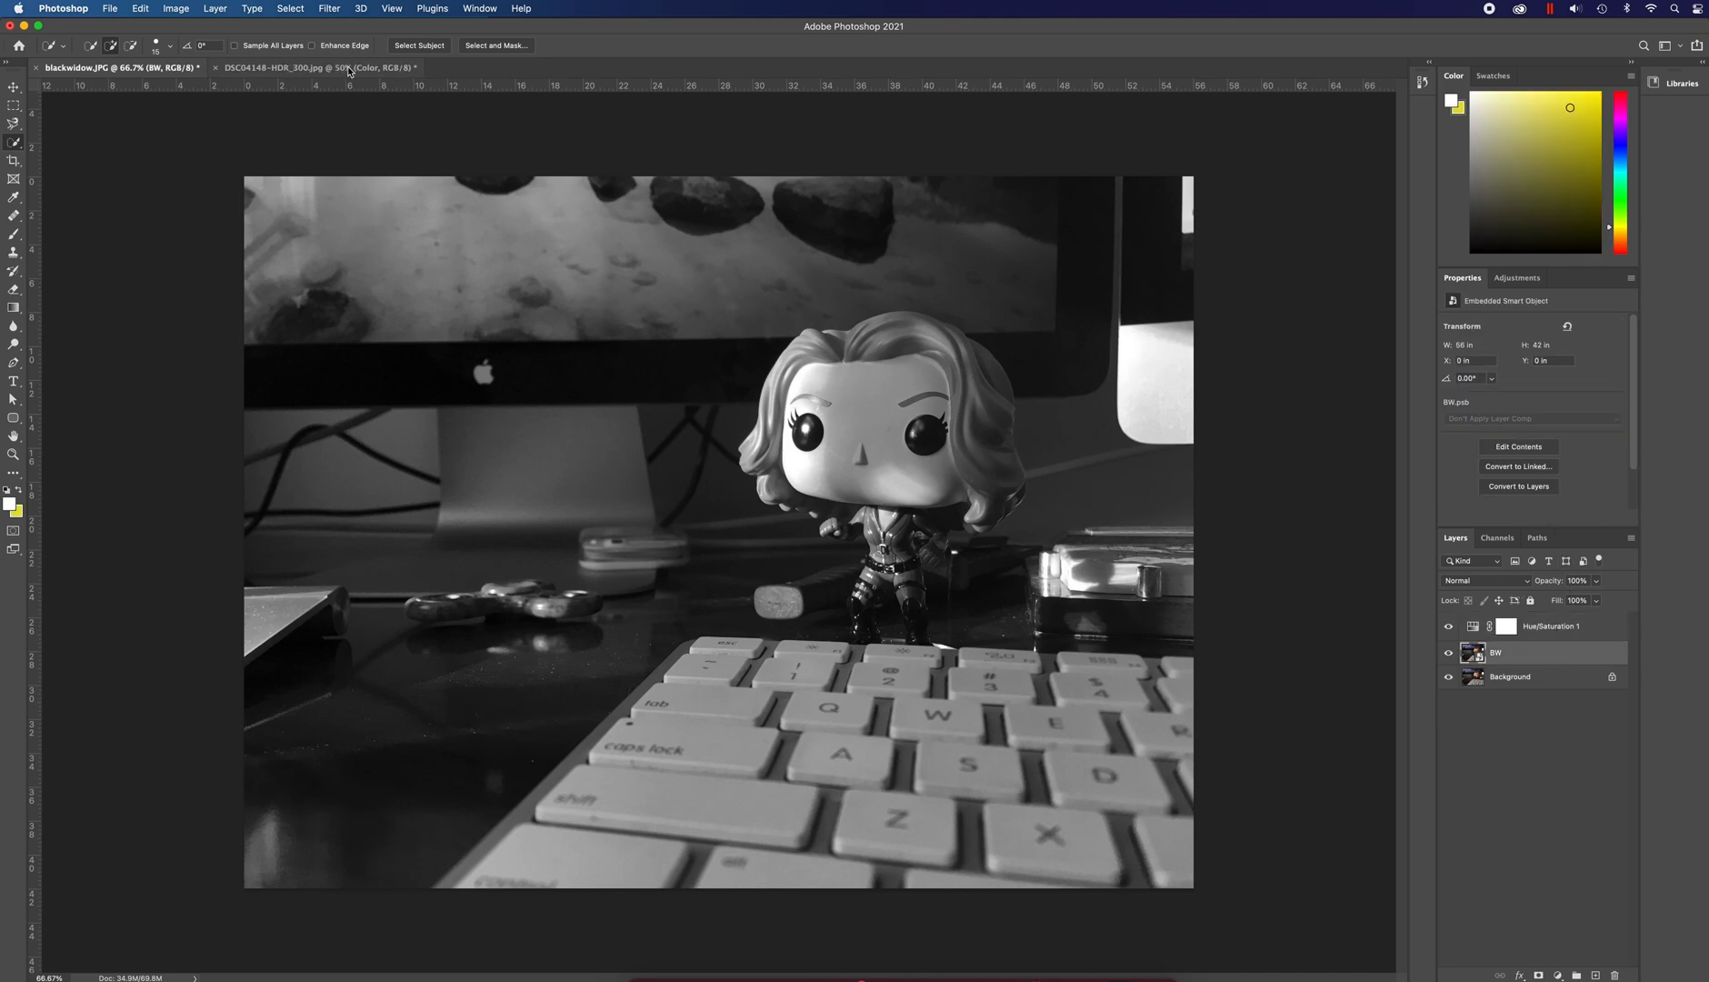
left_click(175, 9)
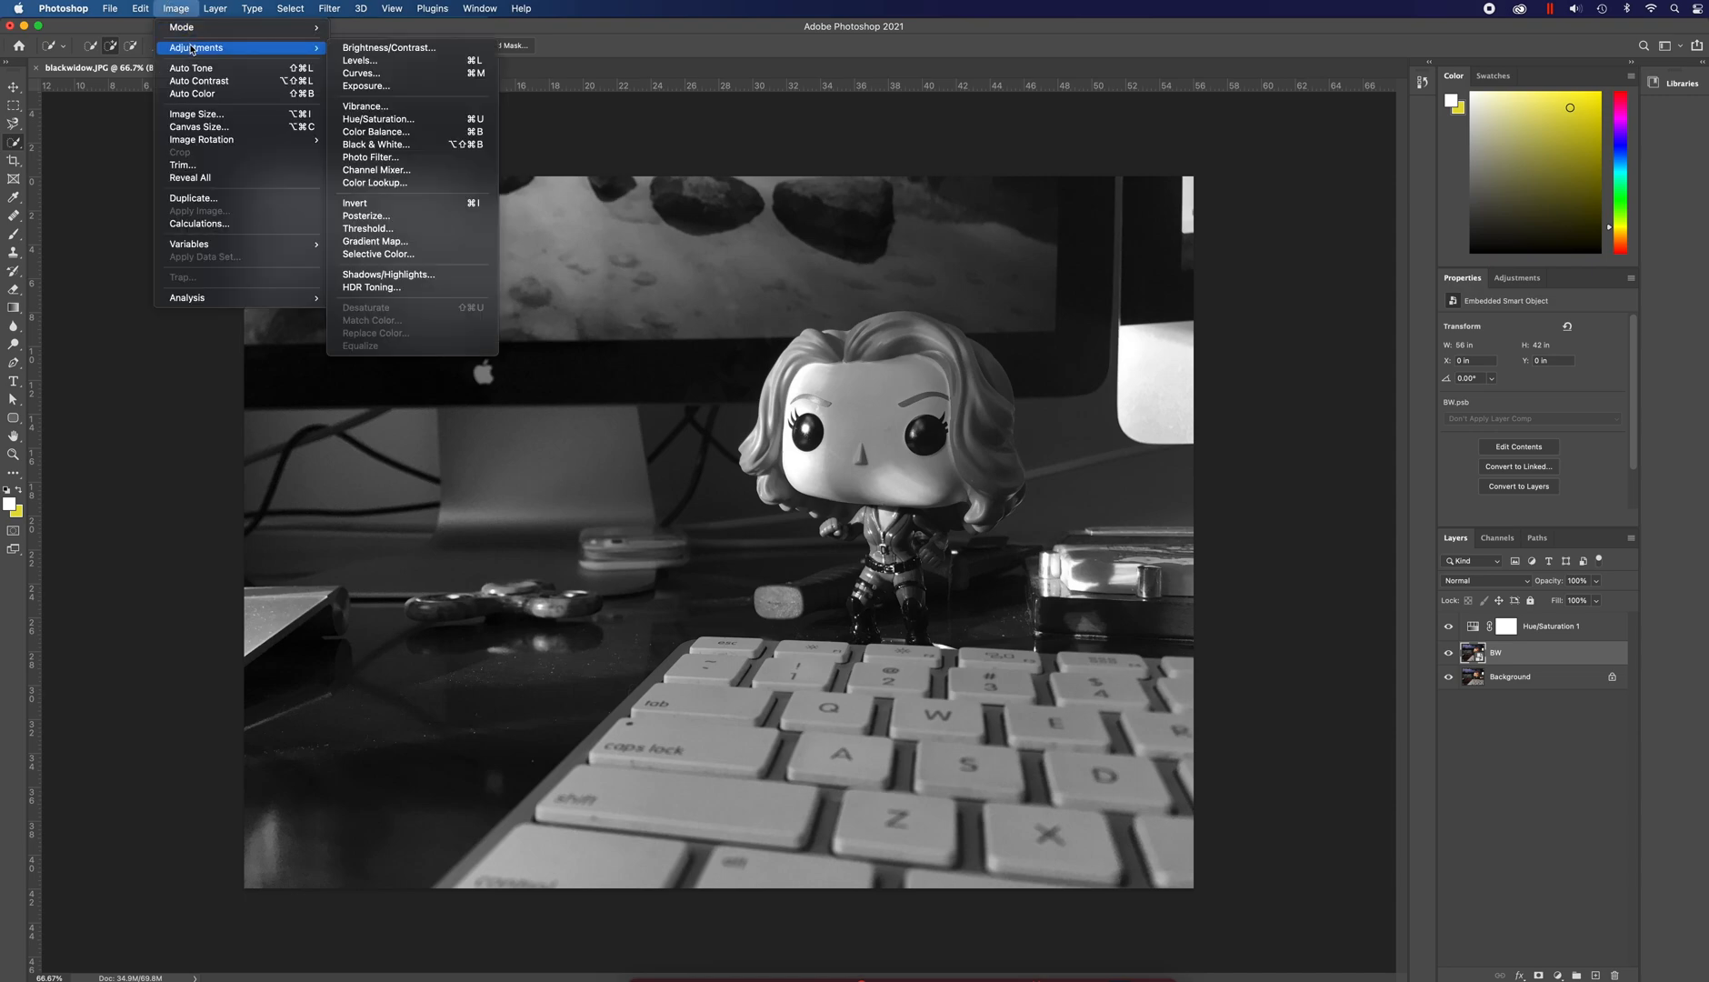
mouse_move(390, 215)
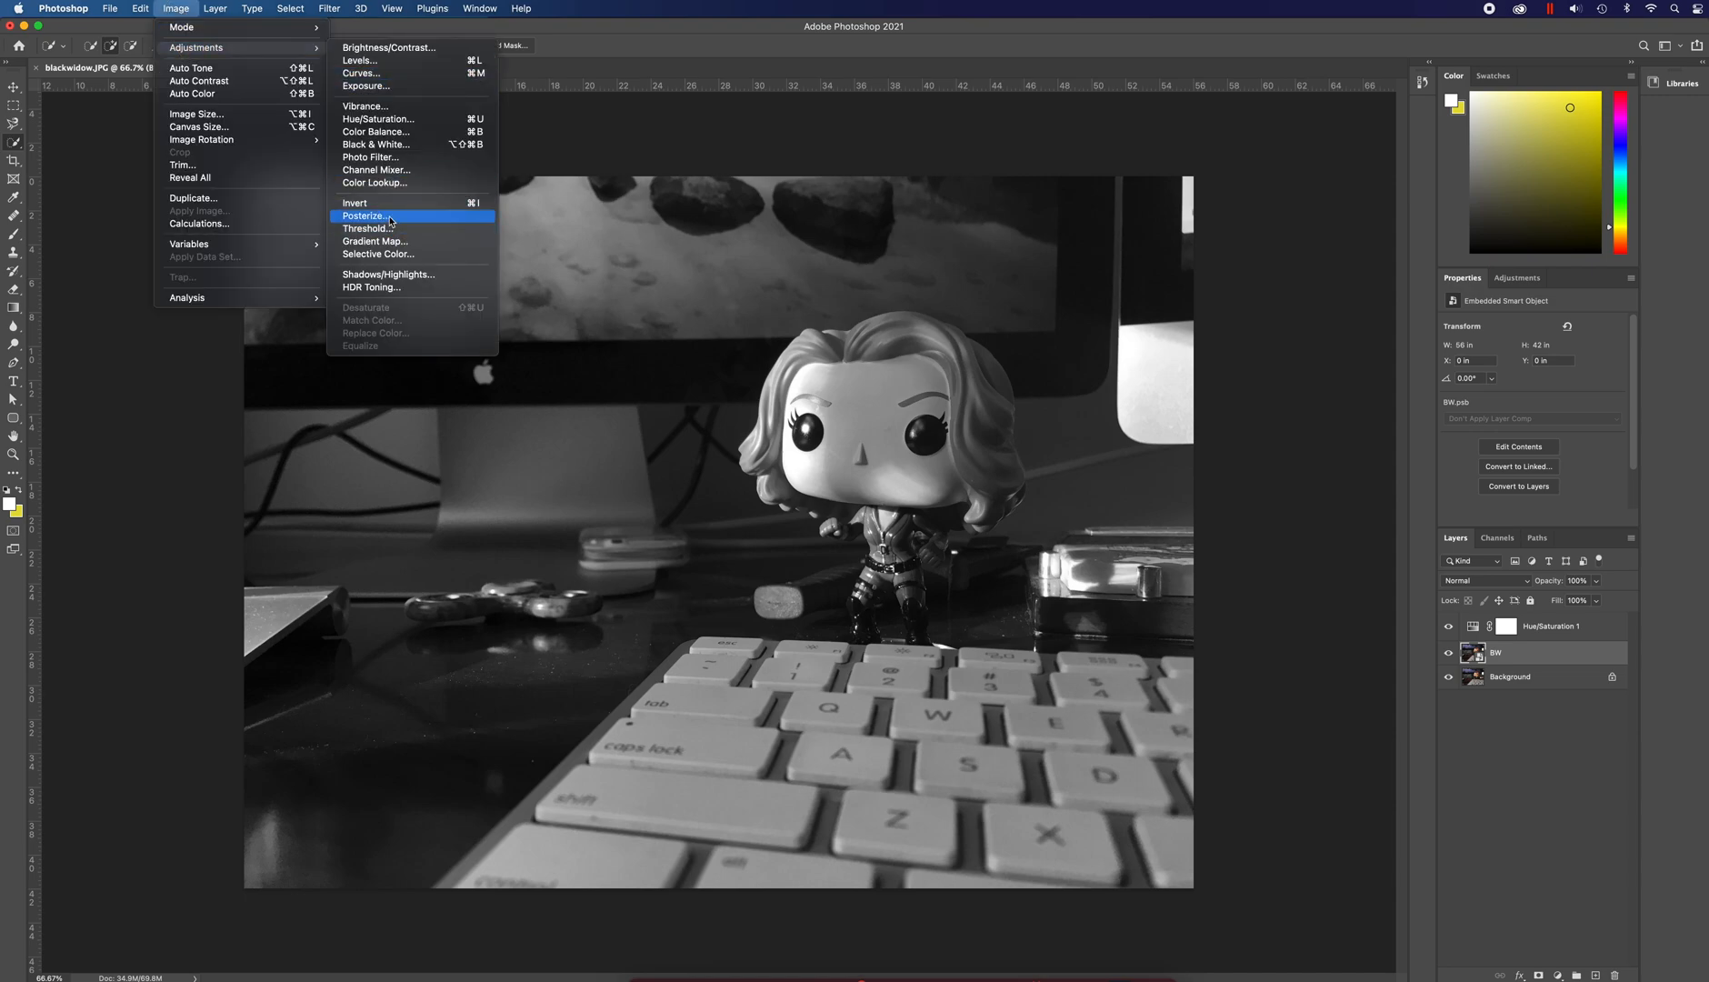
- Invert the BW layer and set its blend mode to Color Dodge
left_click(355, 203)
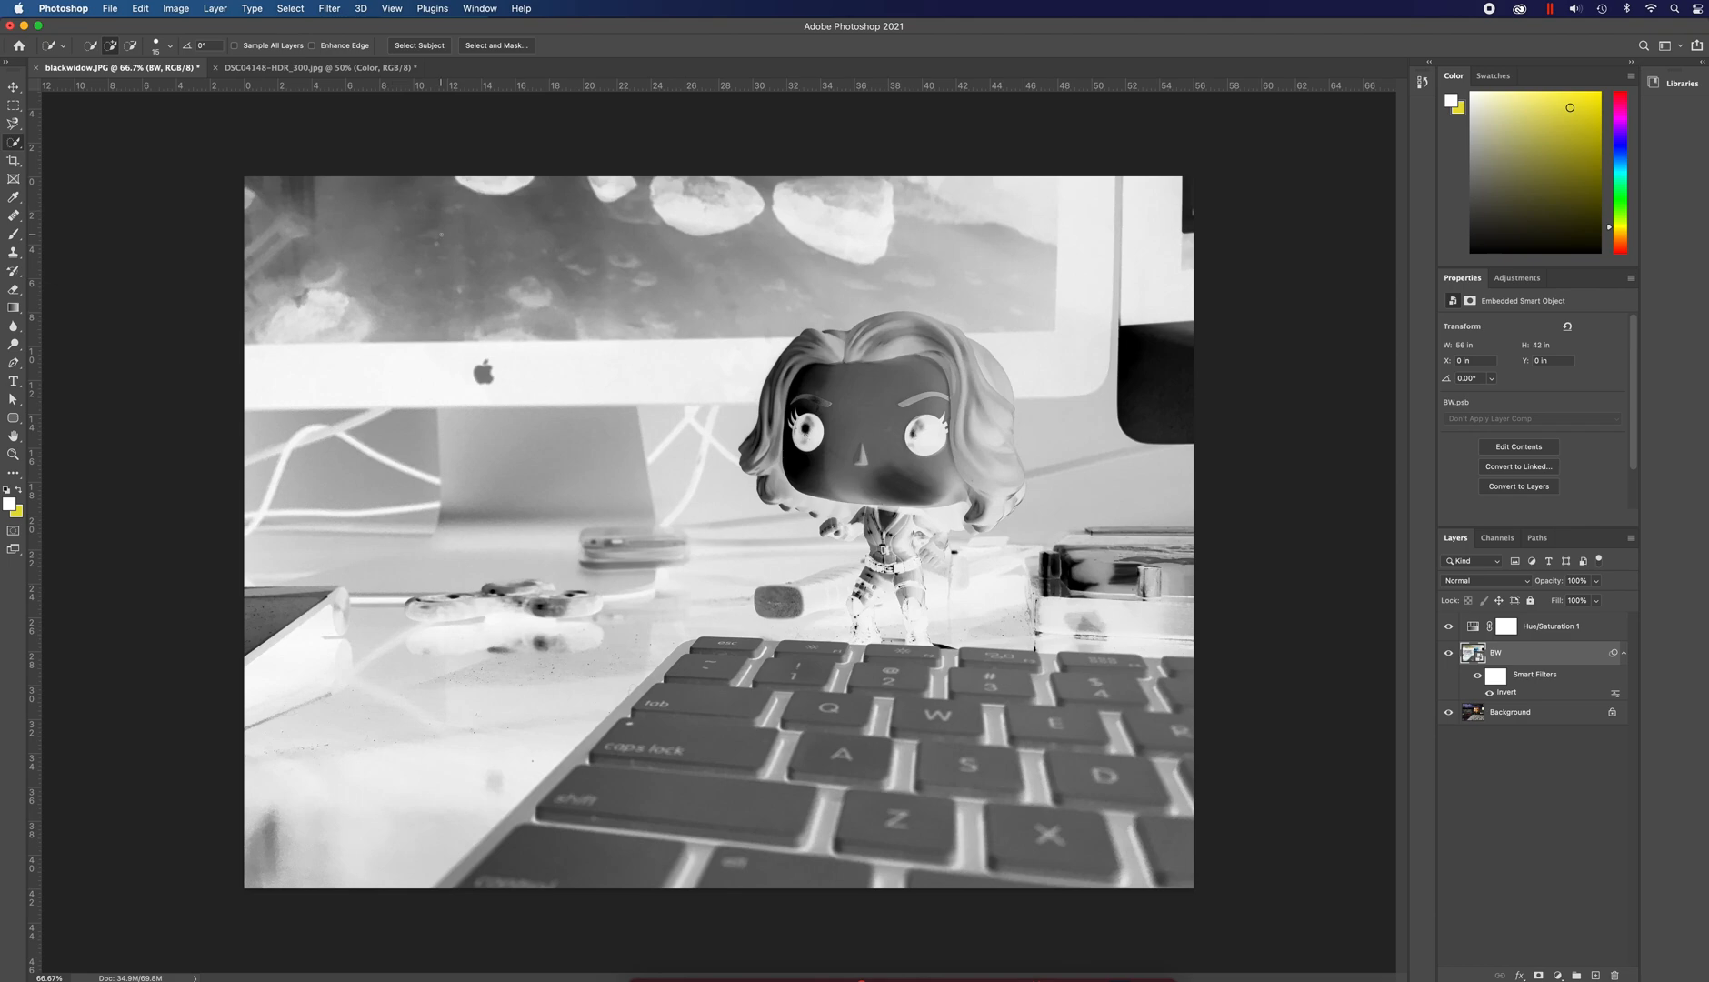
mouse_move(1232, 546)
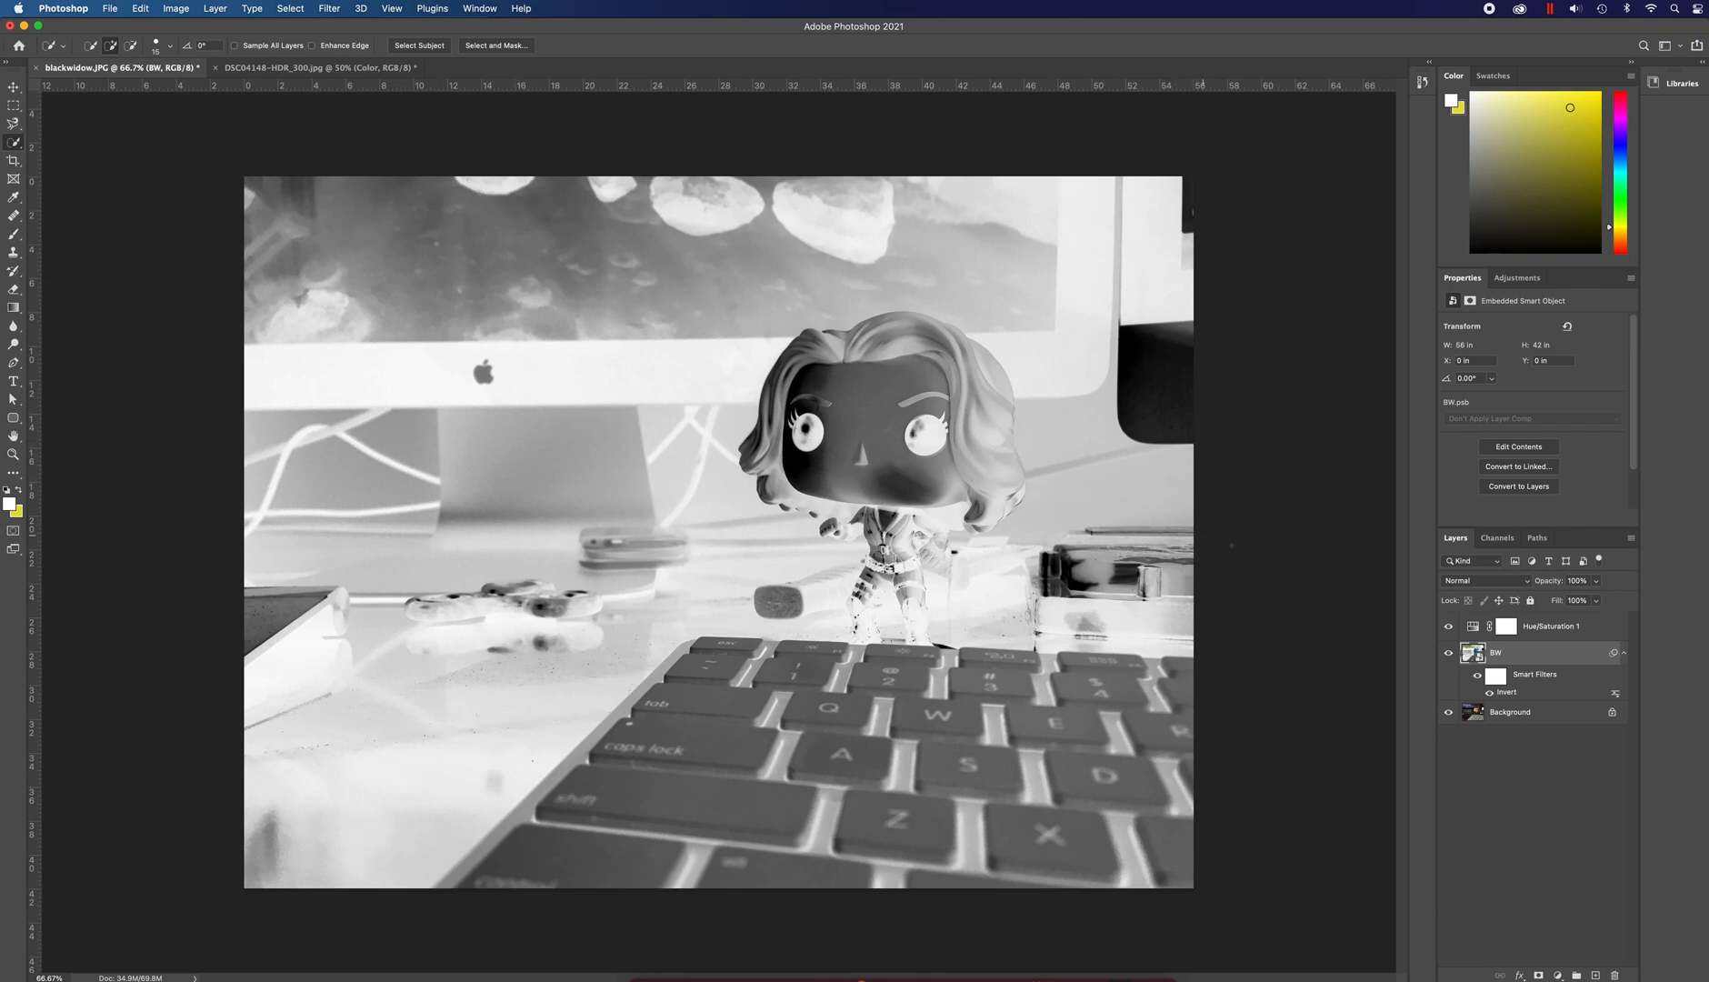
left_click(1477, 581)
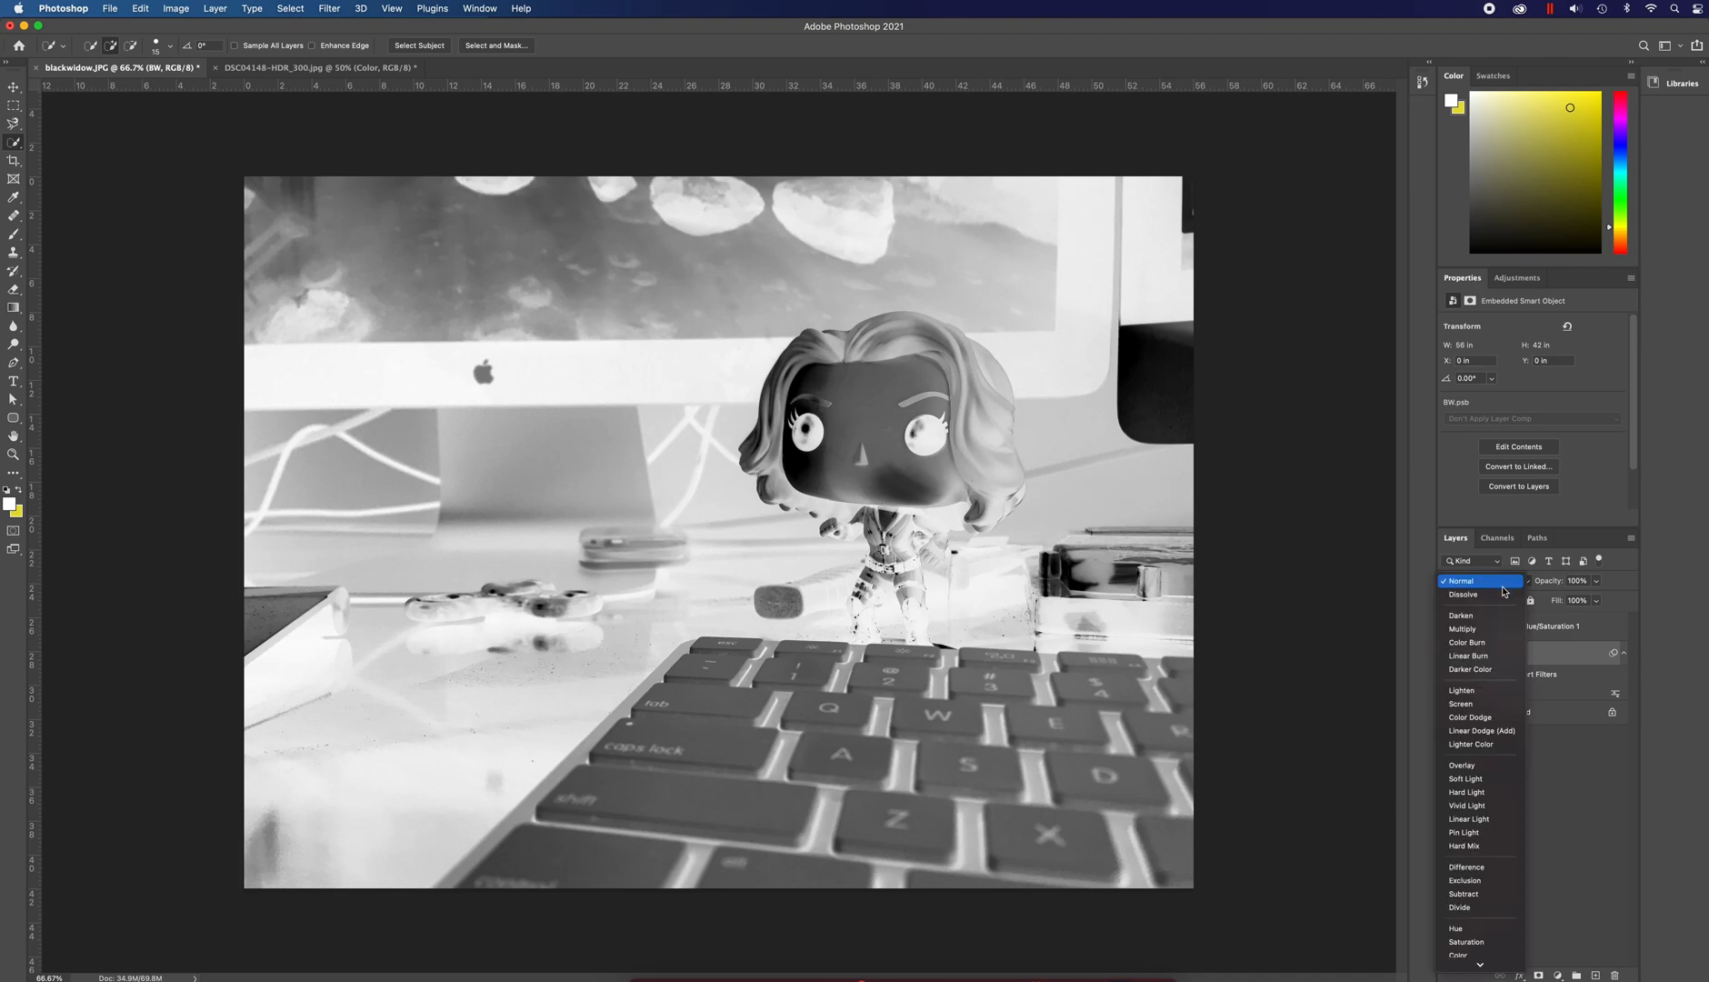
left_click(1470, 717)
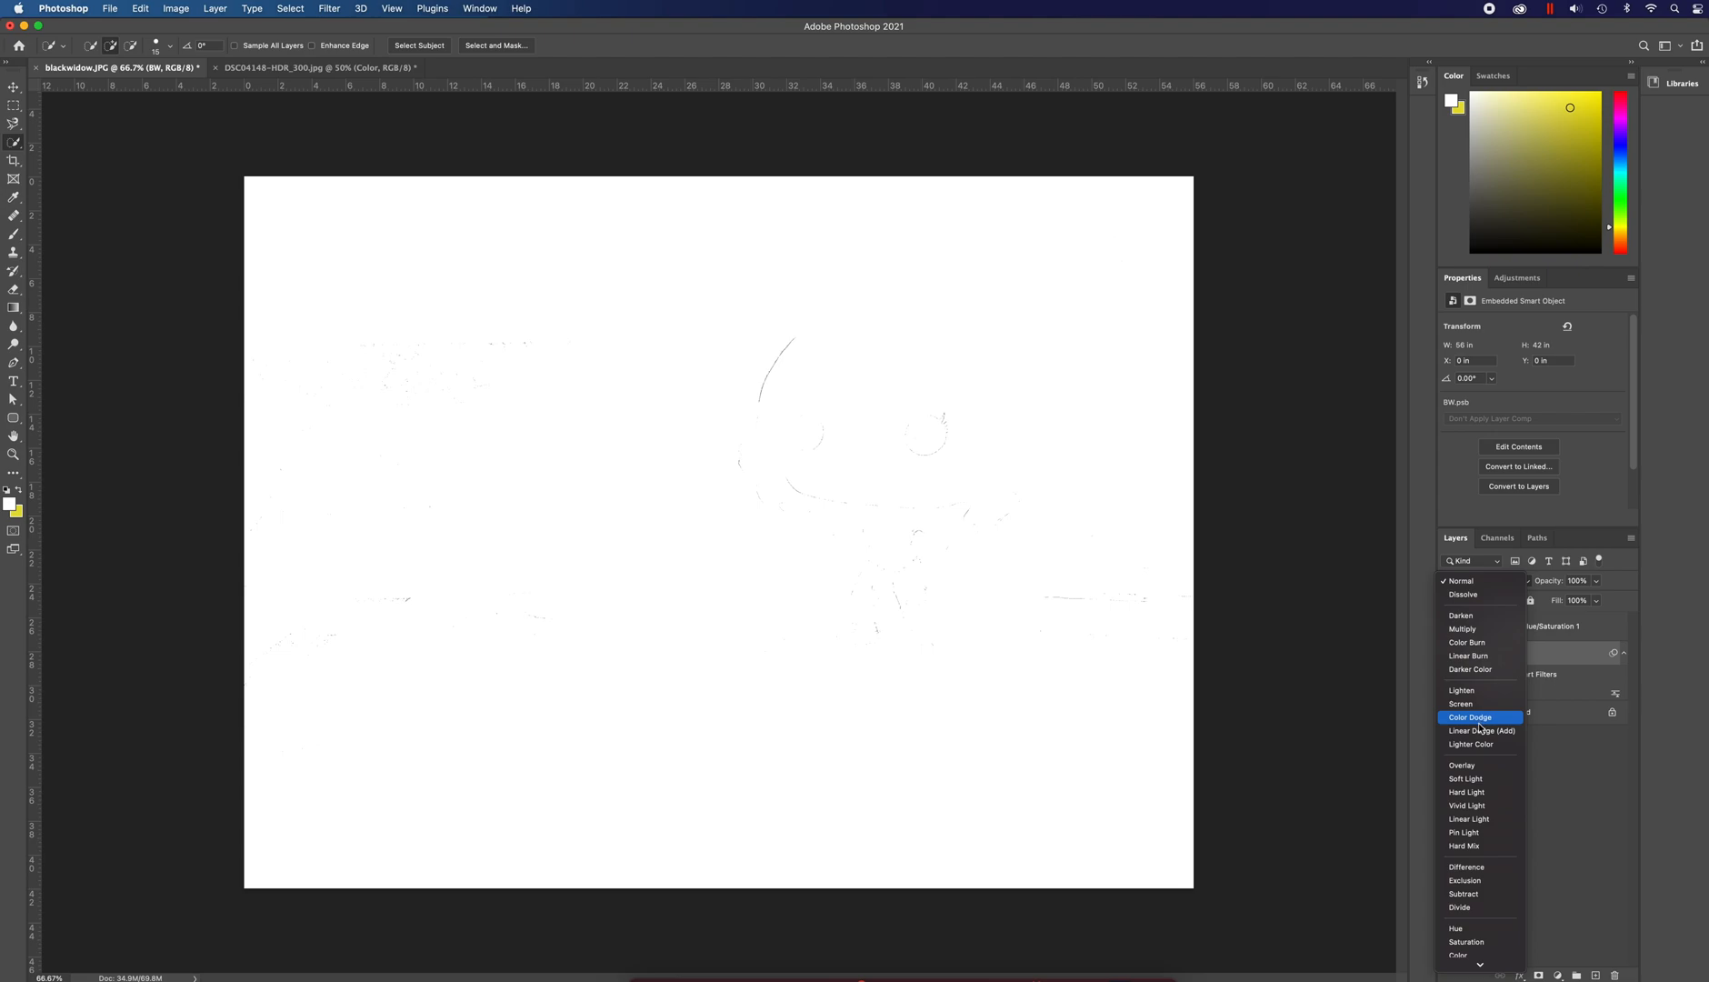
left_click(1470, 717)
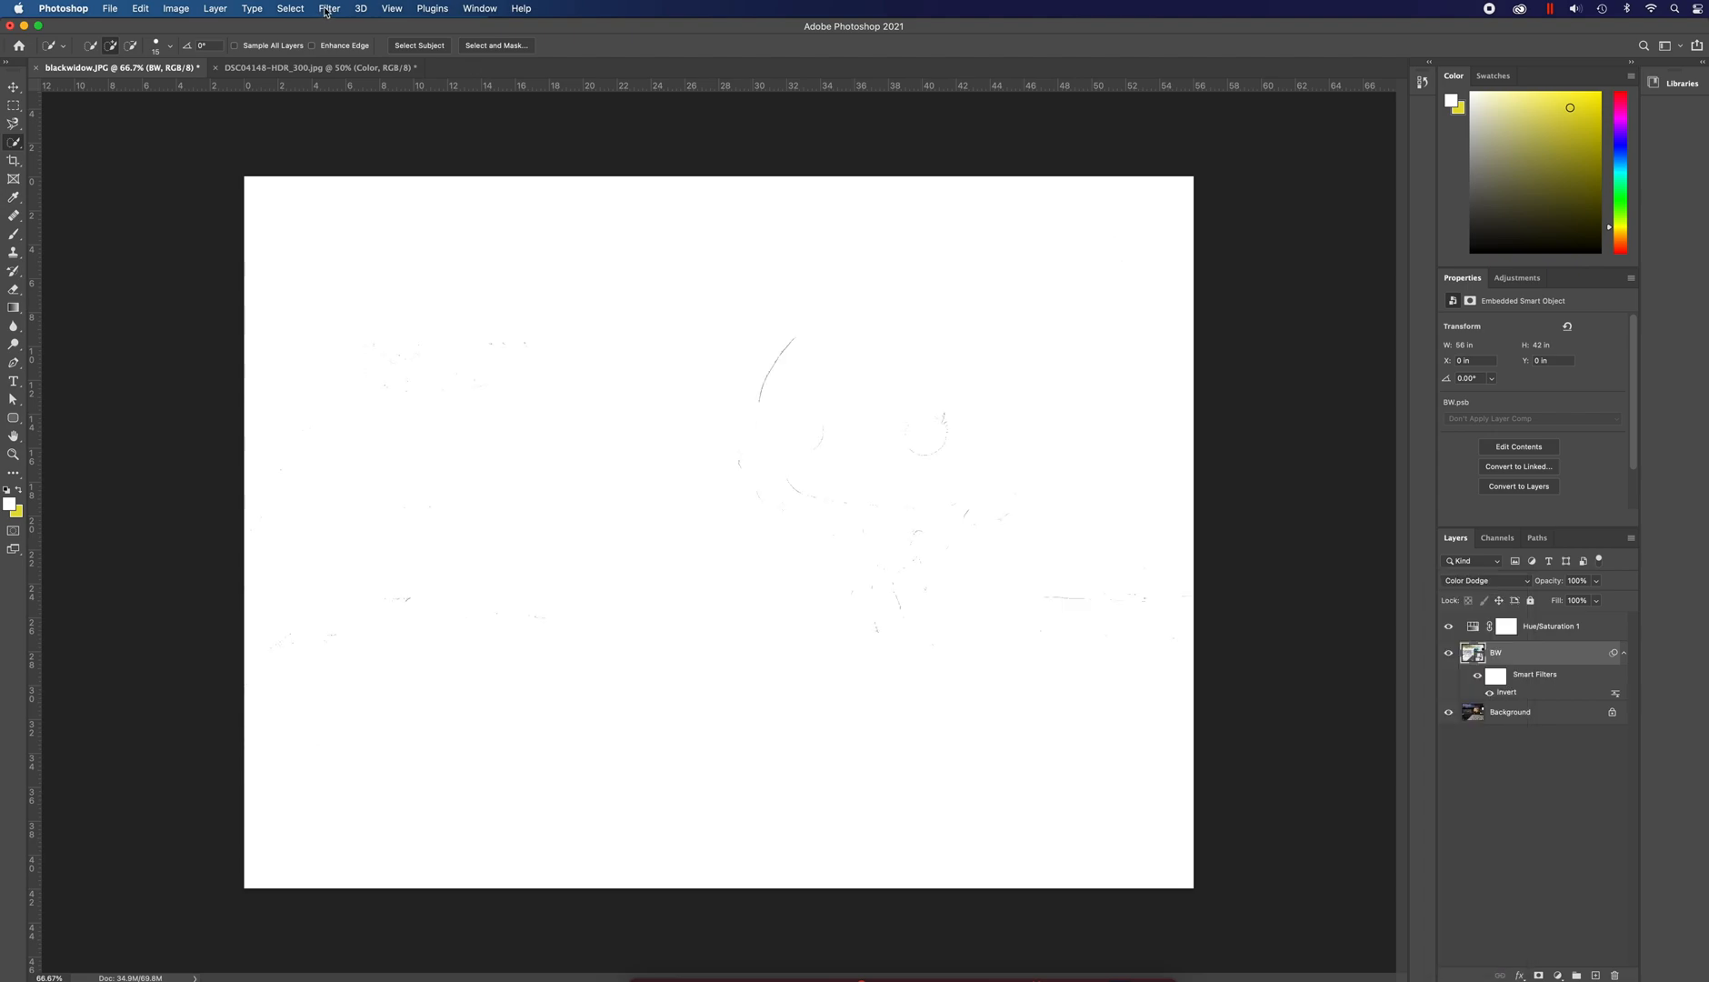
- Apply a 16.2-pixel Gaussian Blur smart filter to the BW layer
left_click(329, 8)
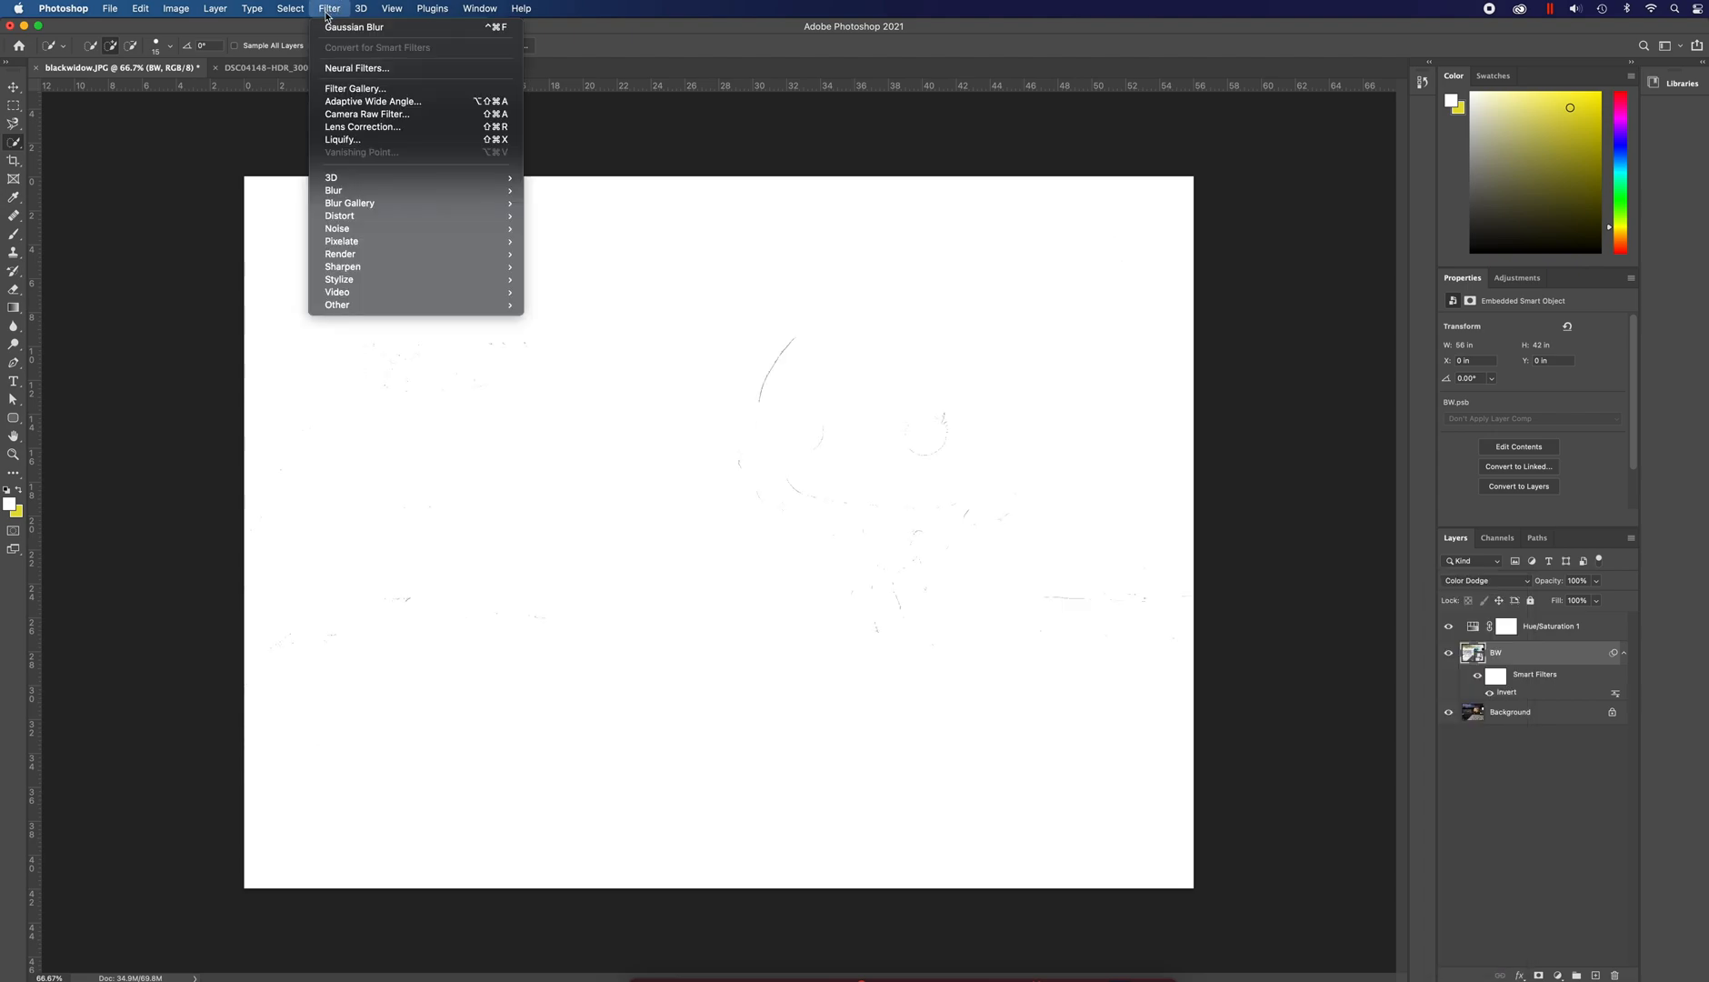
mouse_move(333, 203)
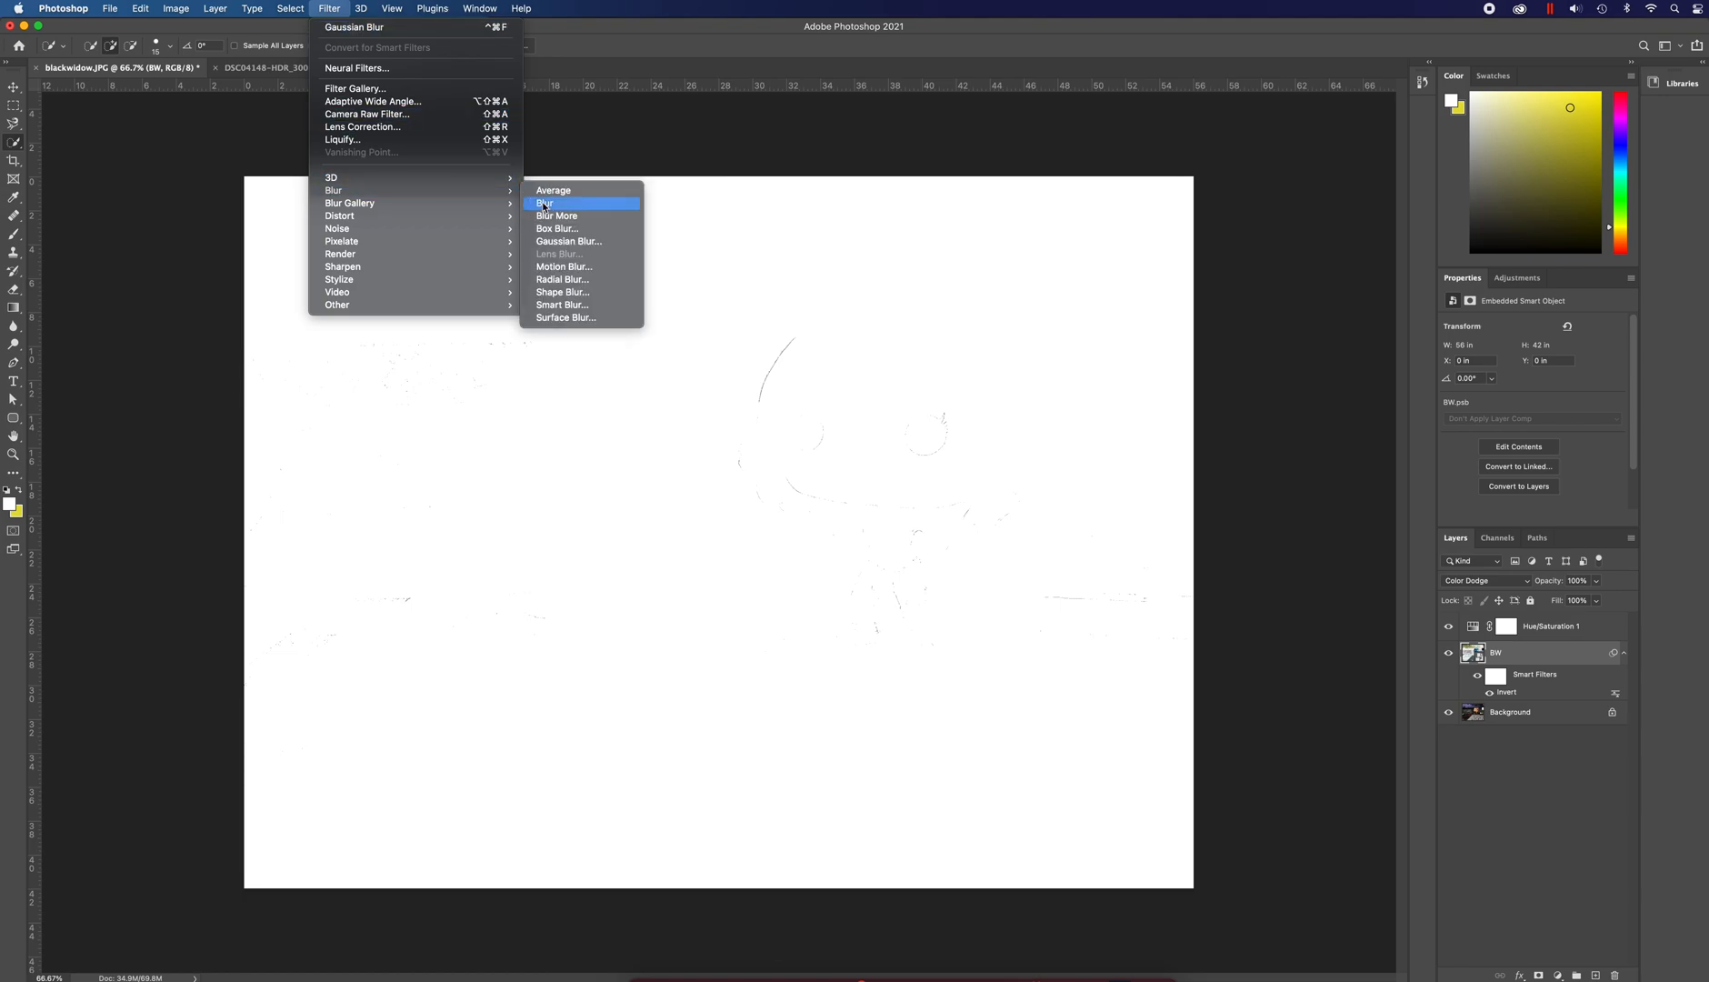
left_click(569, 241)
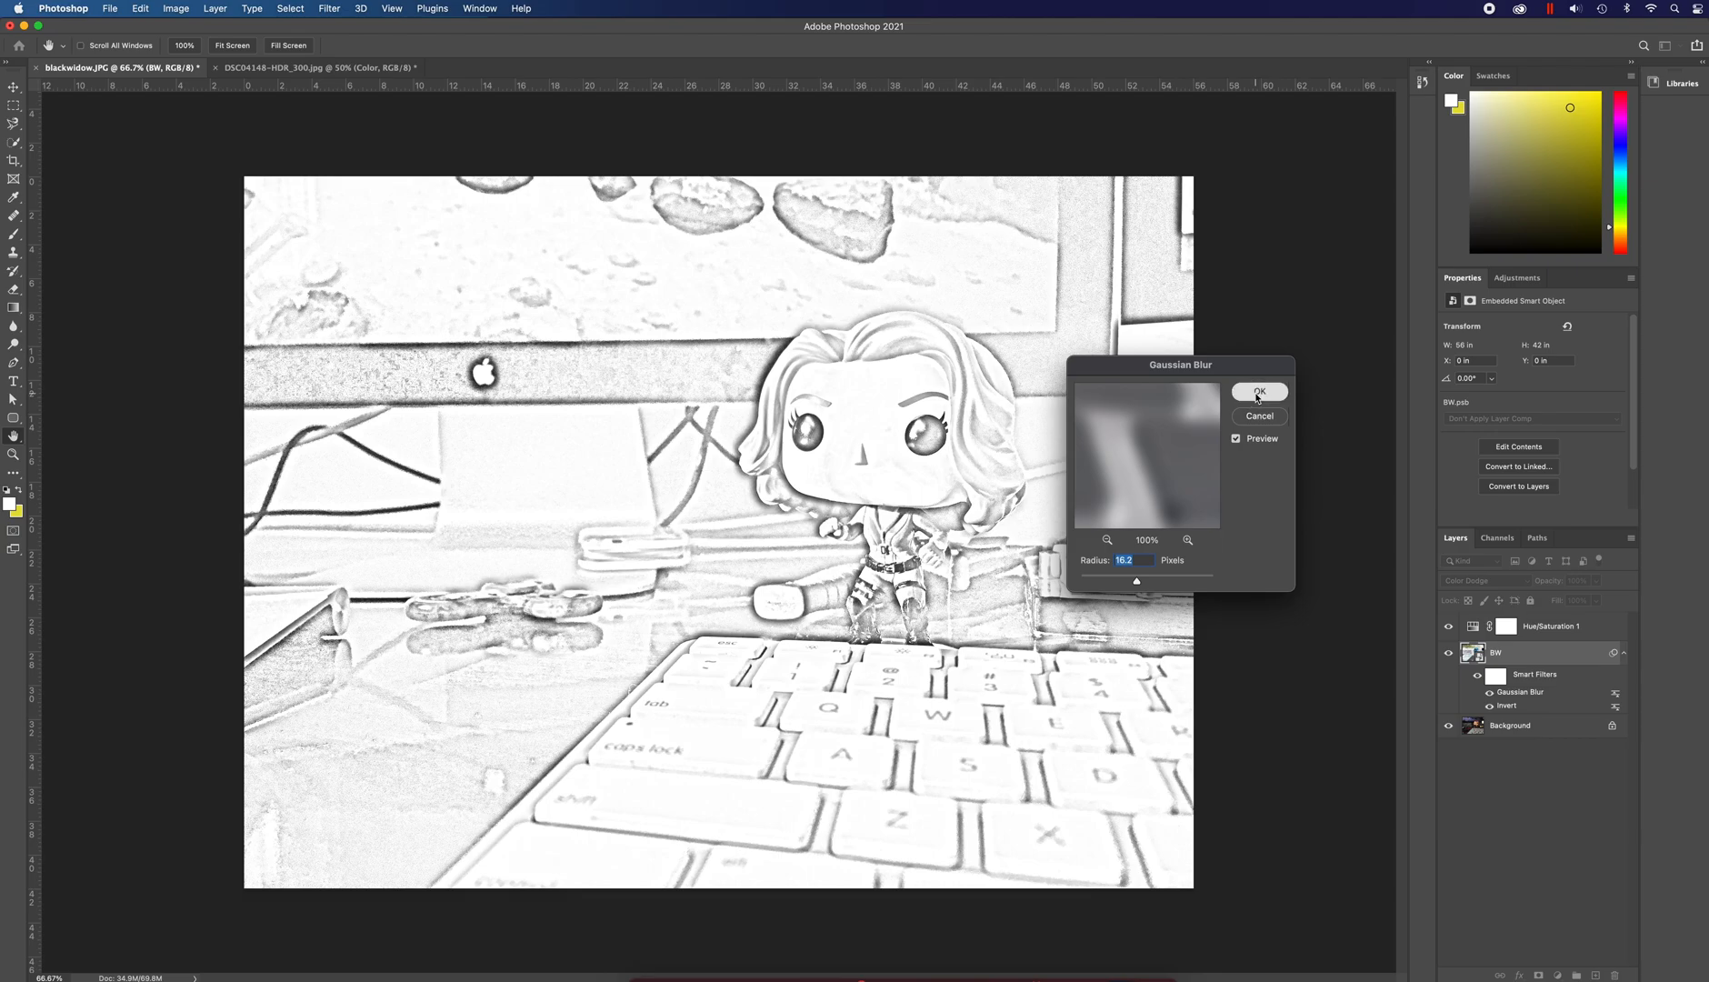
left_click(1259, 393)
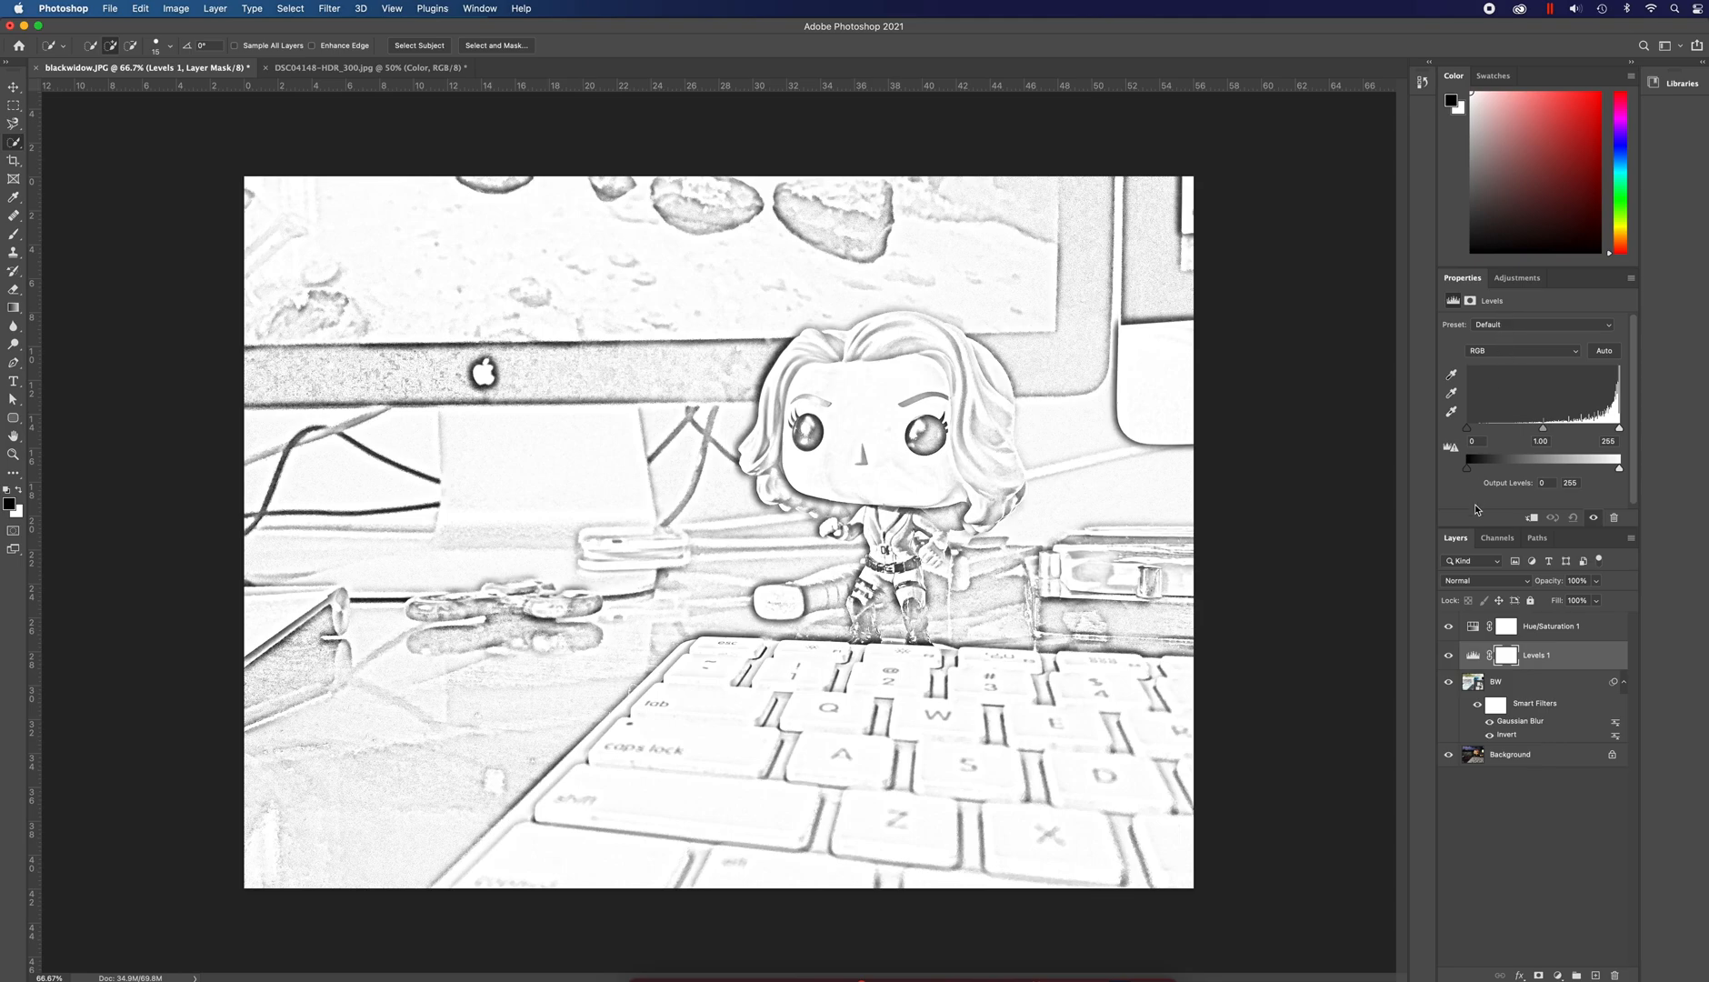
mouse_move(1581, 615)
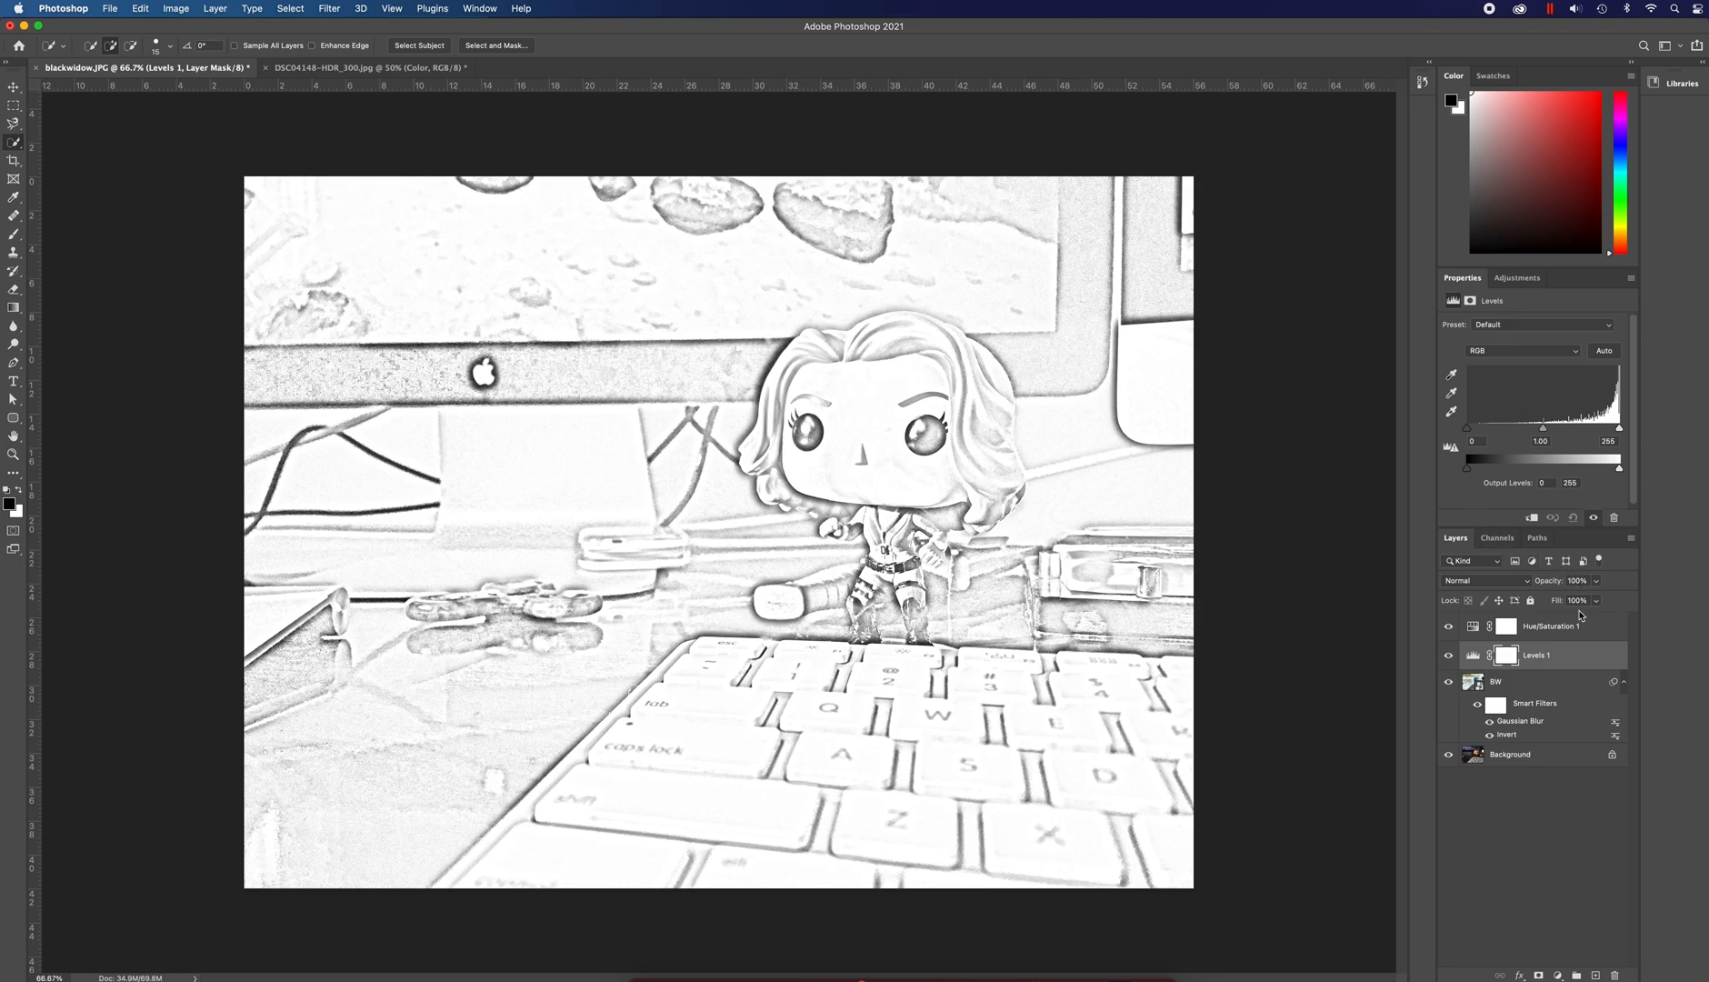
mouse_move(1559, 545)
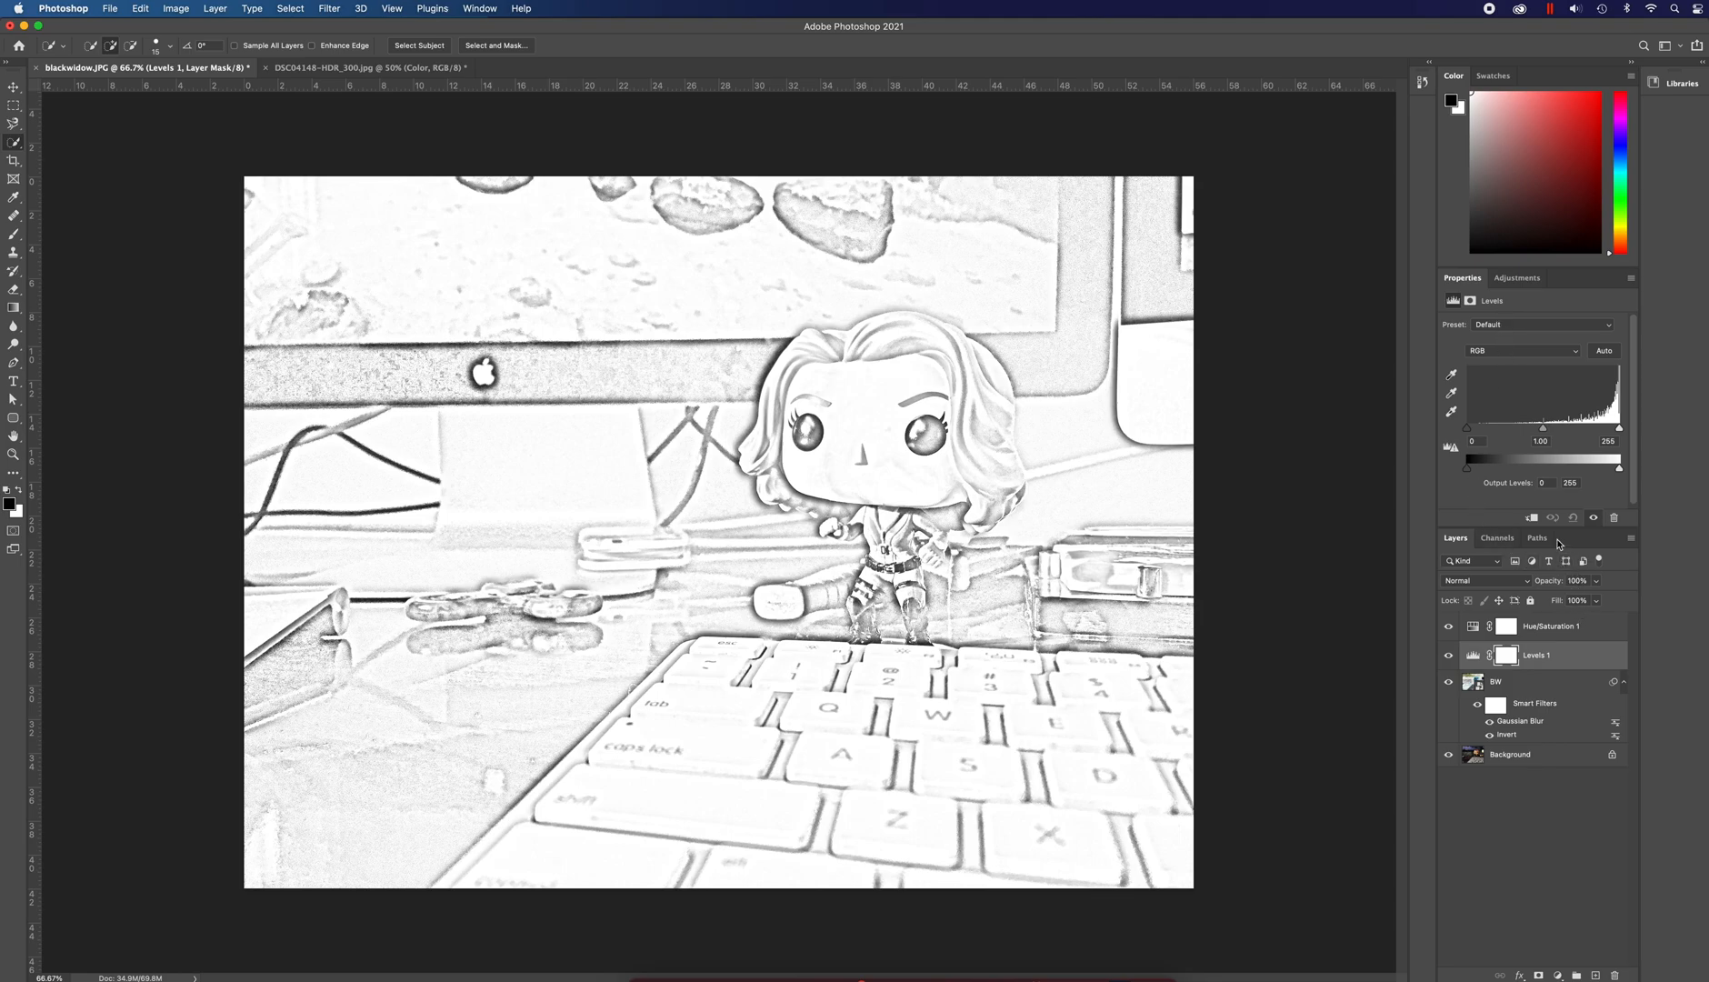
mouse_move(1599, 594)
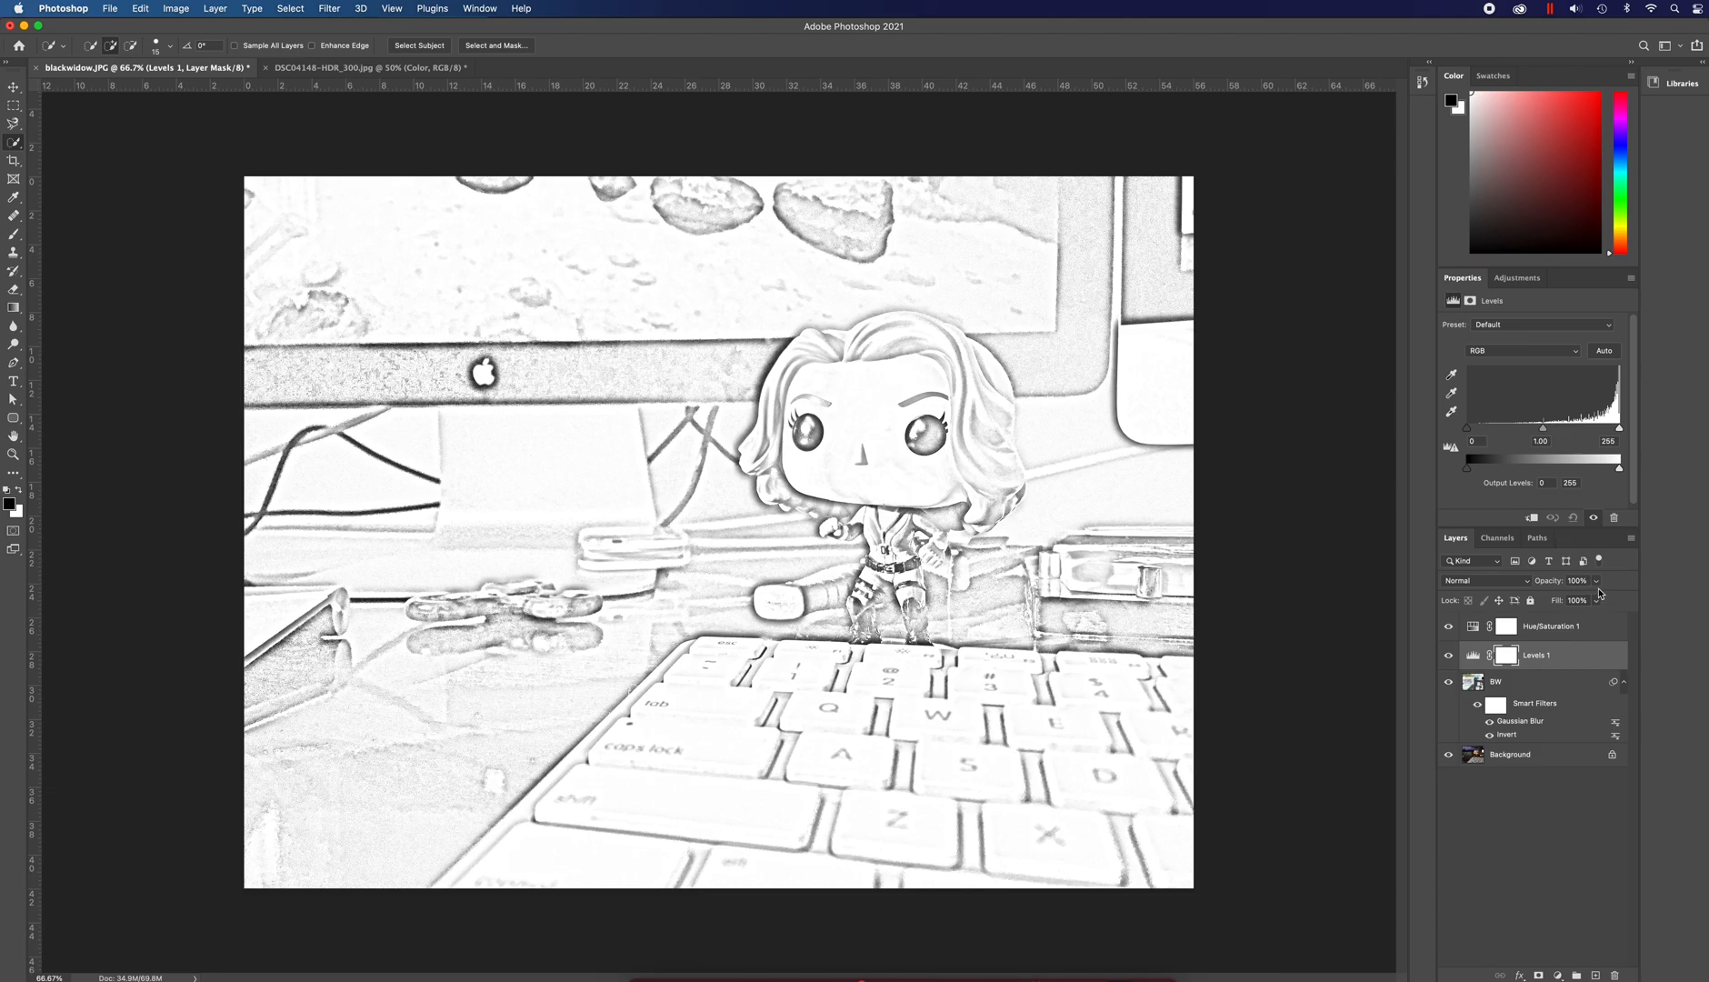
mouse_move(1529, 587)
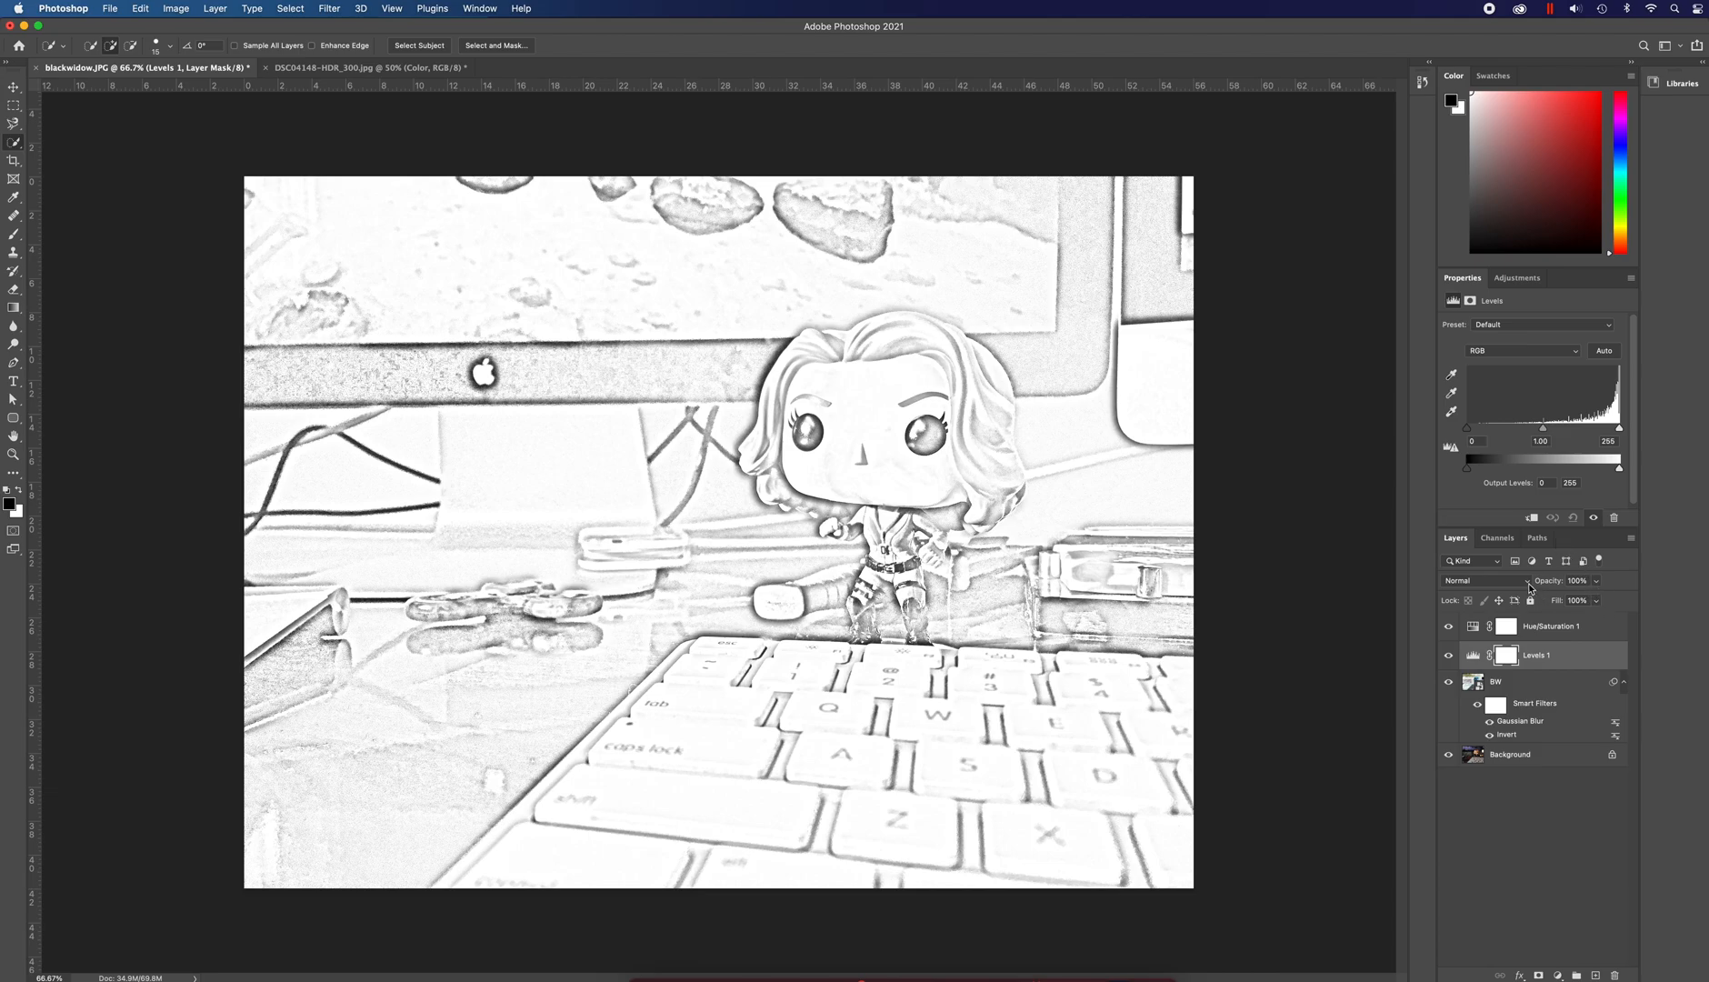
- Set Levels 1 to Multiply blending at 50% opacity, then select the Background layer
left_click(1485, 580)
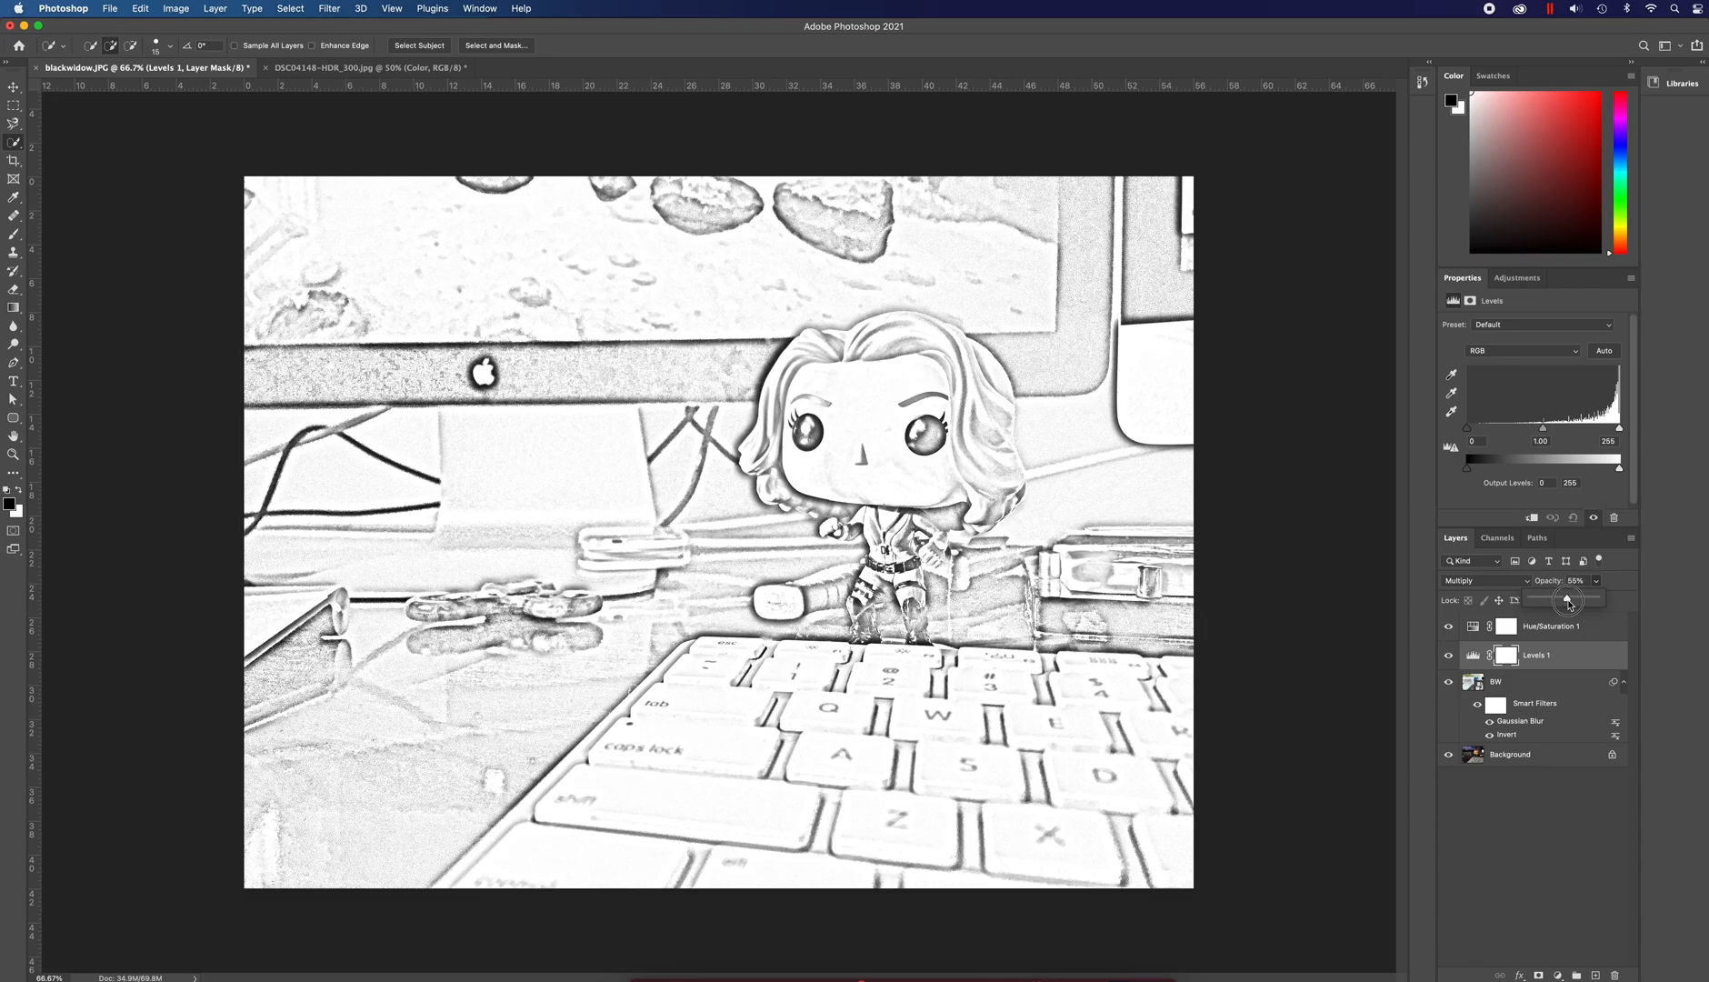
mouse_move(1567, 602)
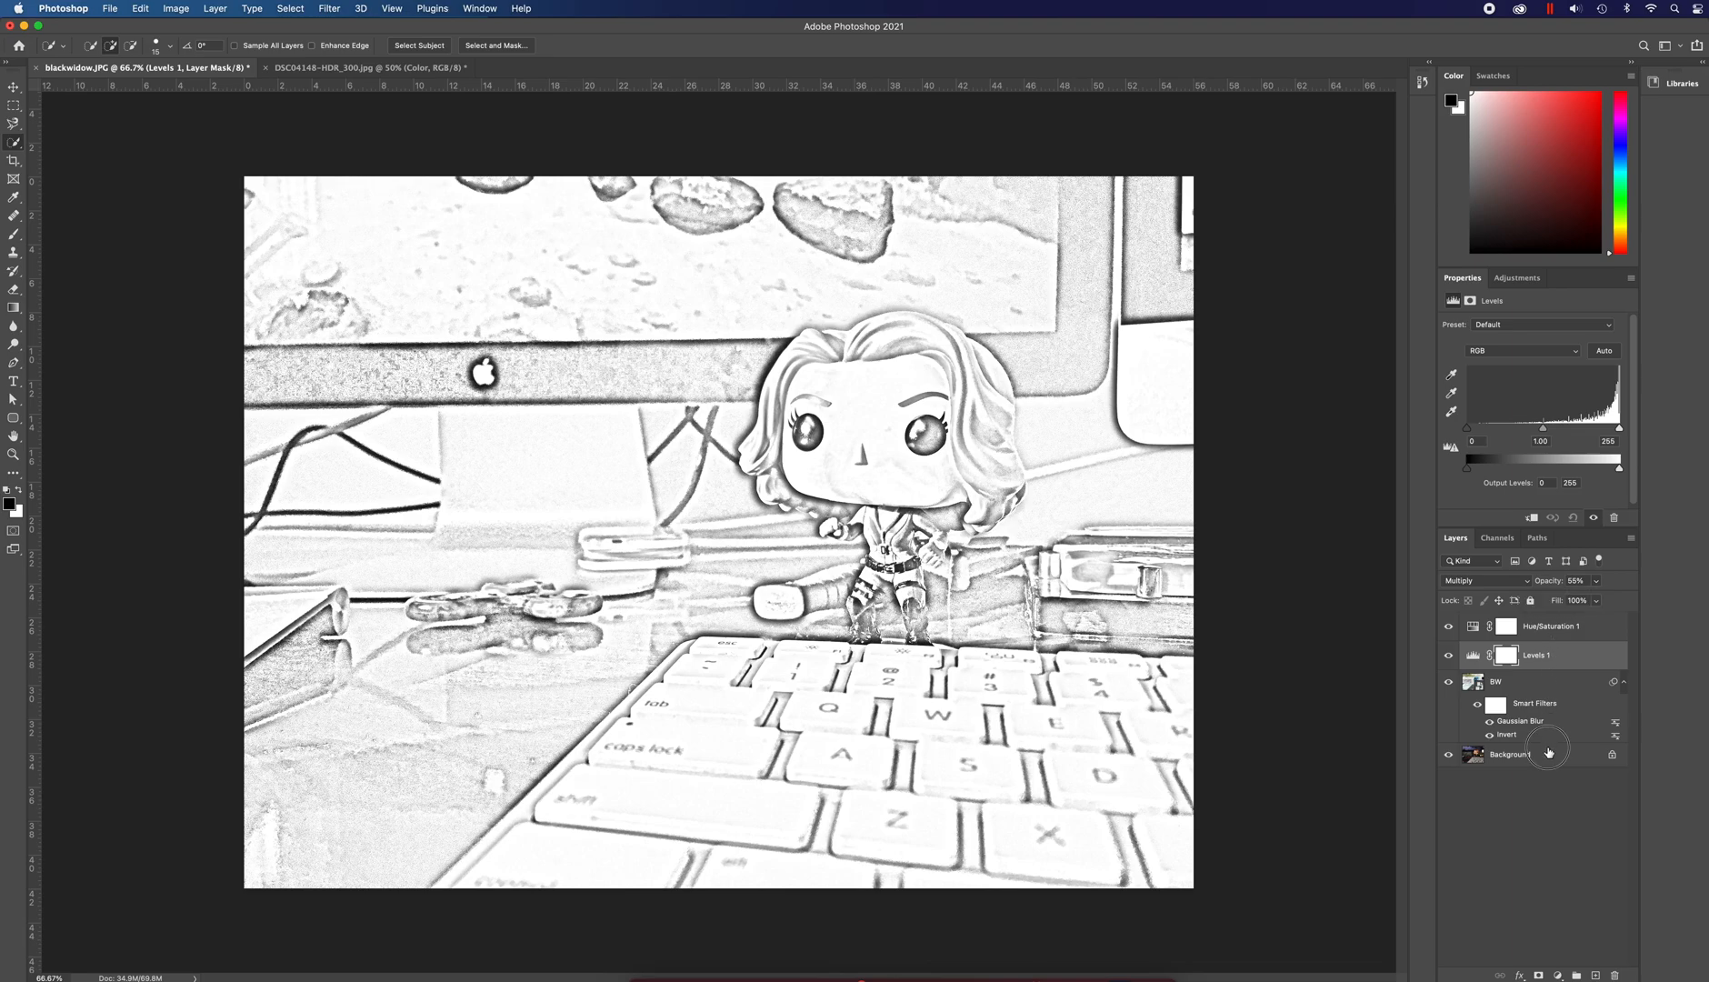
left_click(1515, 754)
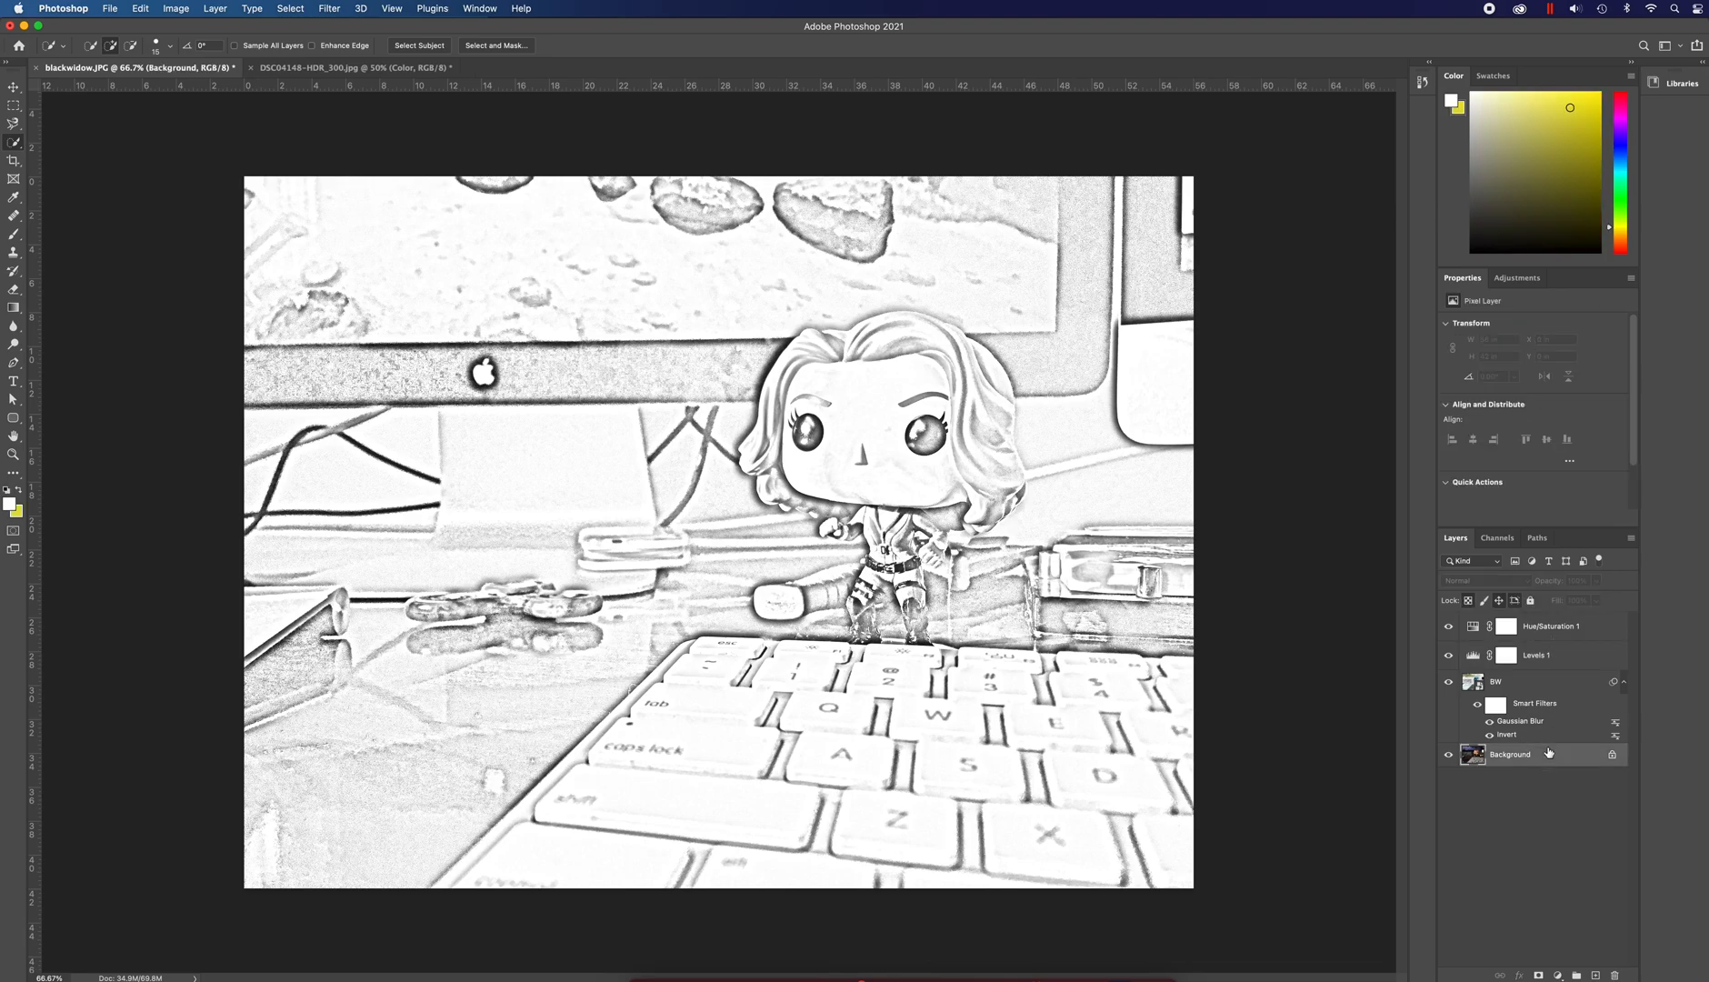
- Duplicate the Background layer as a new layer named 'Color'
right_click(1511, 753)
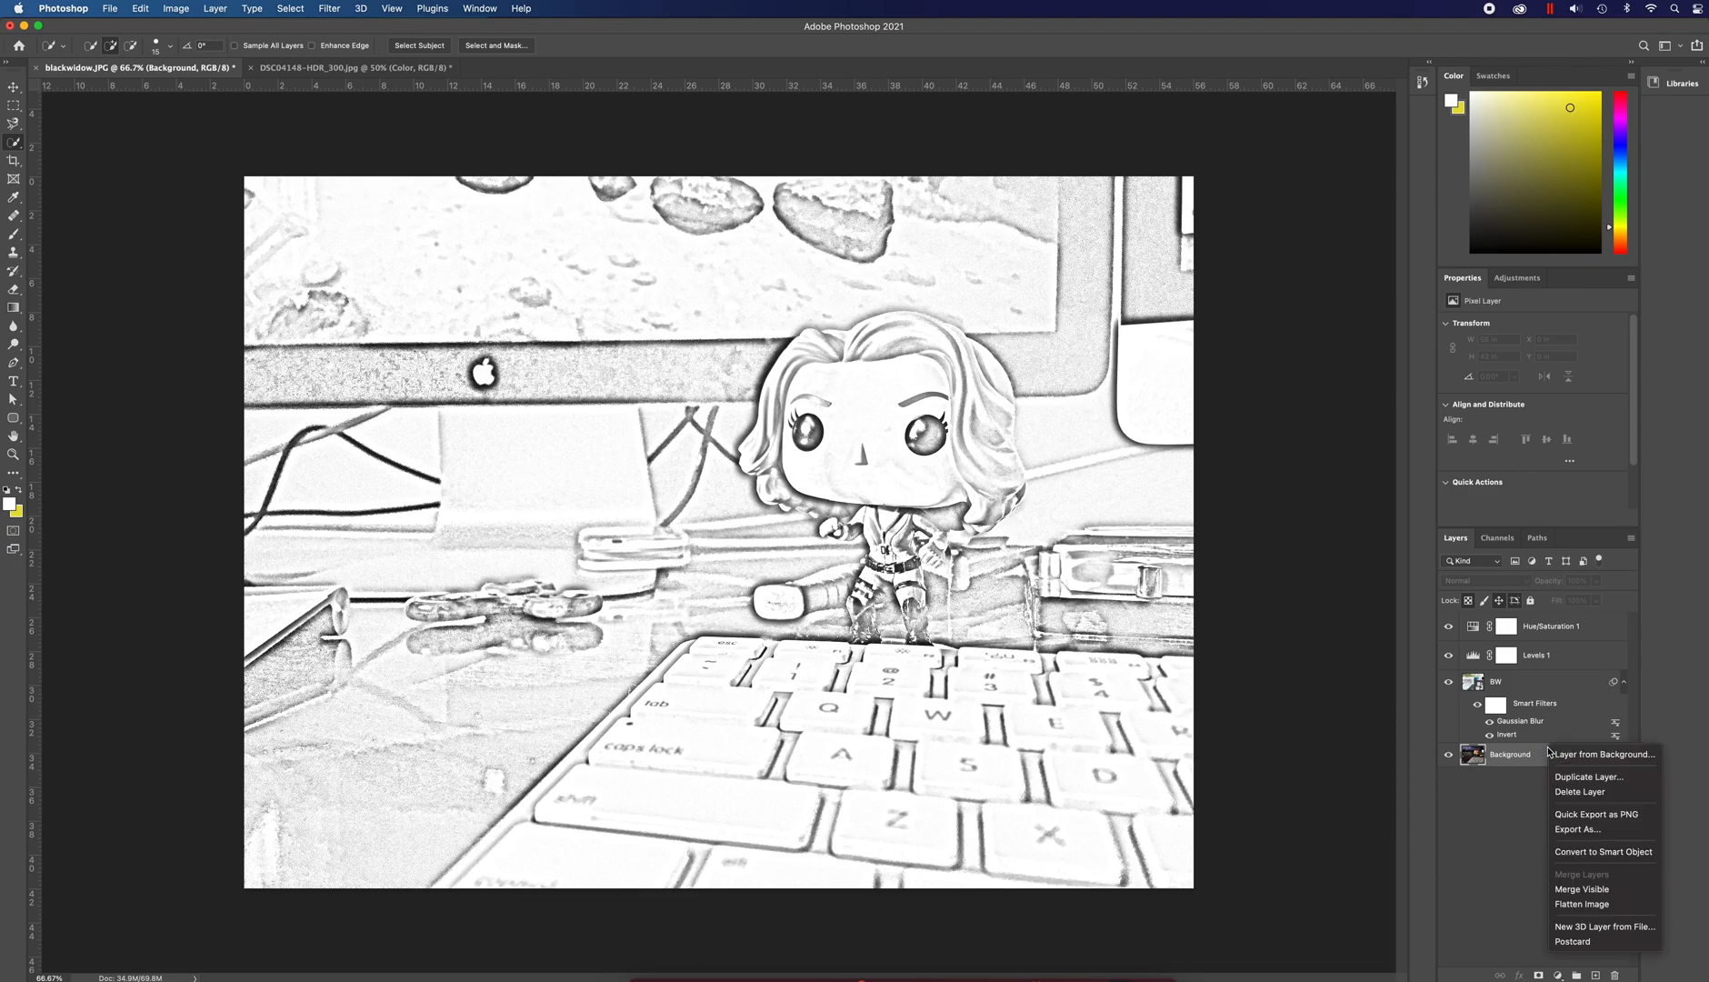
left_click(1589, 776)
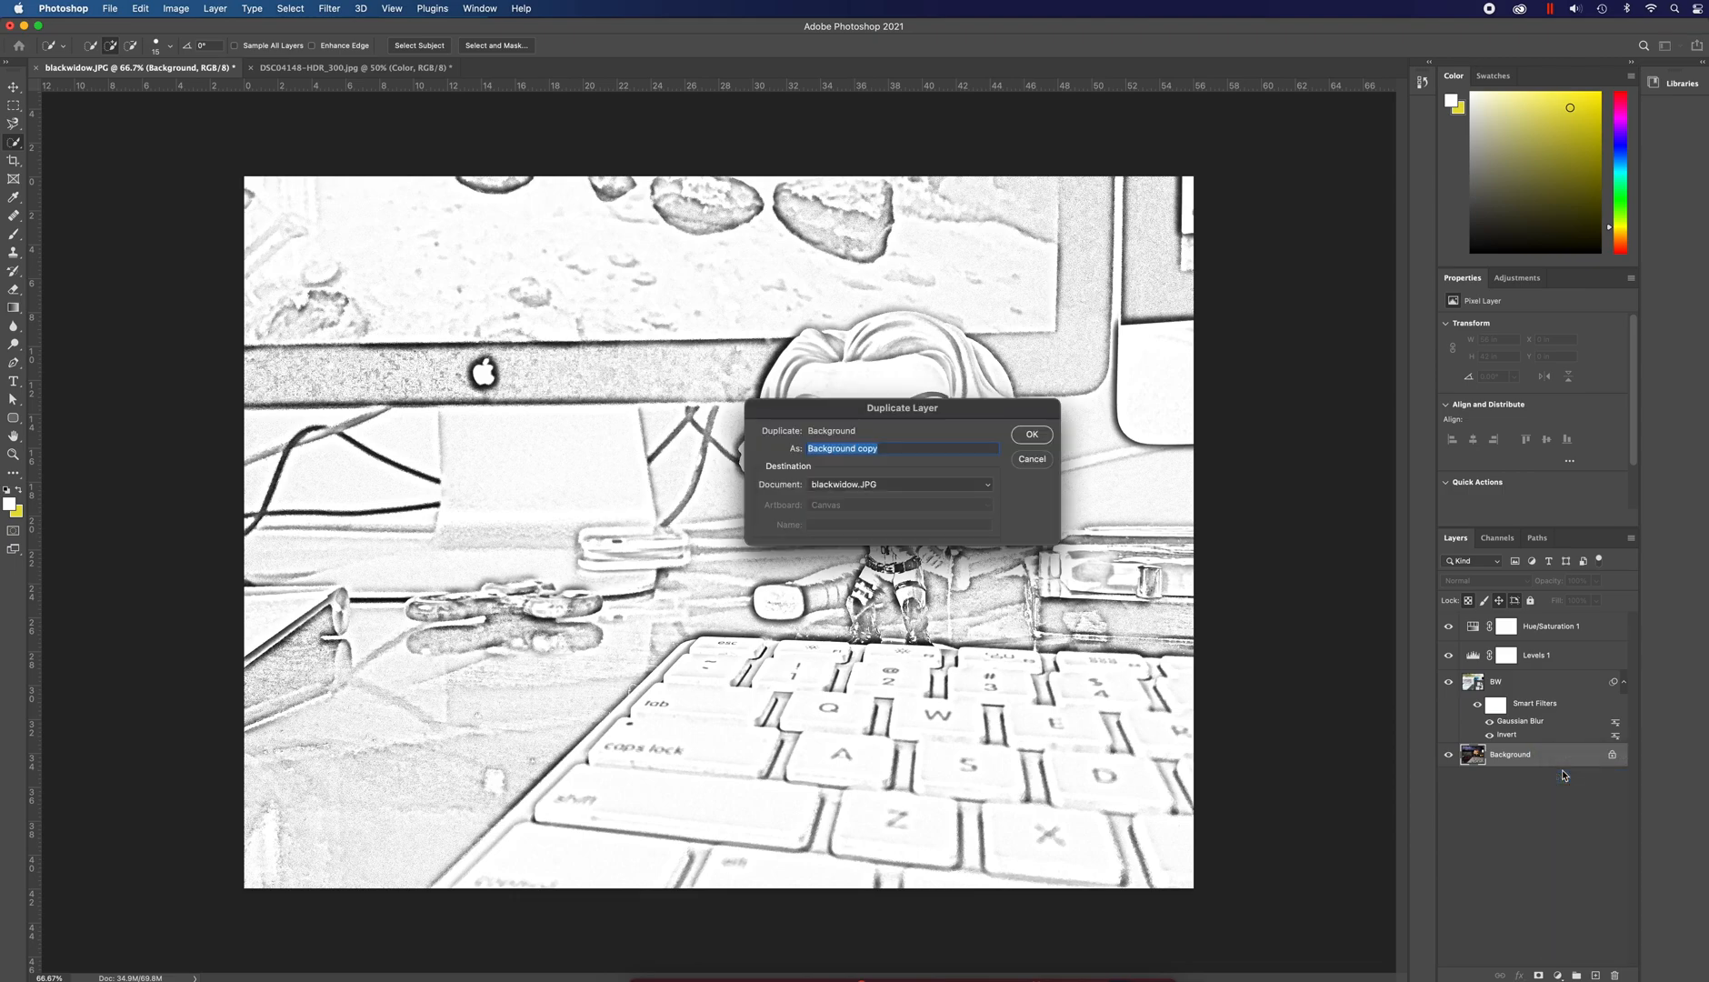
type("Color")
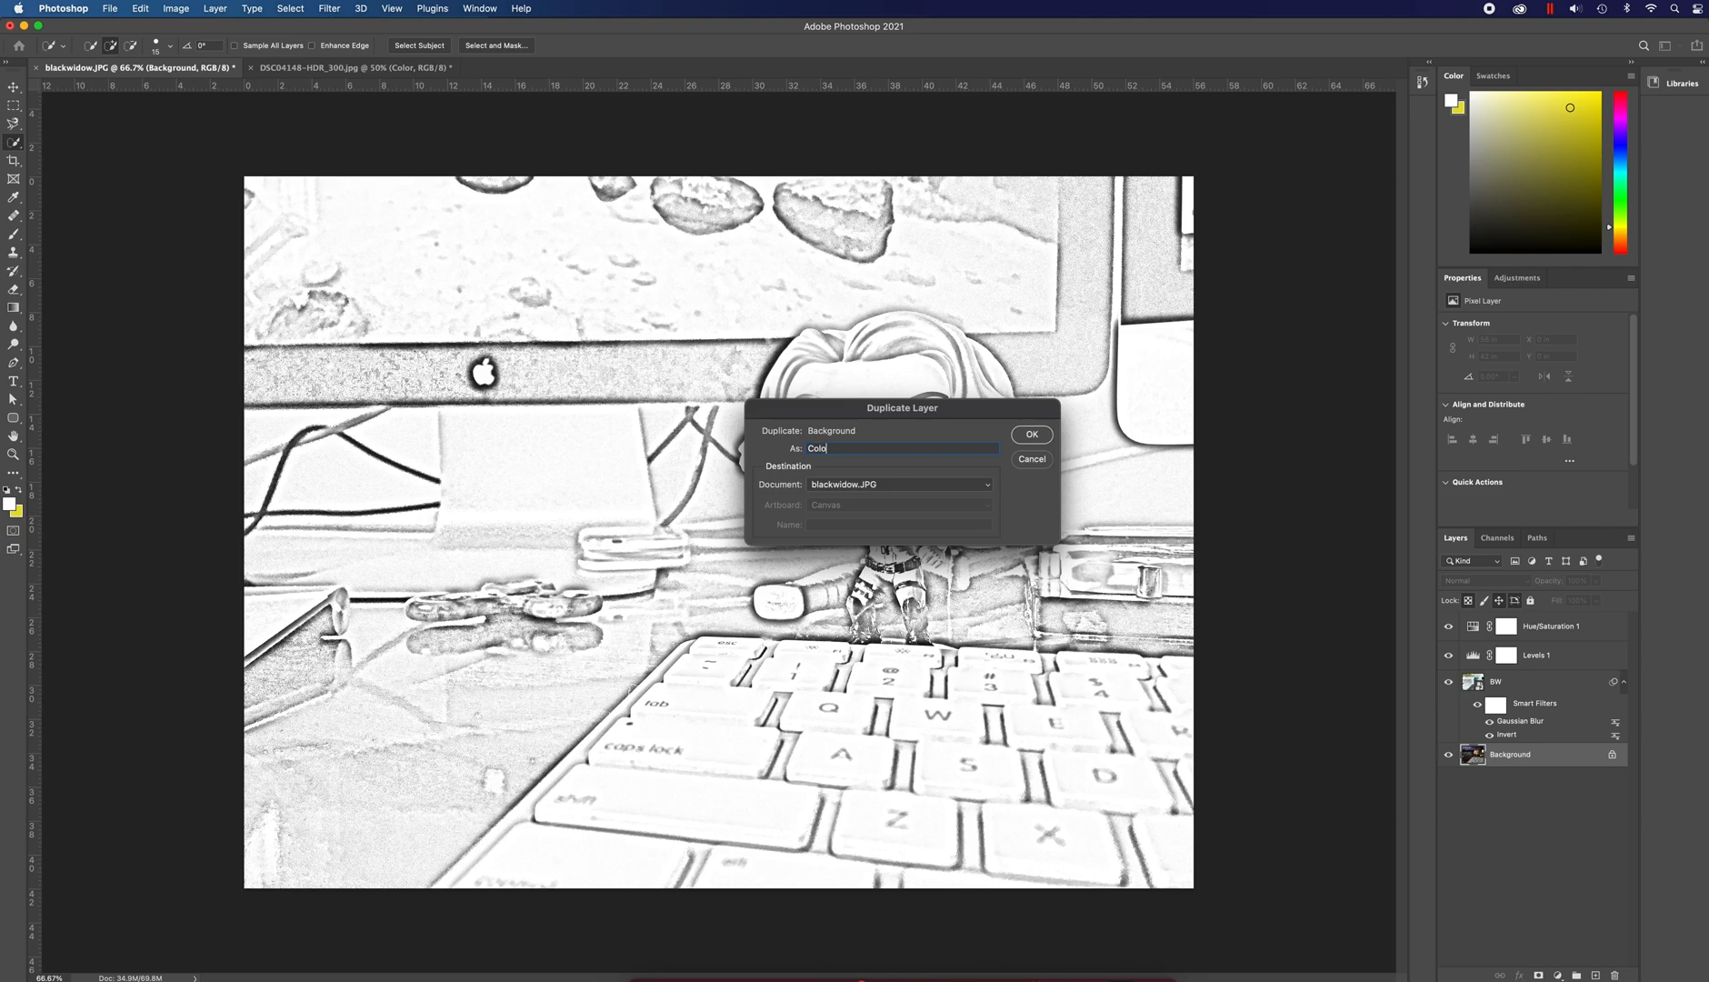
left_click(1030, 433)
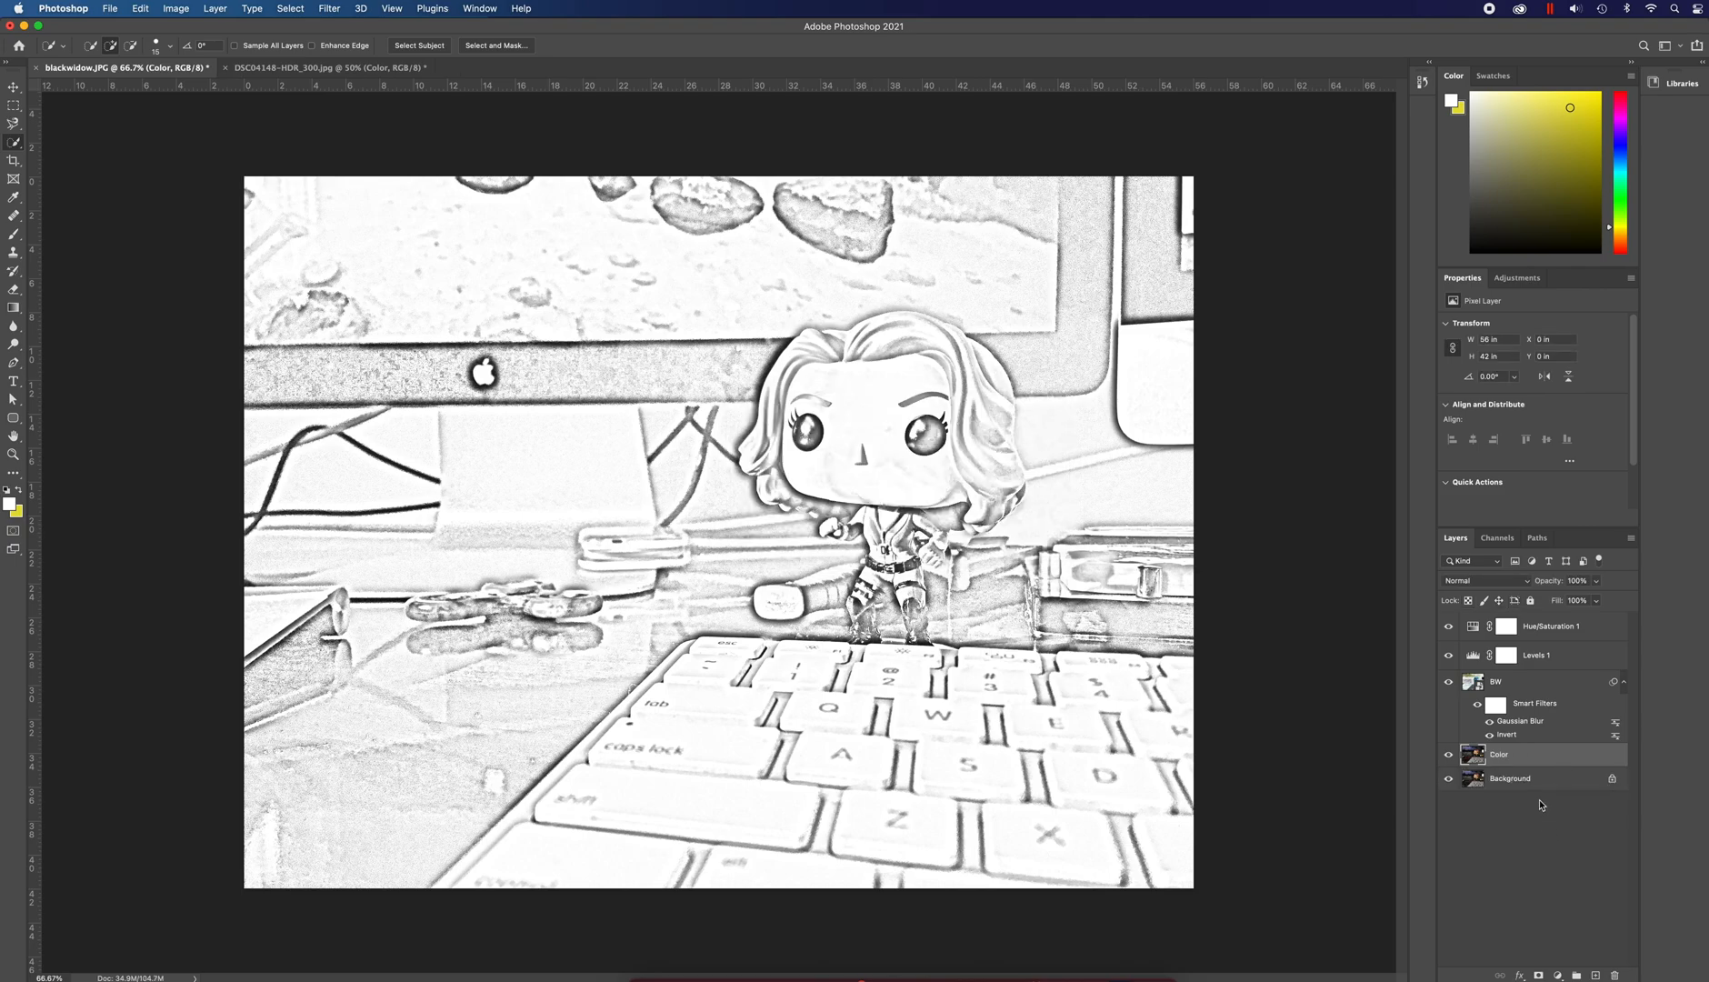
left_click(1549, 626)
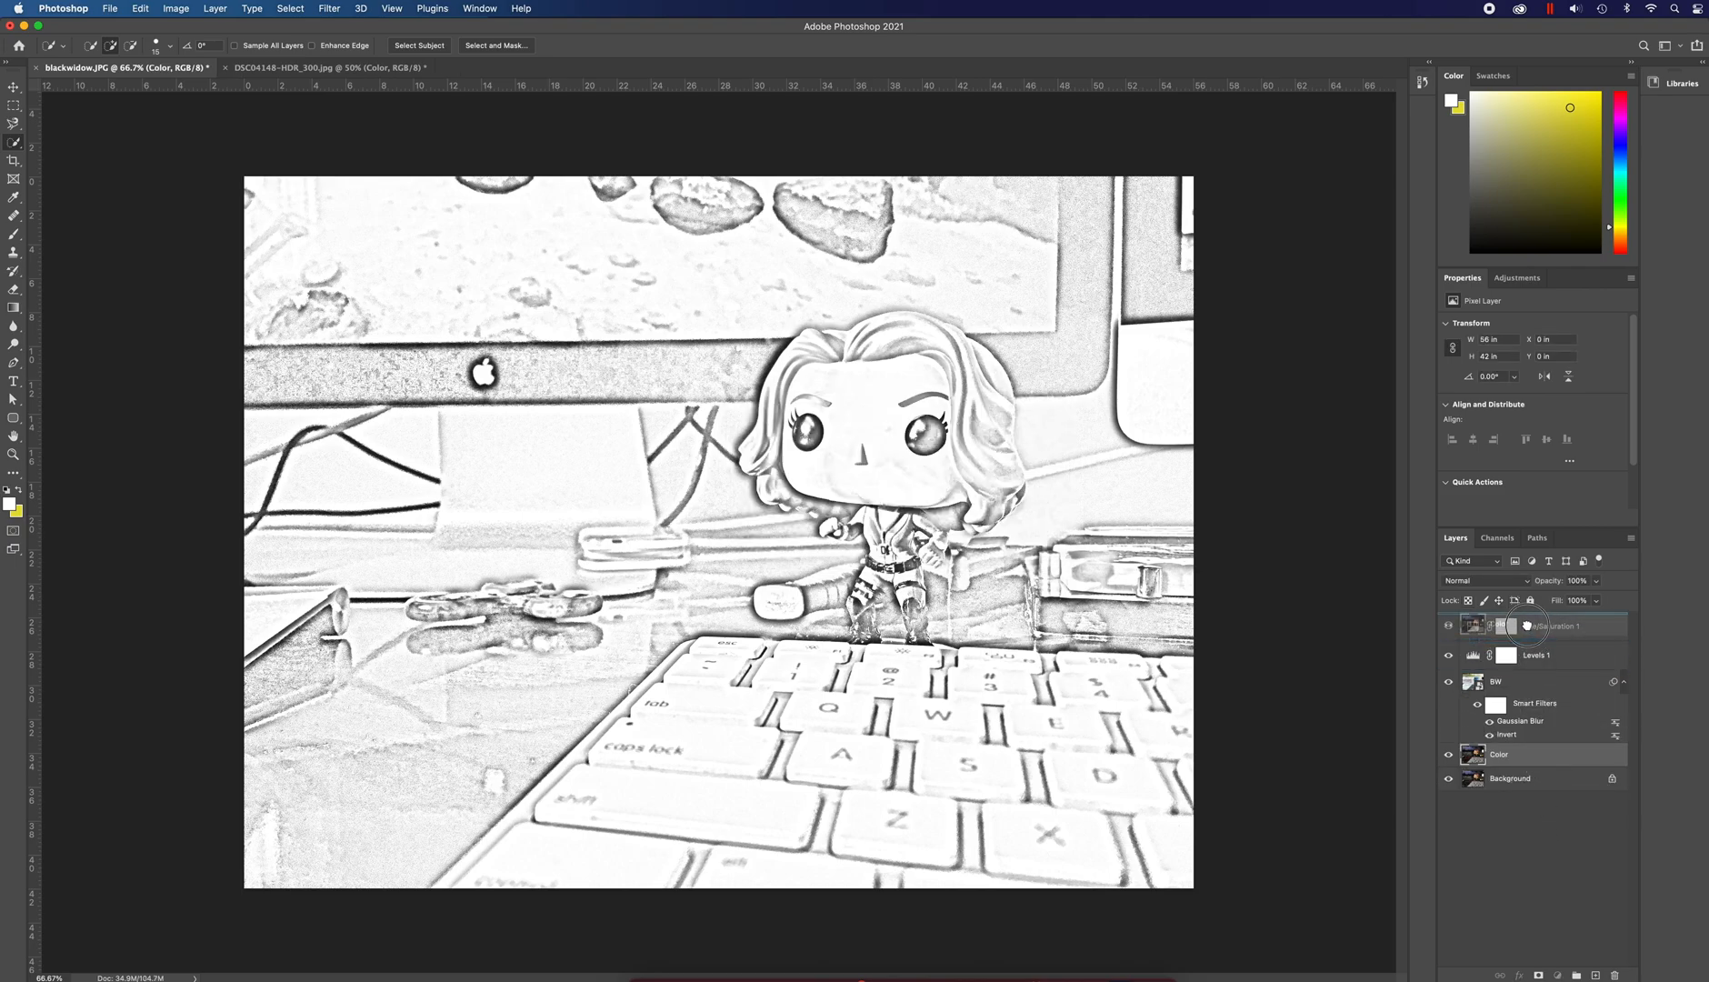
- Move the Color layer to the top of the stack and set its blend mode to Color
left_click(1449, 625)
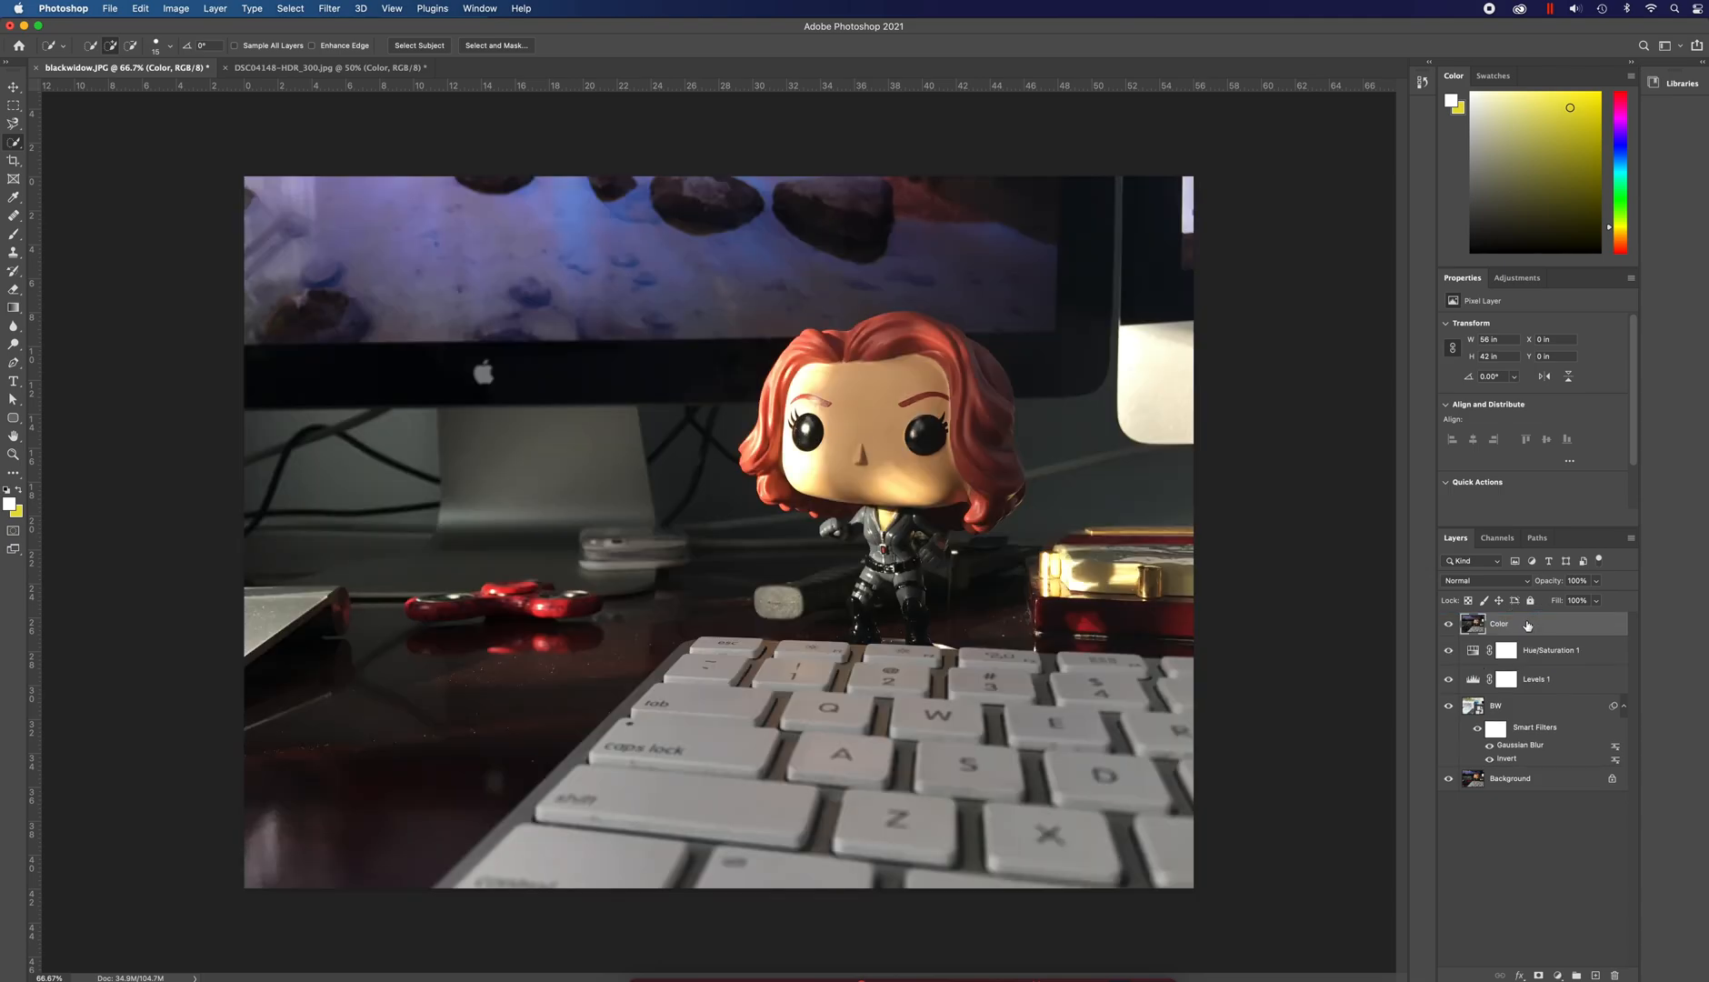
mouse_move(1515, 624)
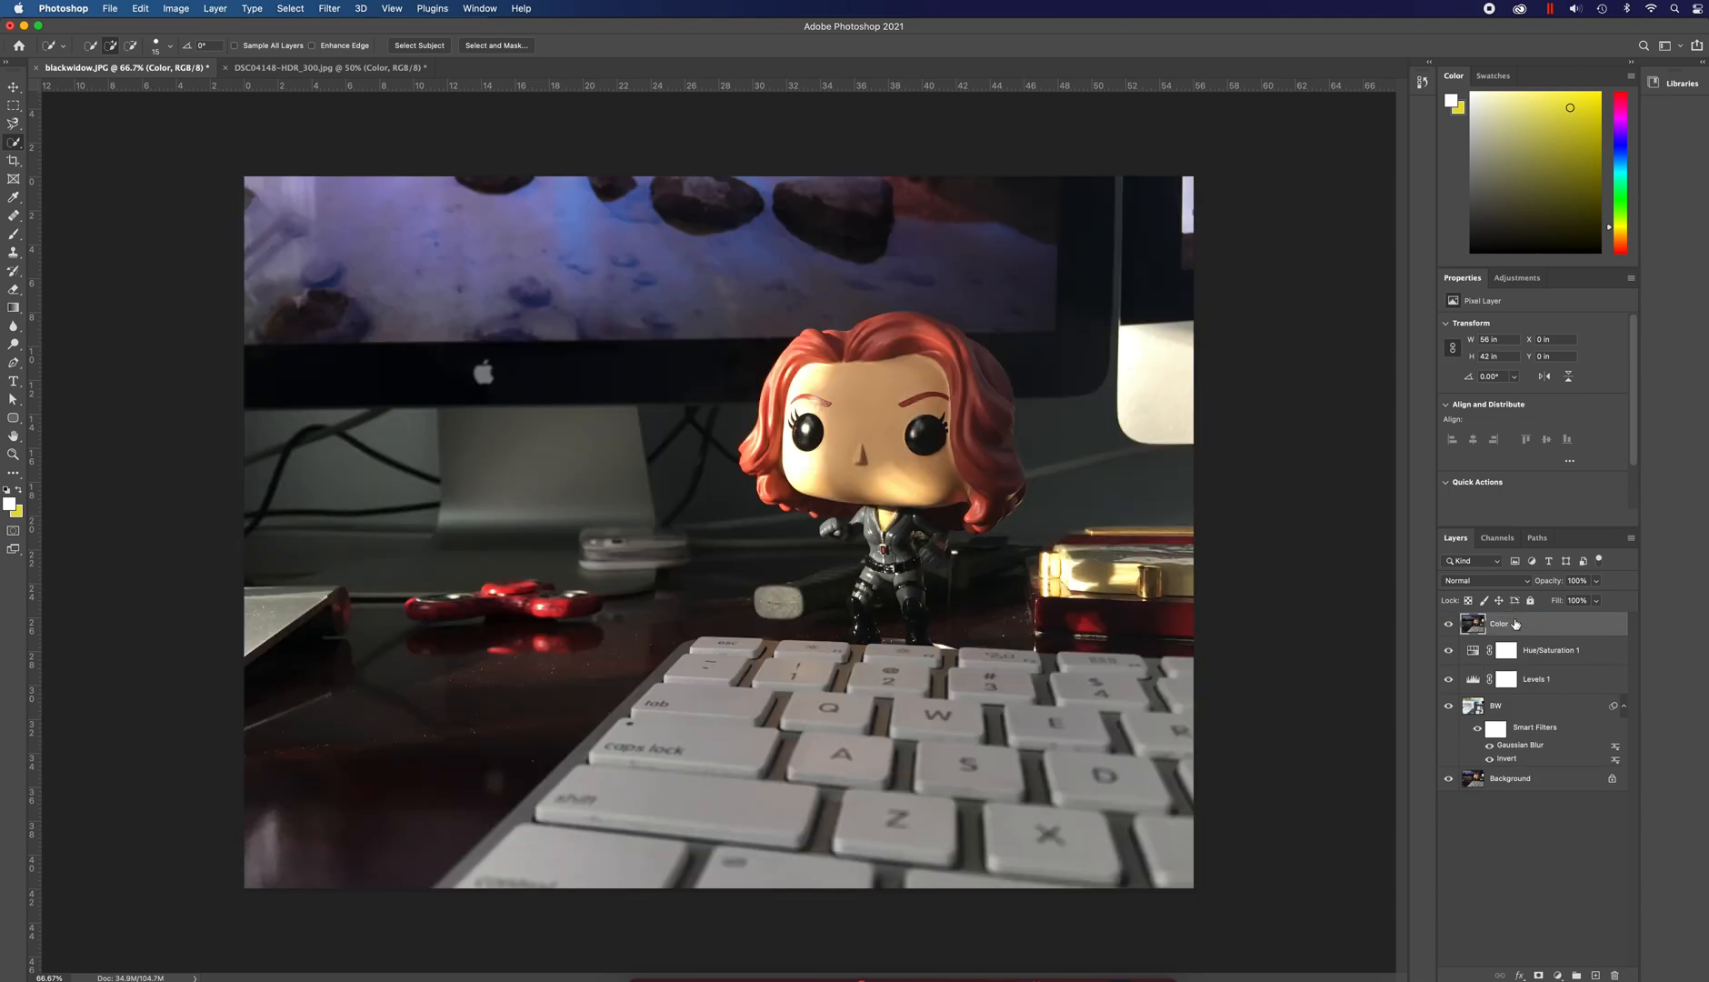
left_click(1483, 580)
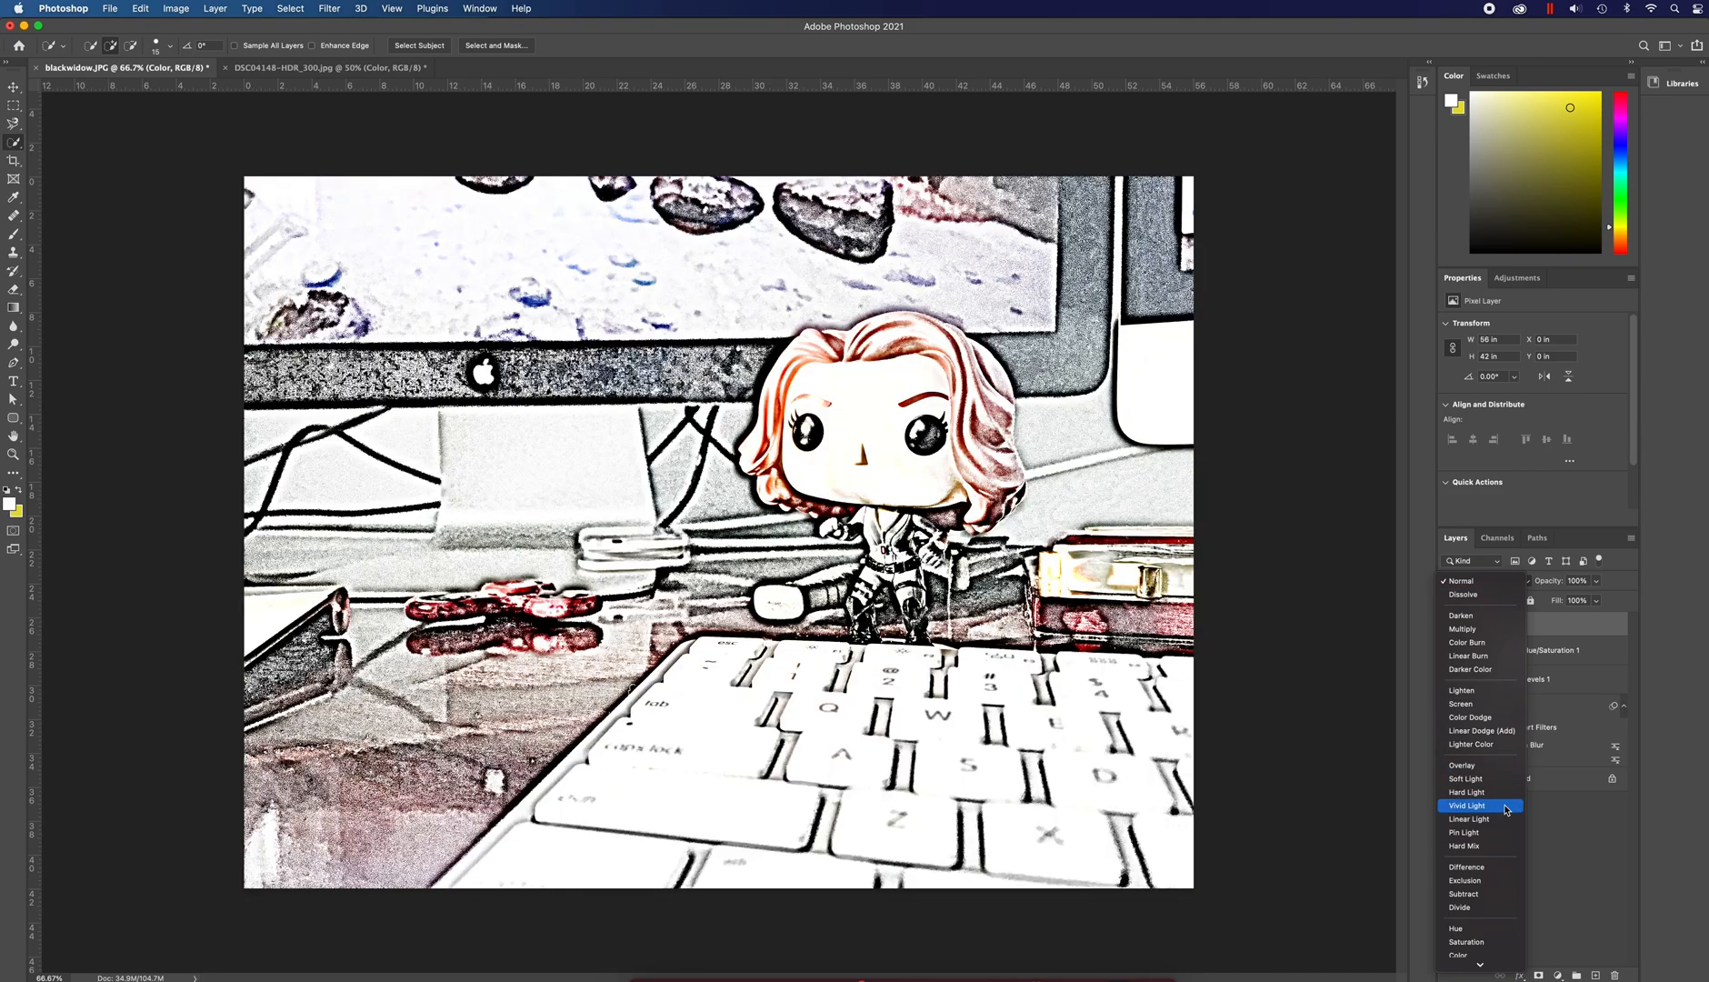
left_click(1458, 955)
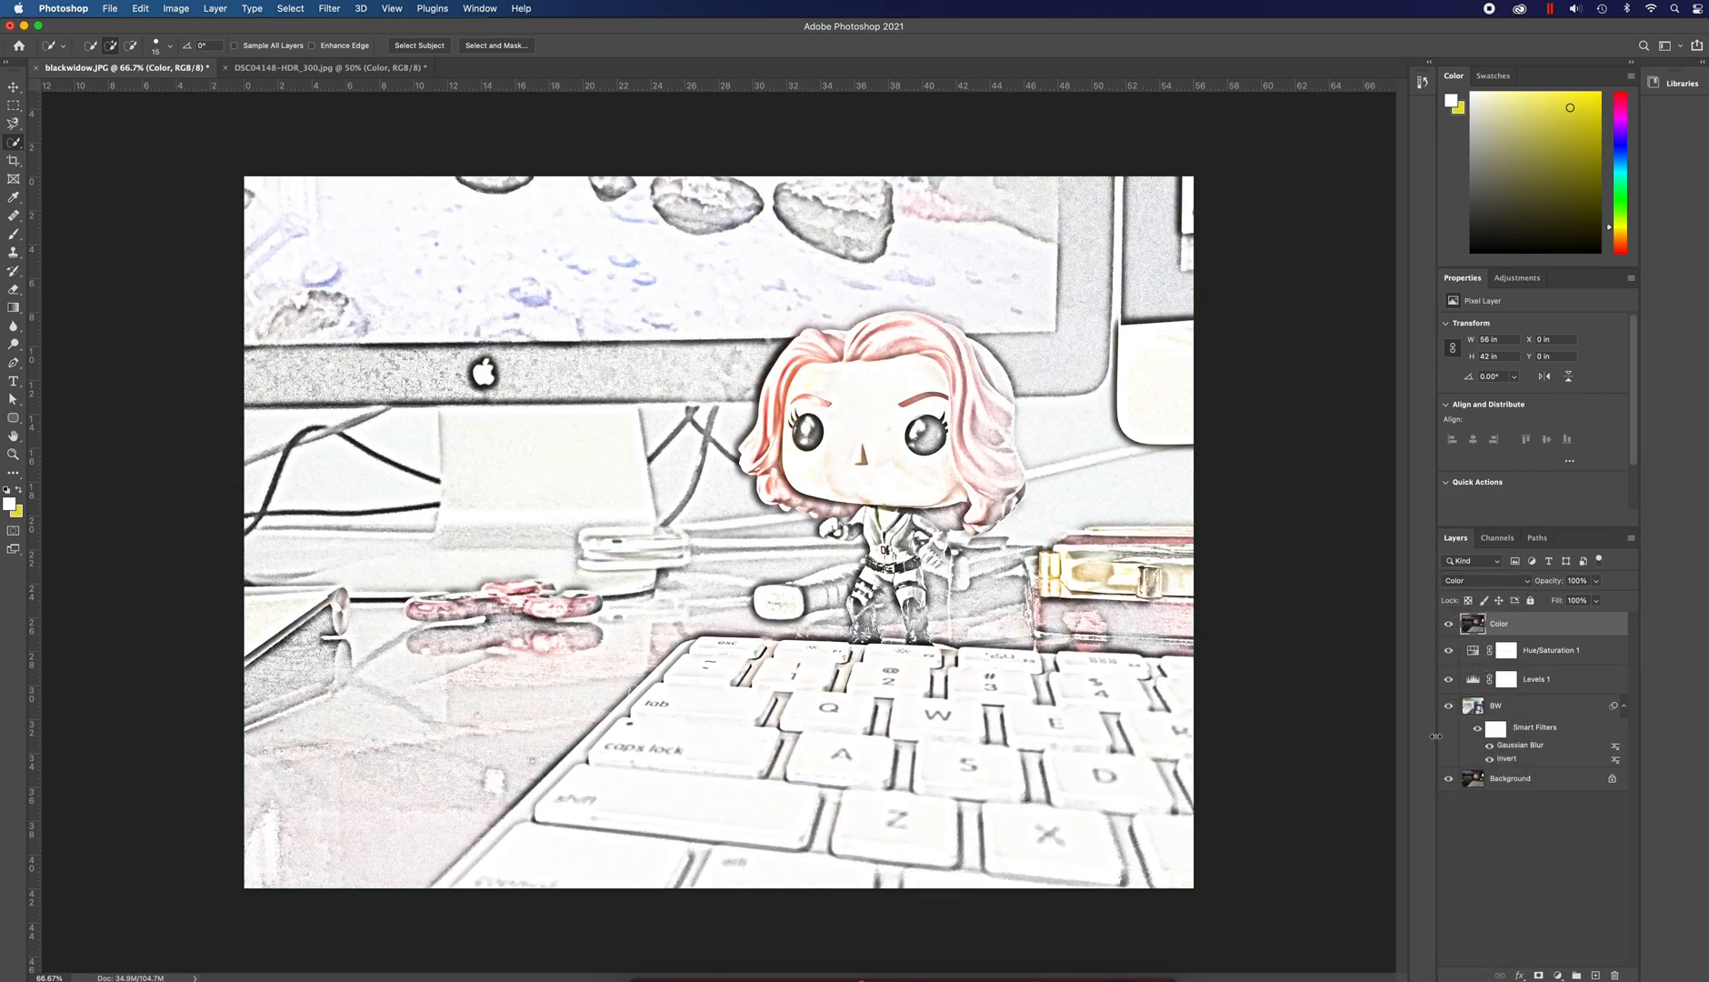